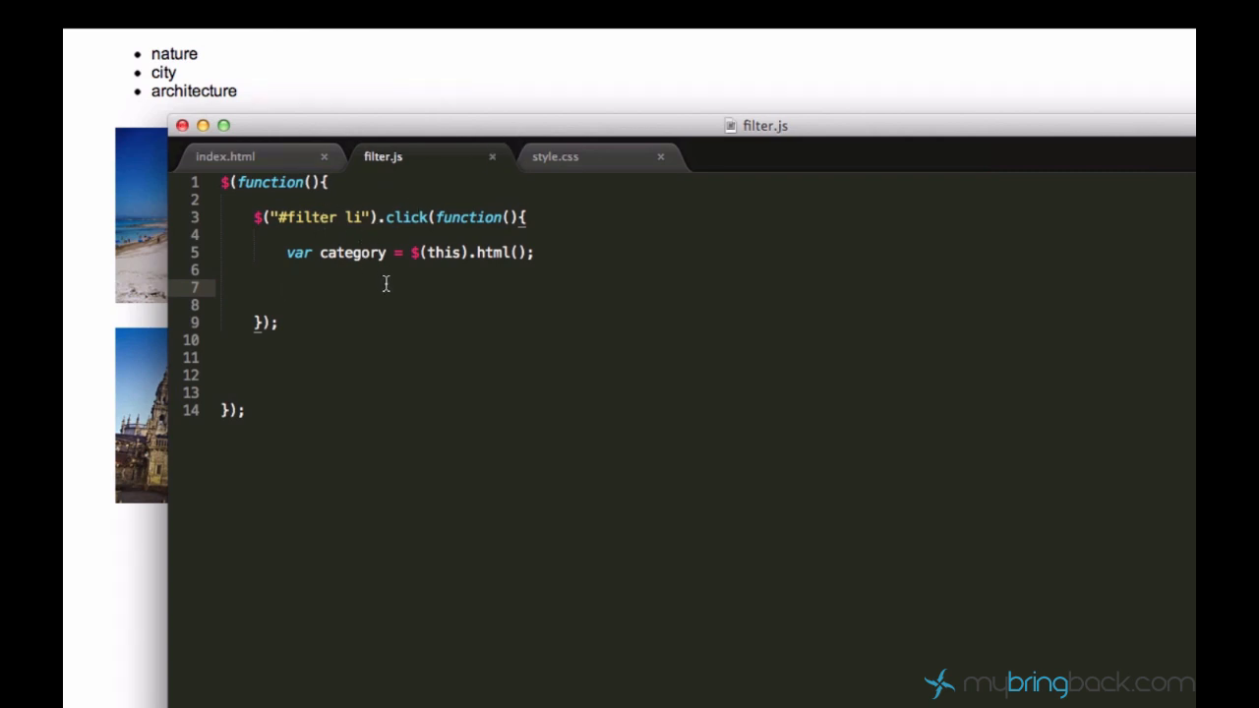
Check the filter list markup in index.html, then begin an empty $("") selector in filter.js
left_click(224, 155)
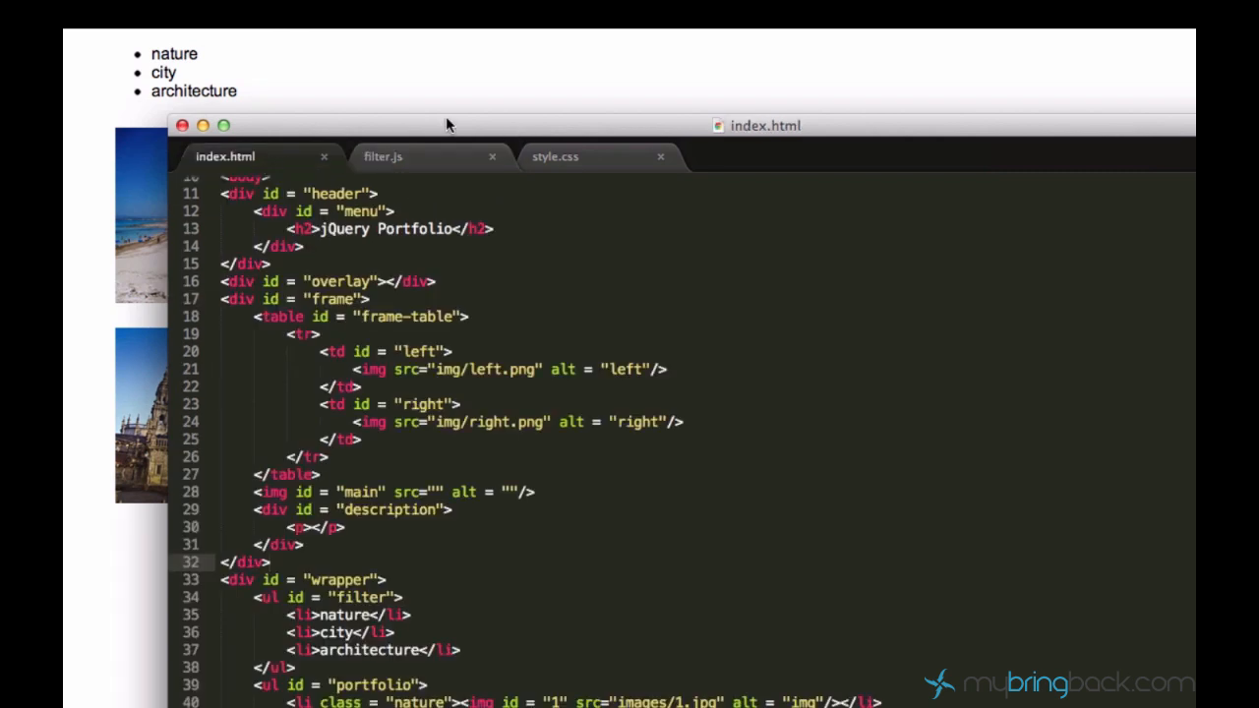
scroll("down", 3)
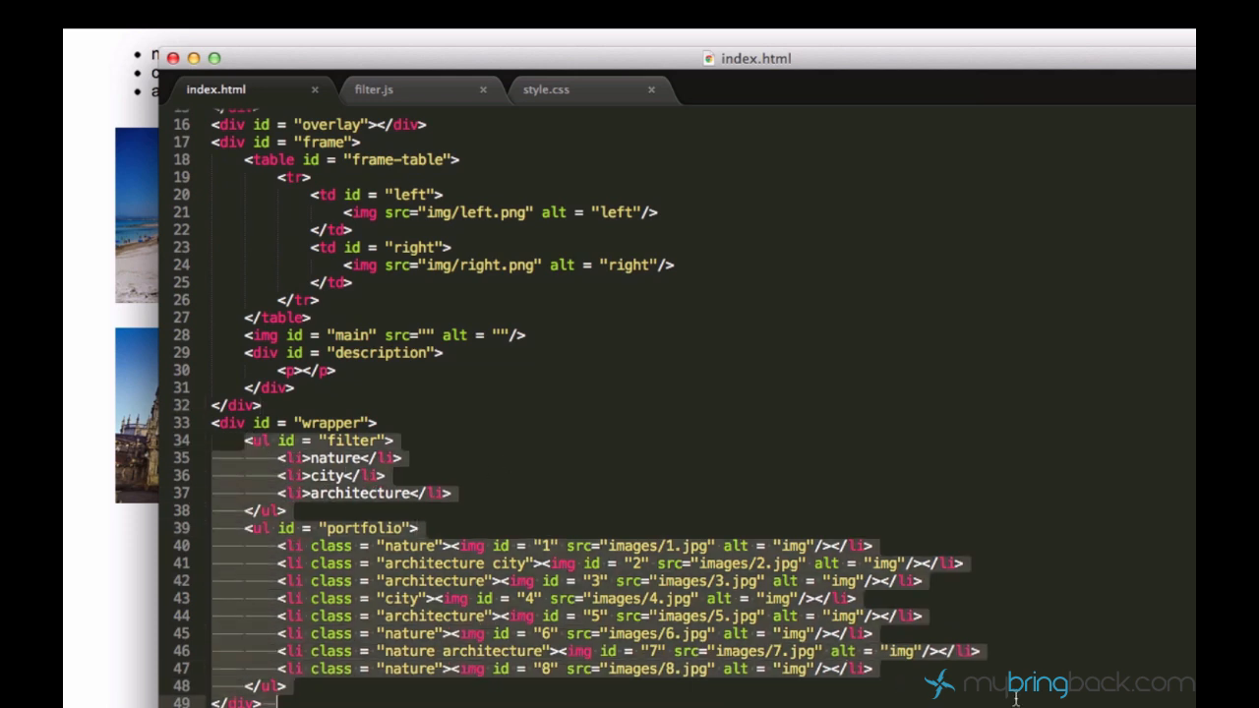
left_click(374, 89)
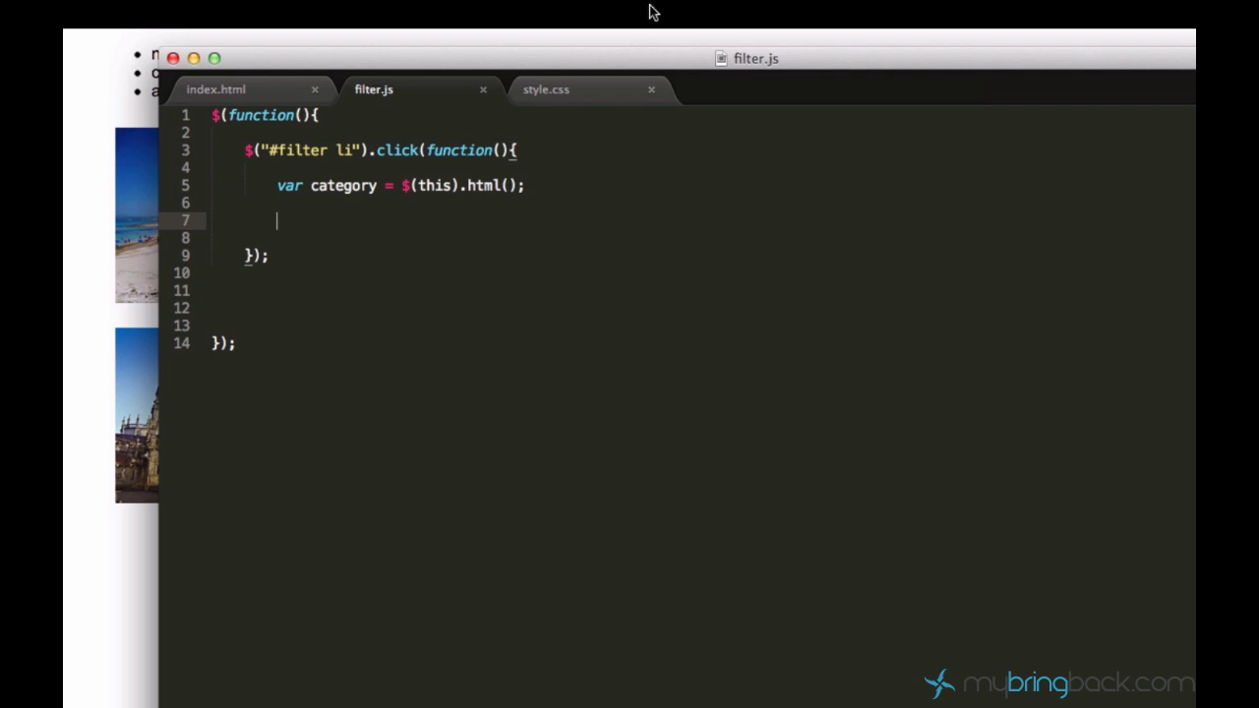
mouse_move(609, 313)
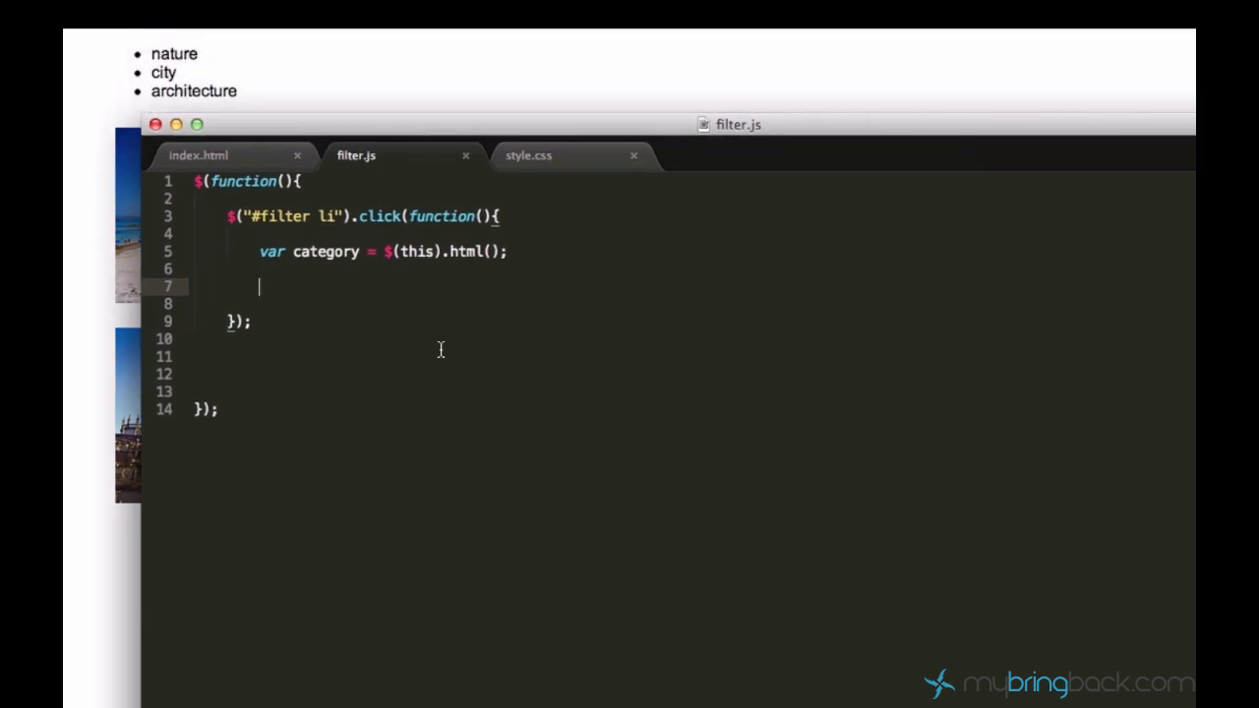
type("$(\"\")")
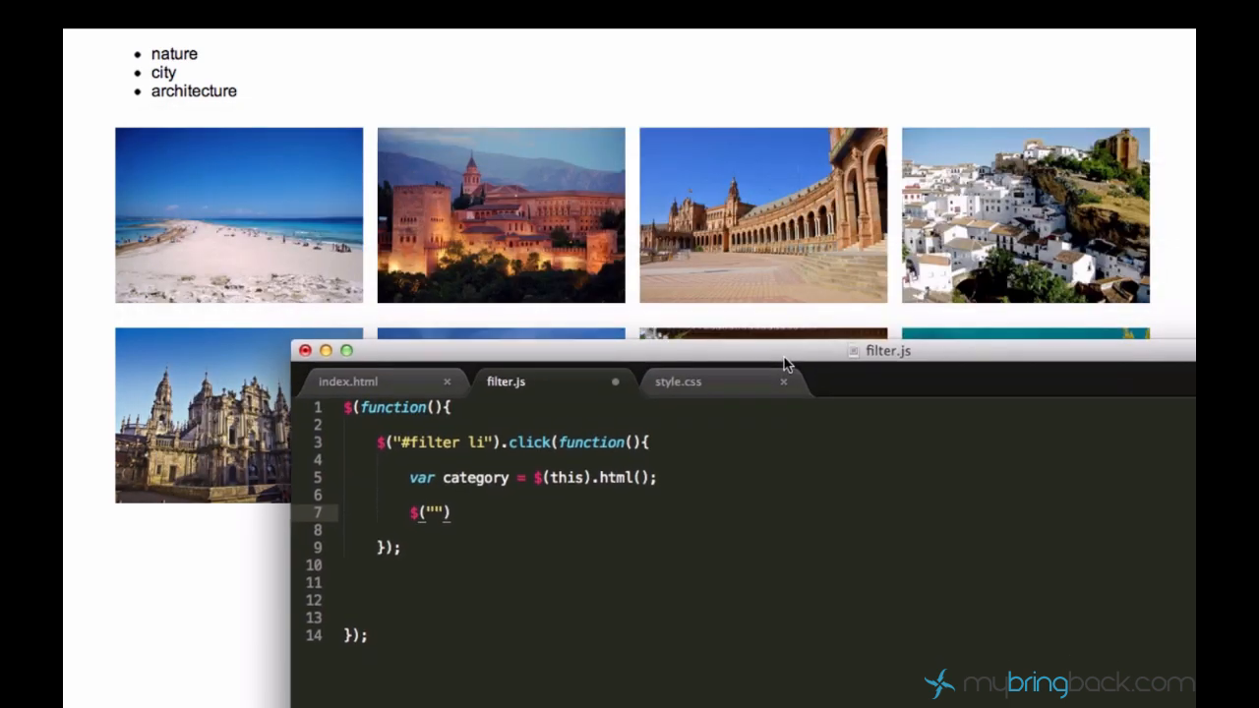
Start the #portfolio selector and read the portfolio list item classes in index.html
left_click_drag(777, 357, 629, 212)
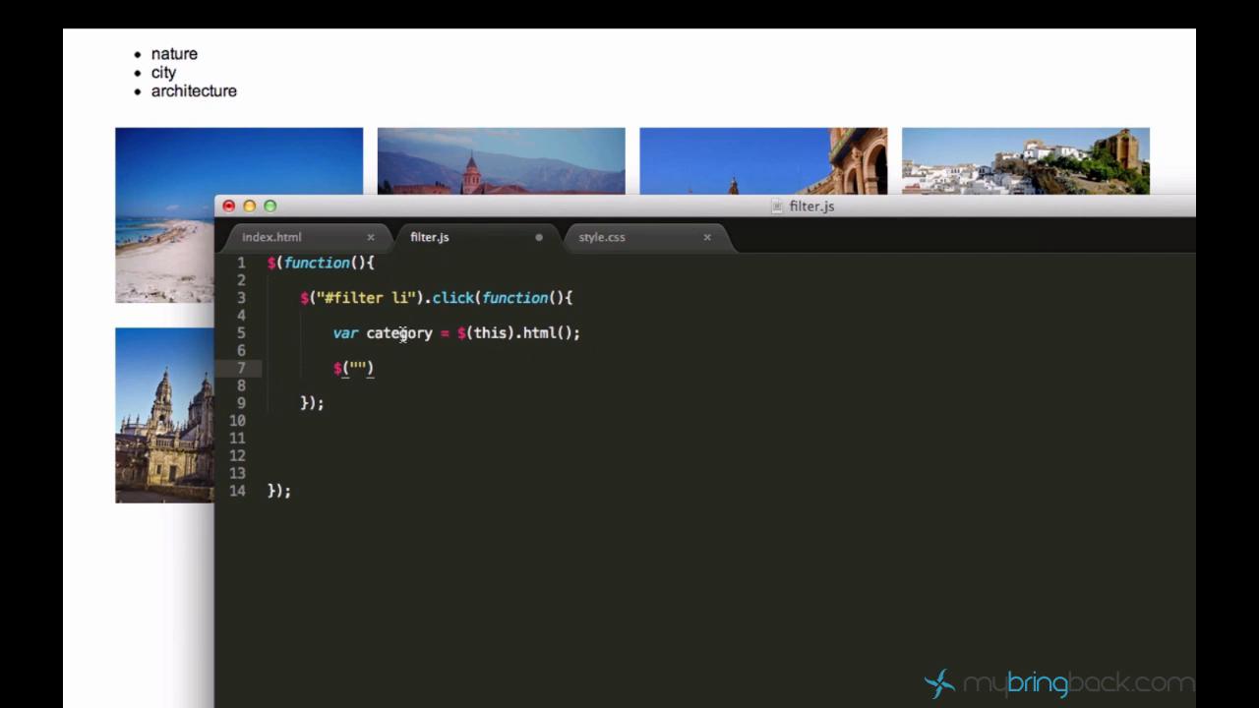
type("#")
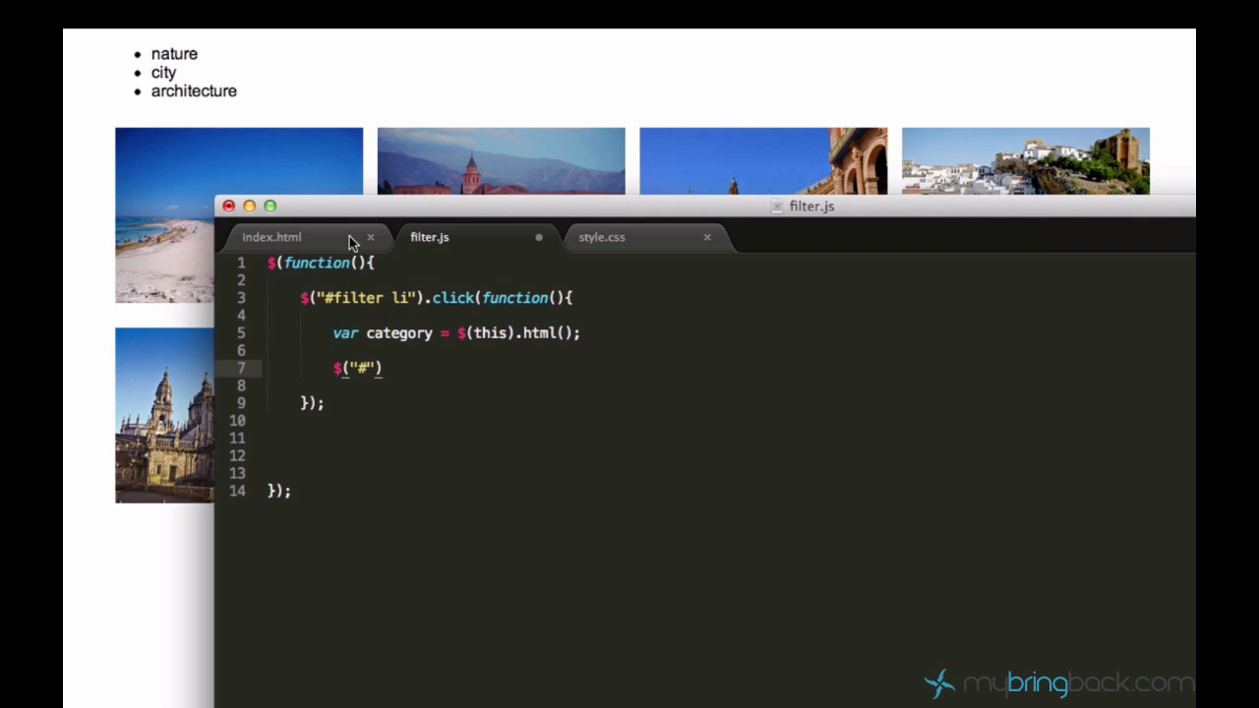
left_click(271, 236)
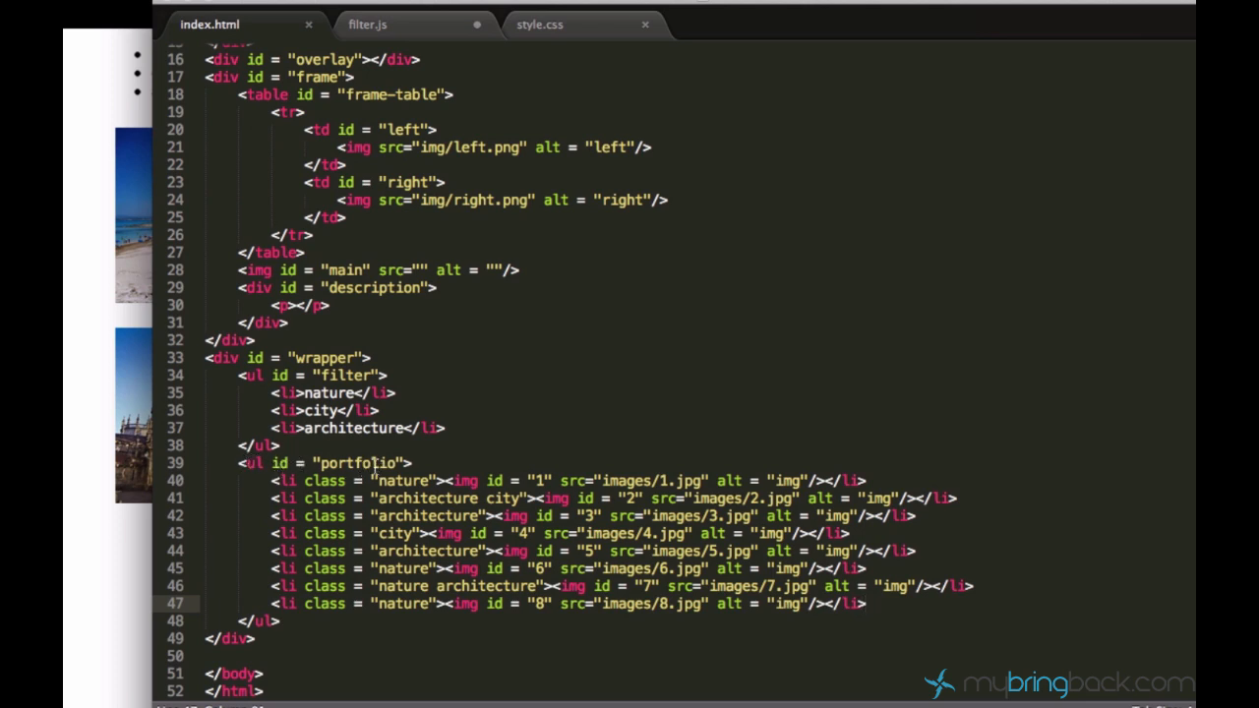
left_click(411, 462)
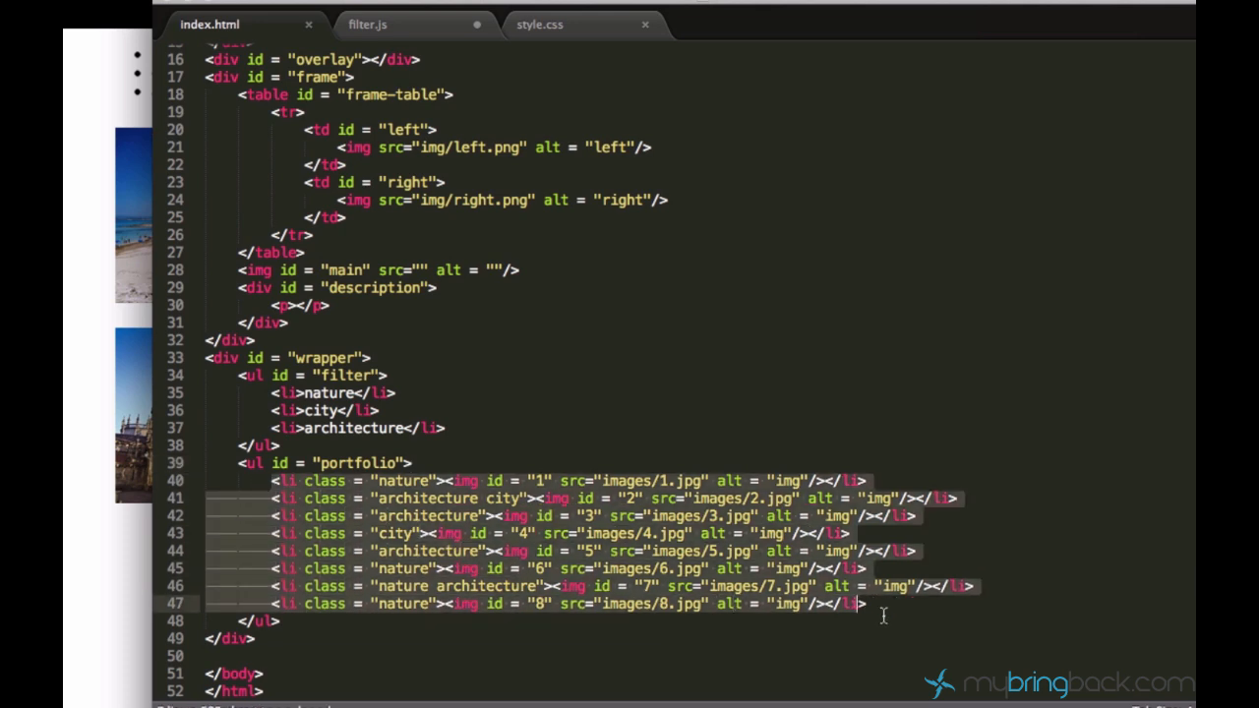
mouse_move(429, 383)
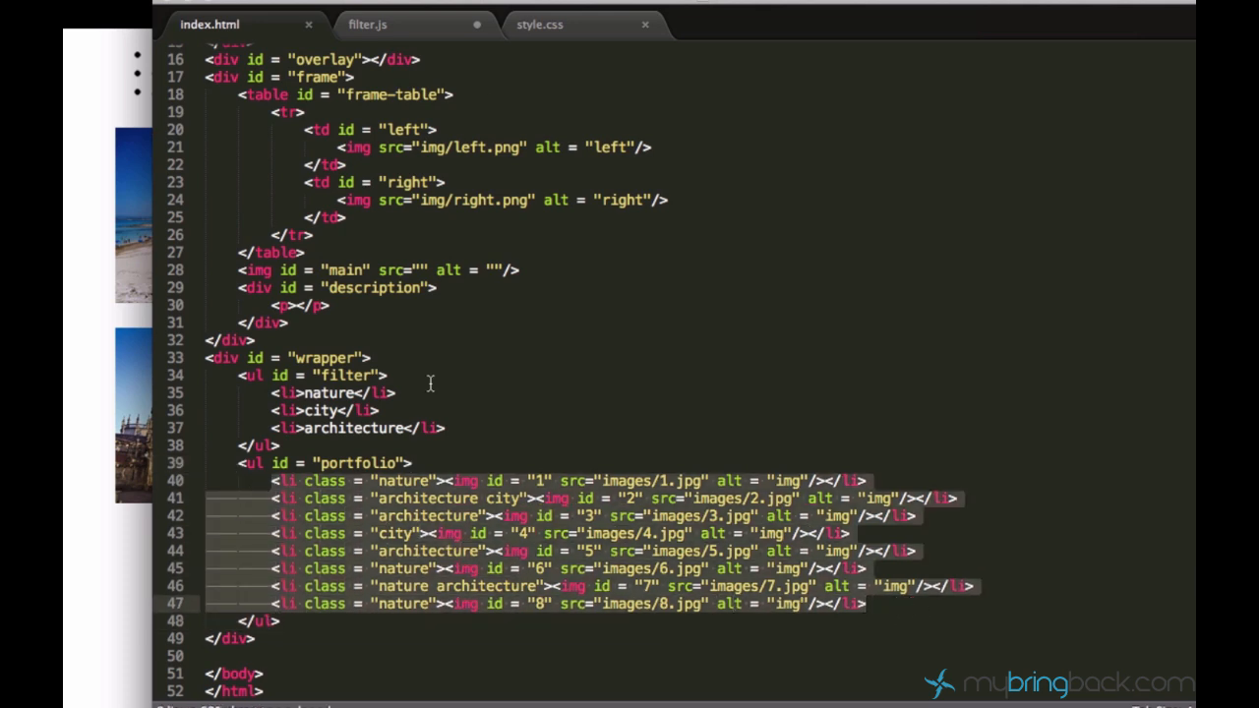
left_click(366, 24)
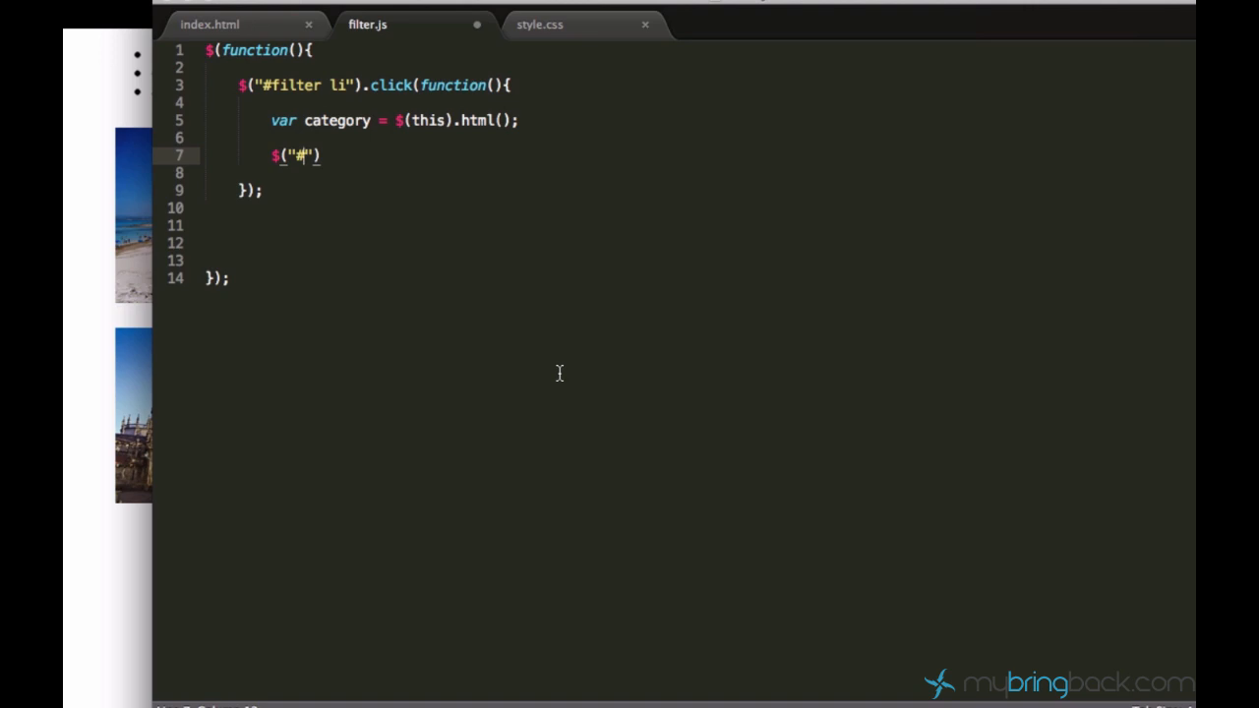
Complete the statement as $("#portfolio li").fadeOut(); in the click handler
type("port")
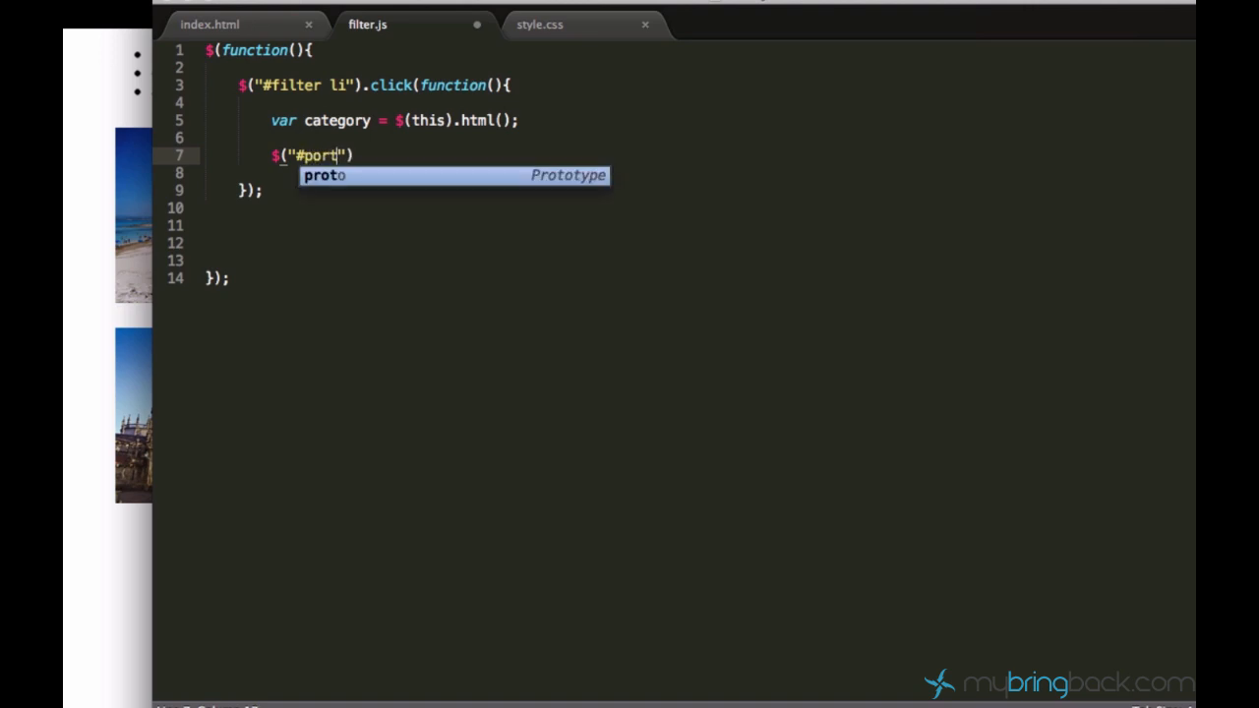
type("folio")
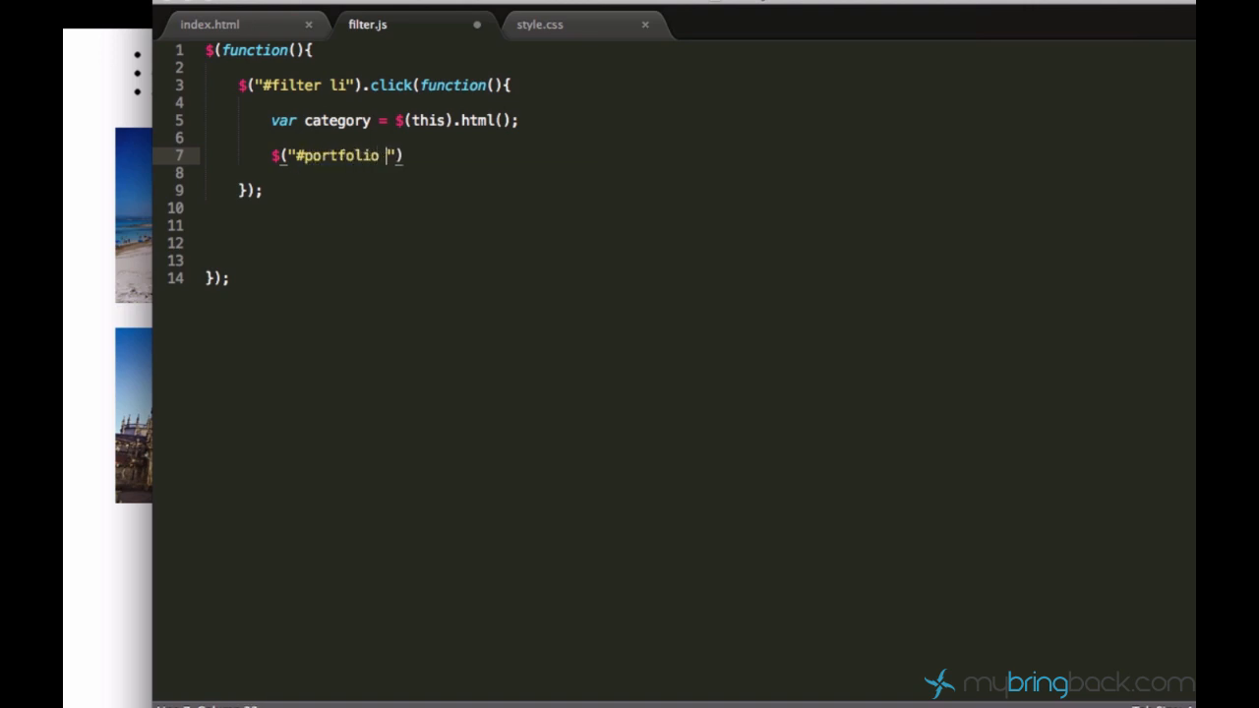
type("li")
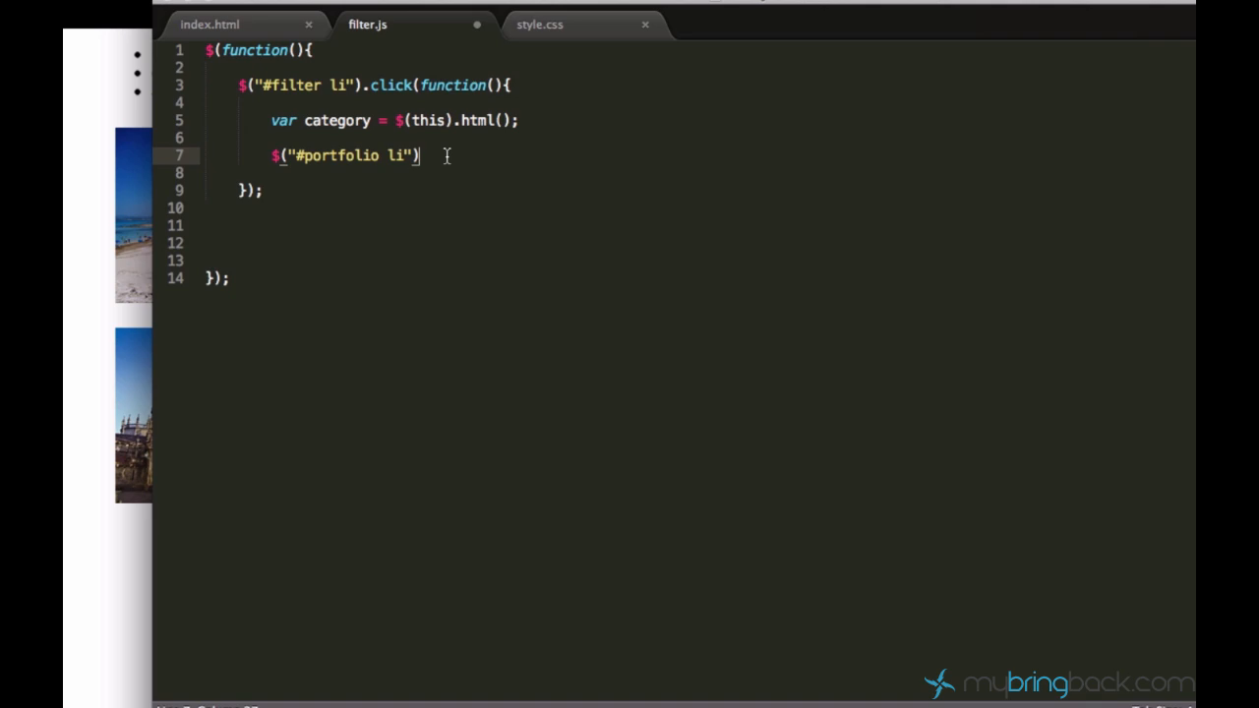
type(".")
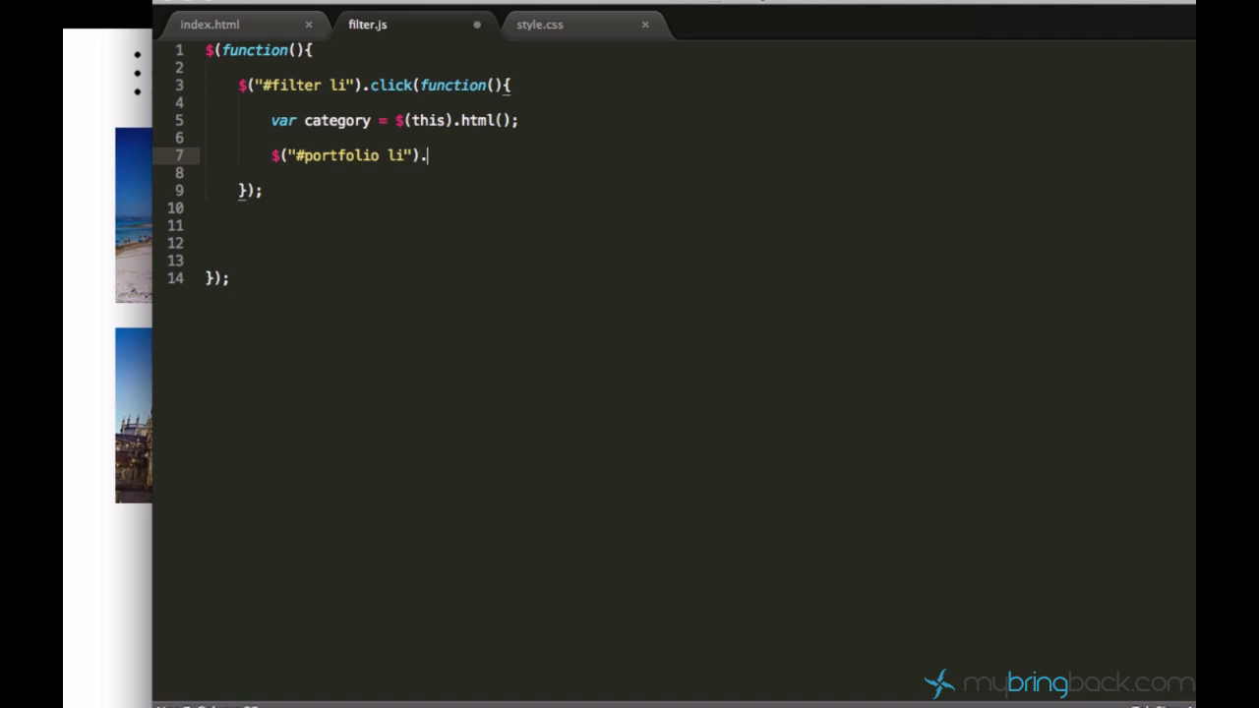
type("fadeOut()")
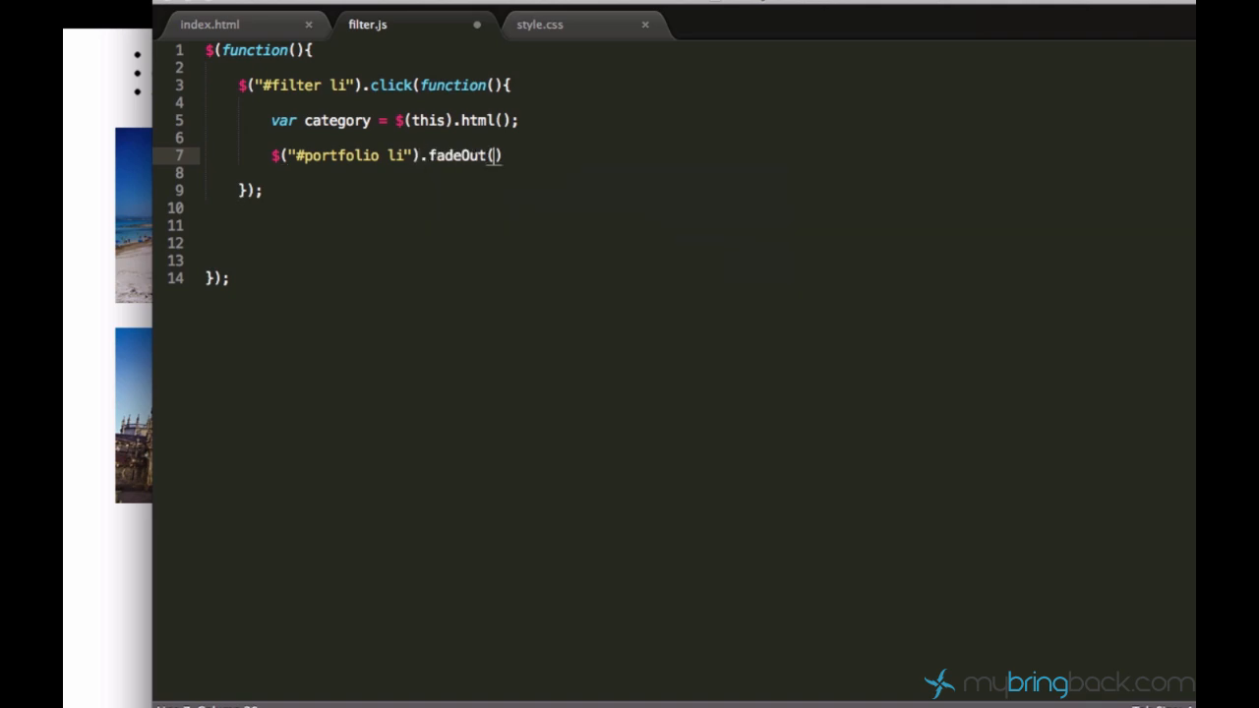
type(";")
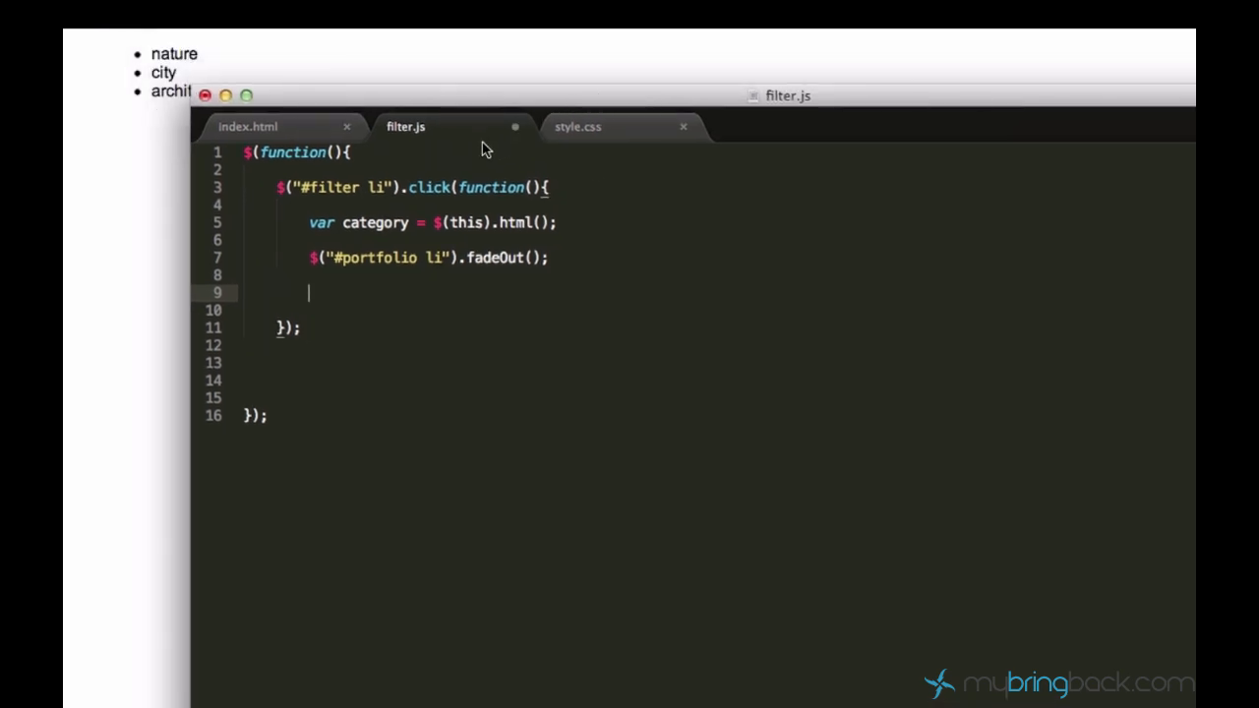
mouse_move(574, 420)
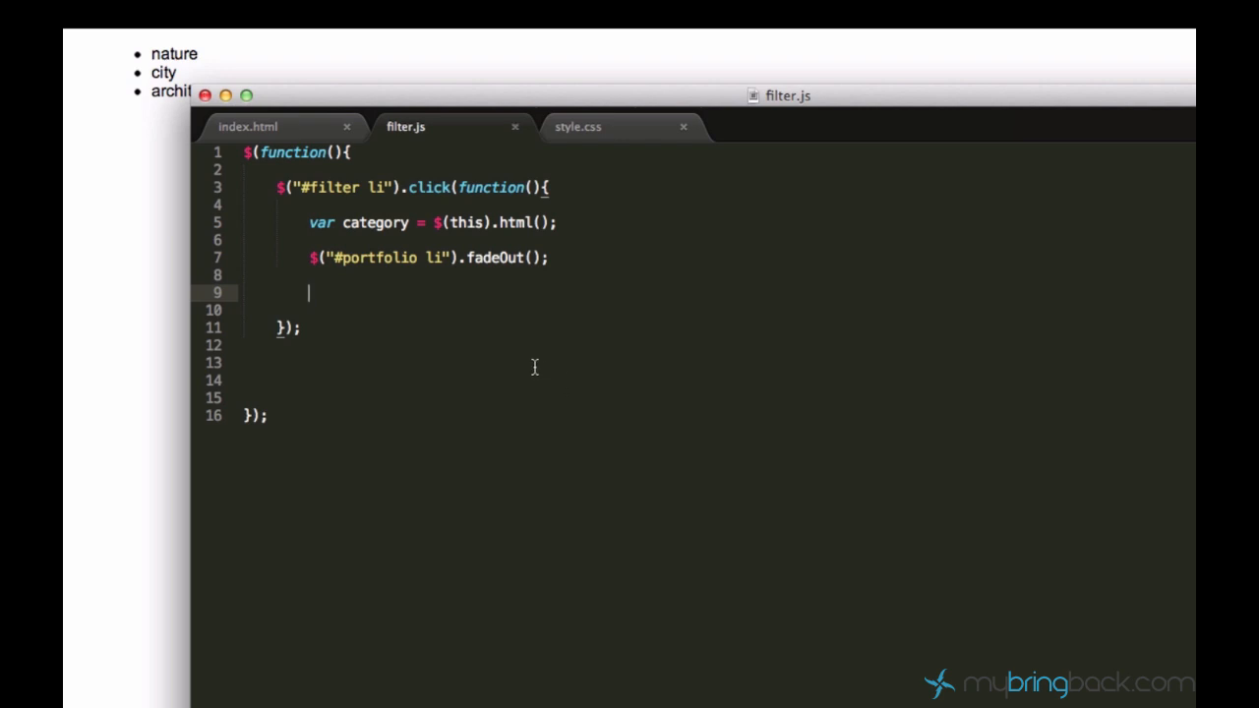
mouse_move(1066, 229)
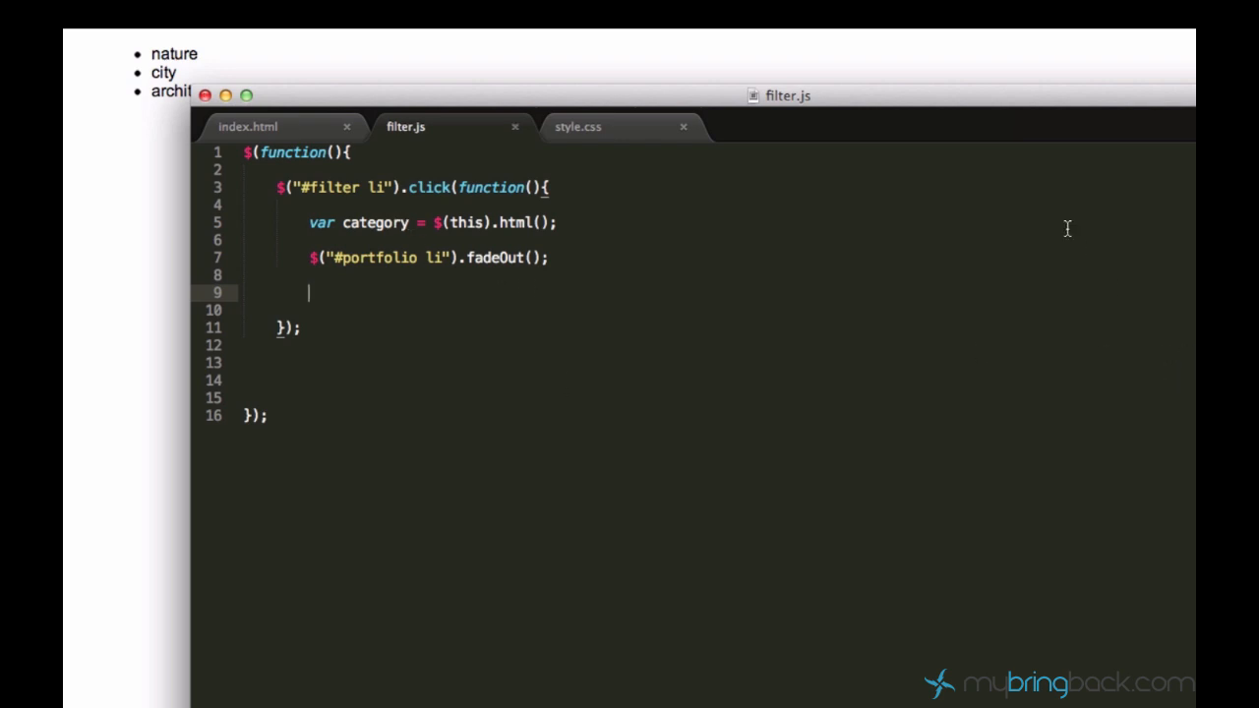
mouse_move(815, 147)
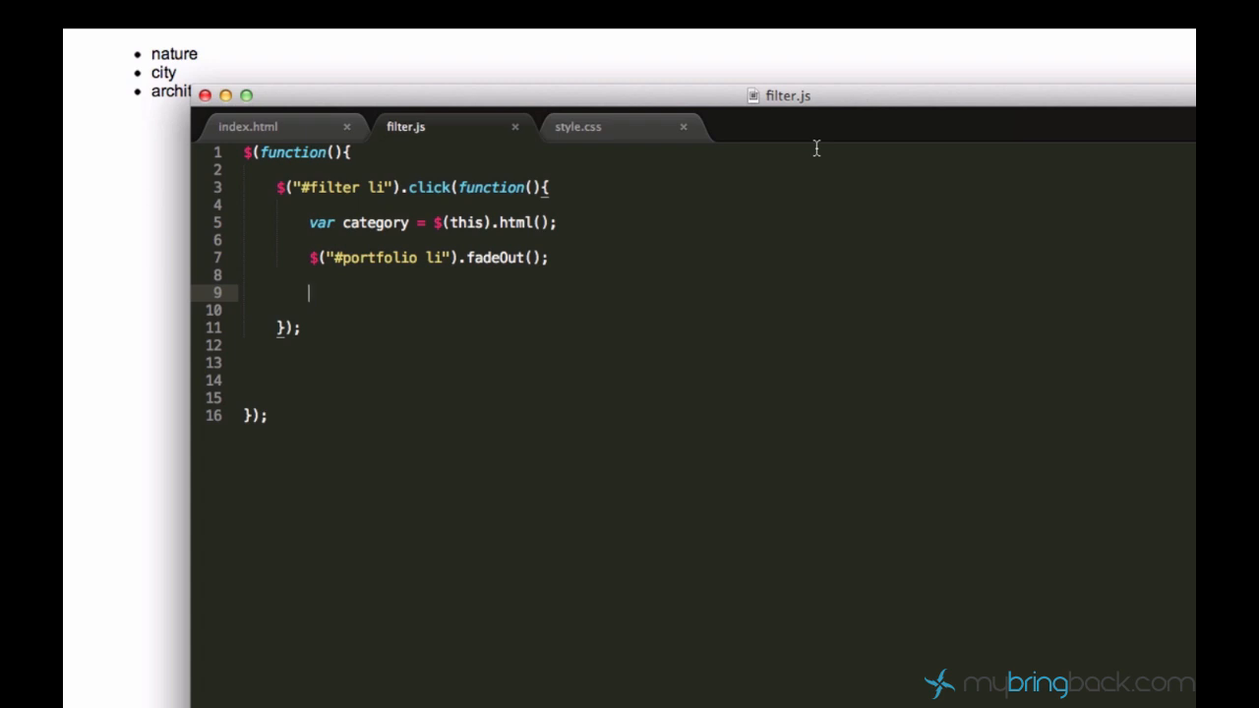
mouse_move(834, 112)
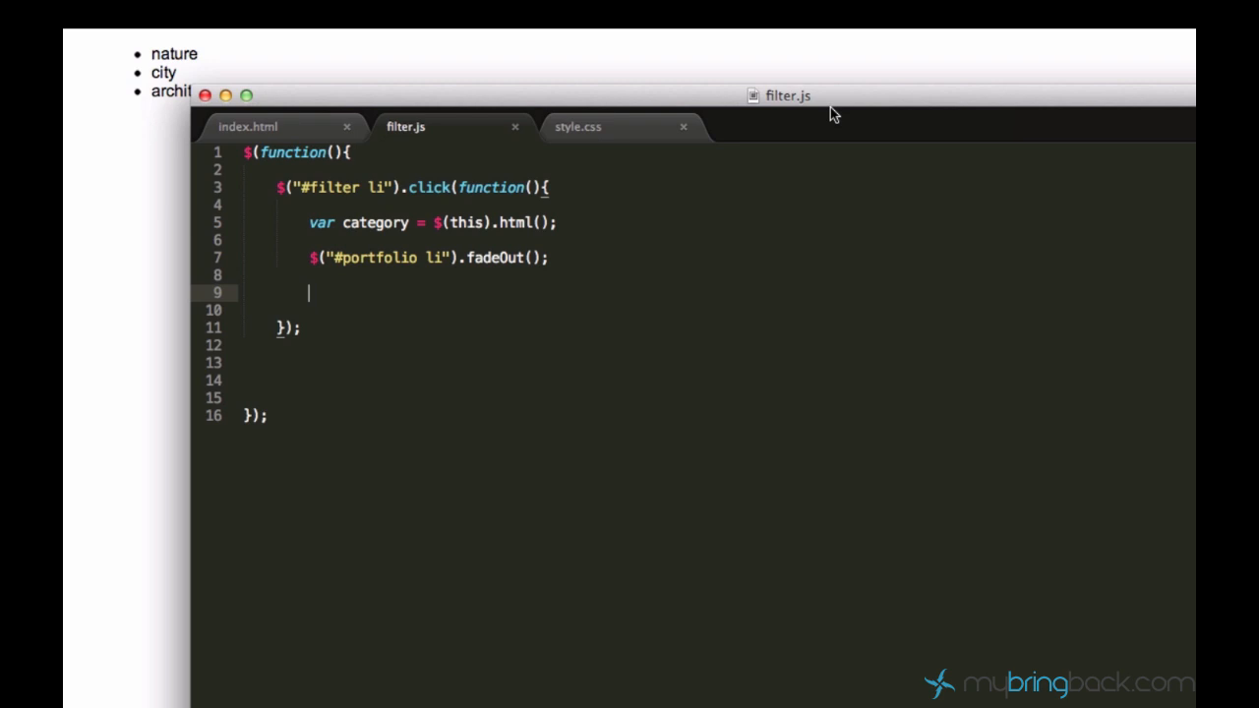
mouse_move(807, 118)
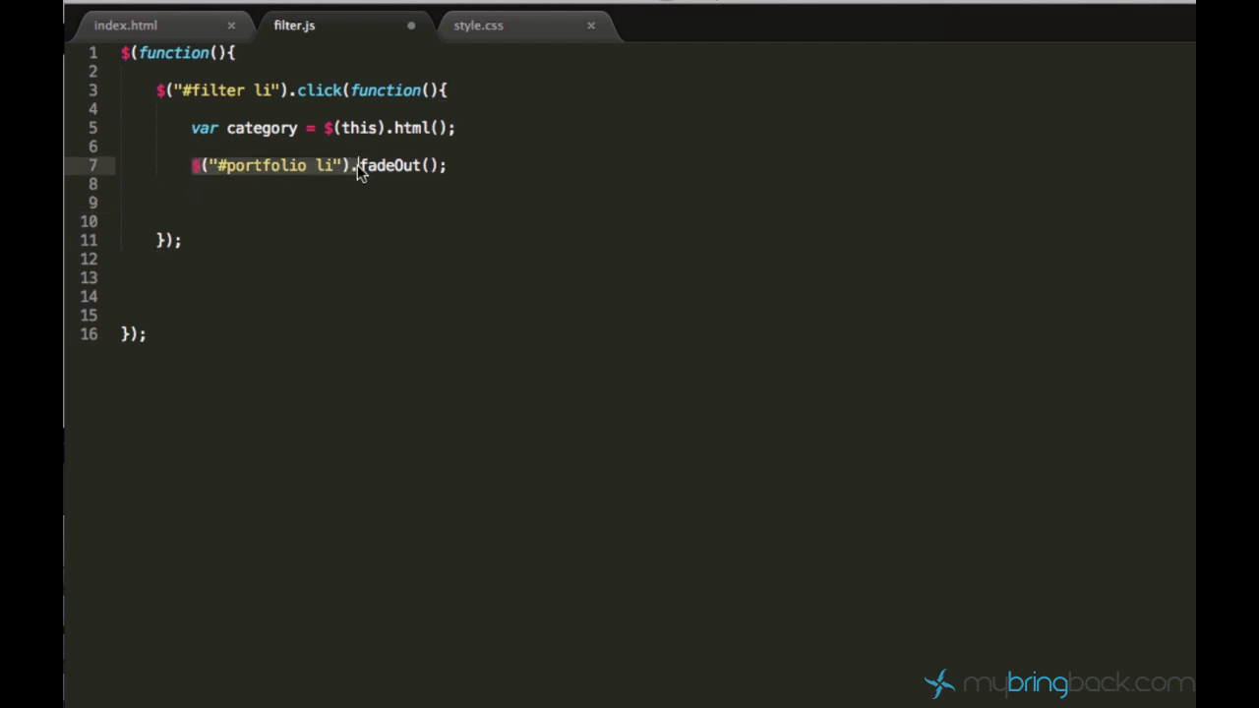
Write a $("#portfolio li").each(function(){ }); loop over the portfolio items
type("$(\"#portfolio li\").")
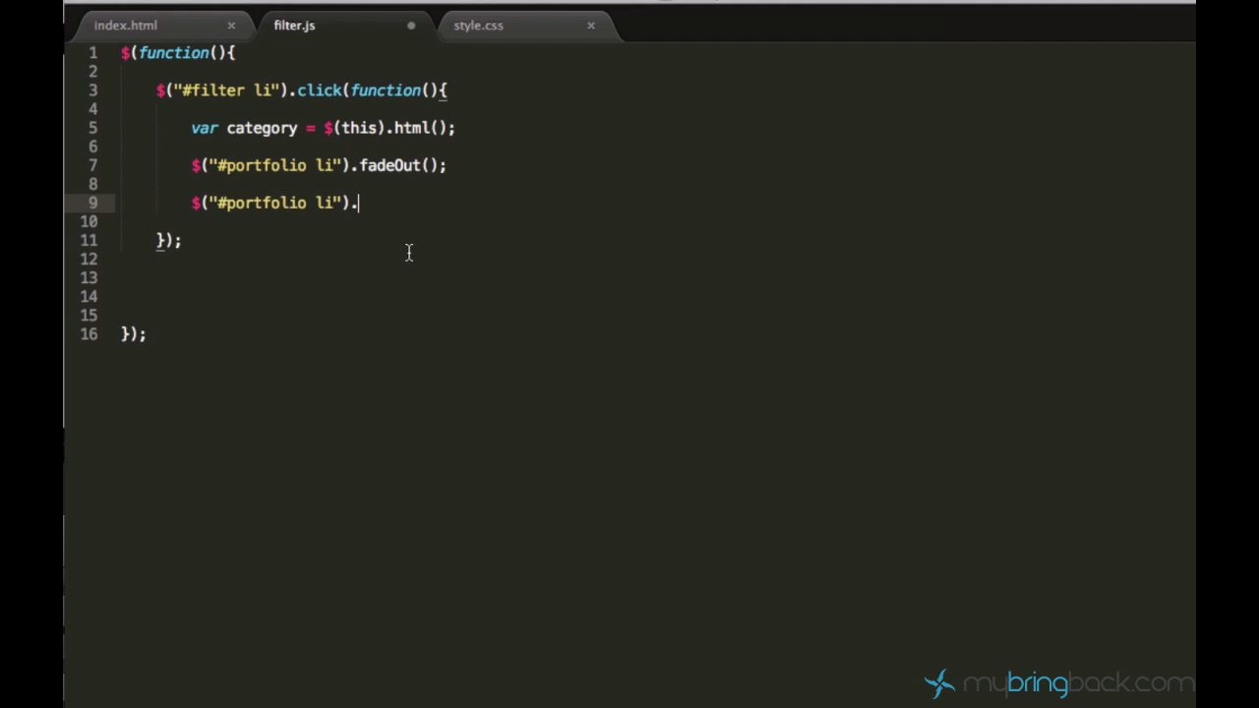
type("each()")
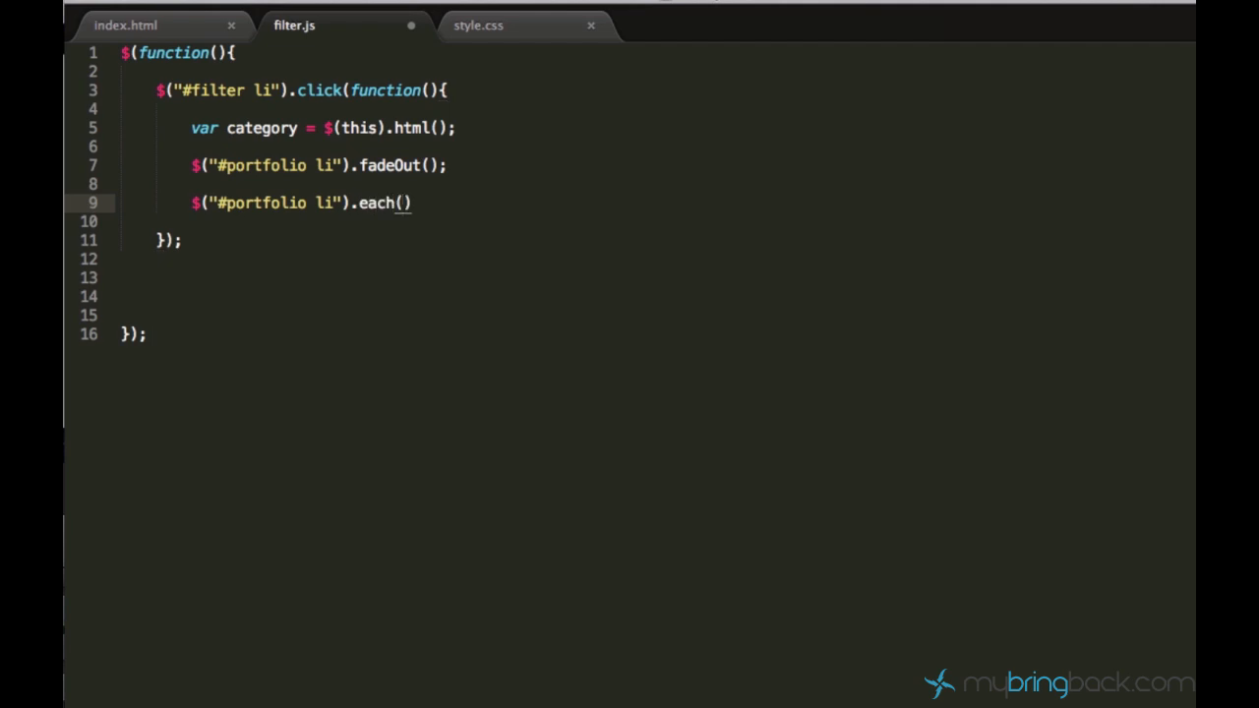
type("function(")
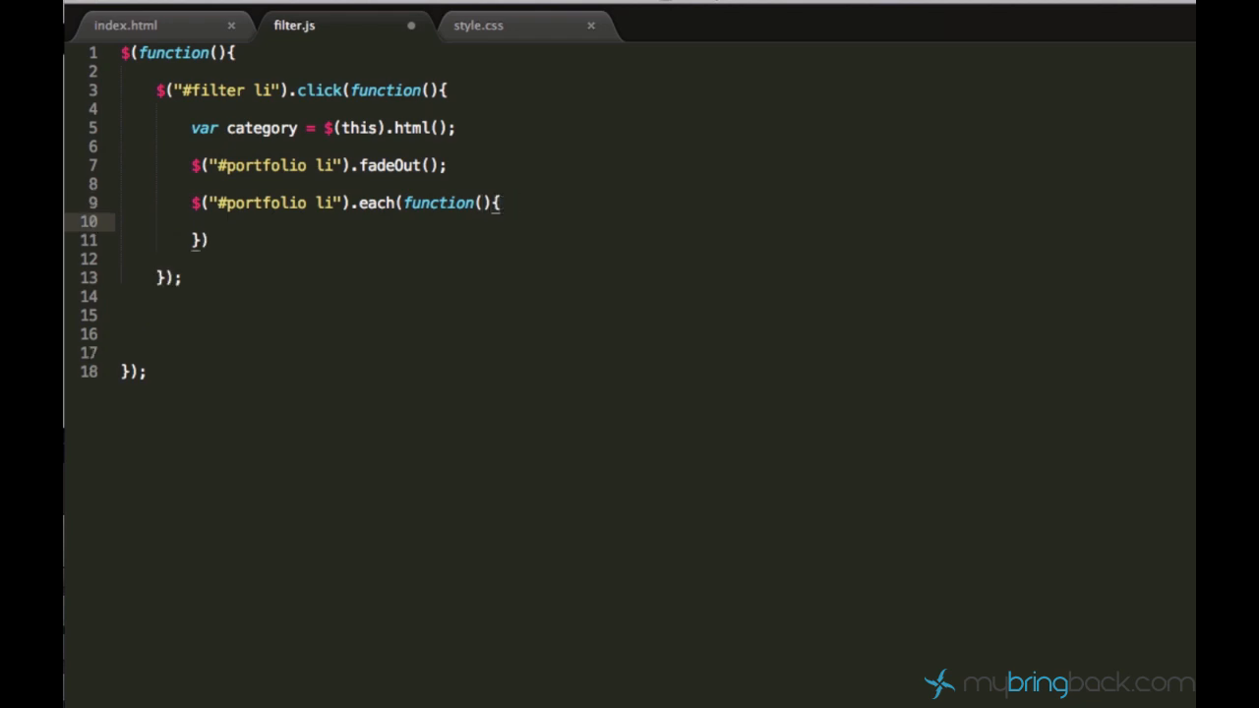
type(";")
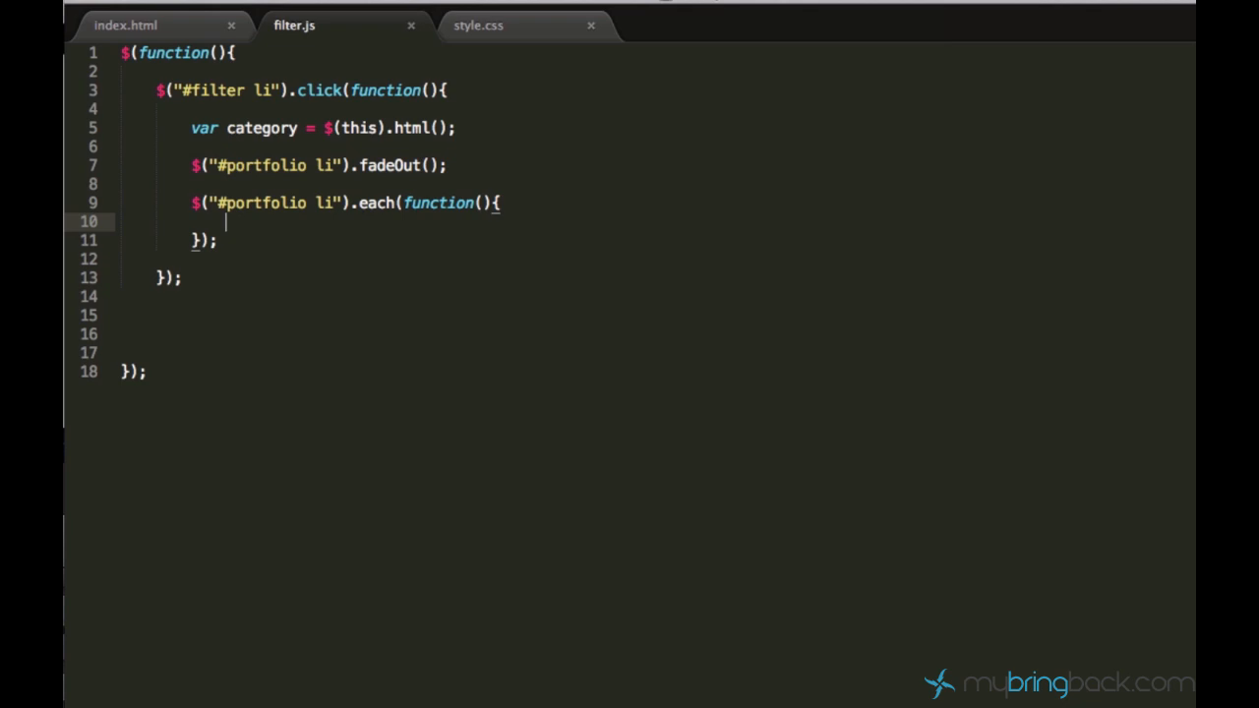
Inside the loop, store each item's markup with var test = $(this).html();
type("$(this")
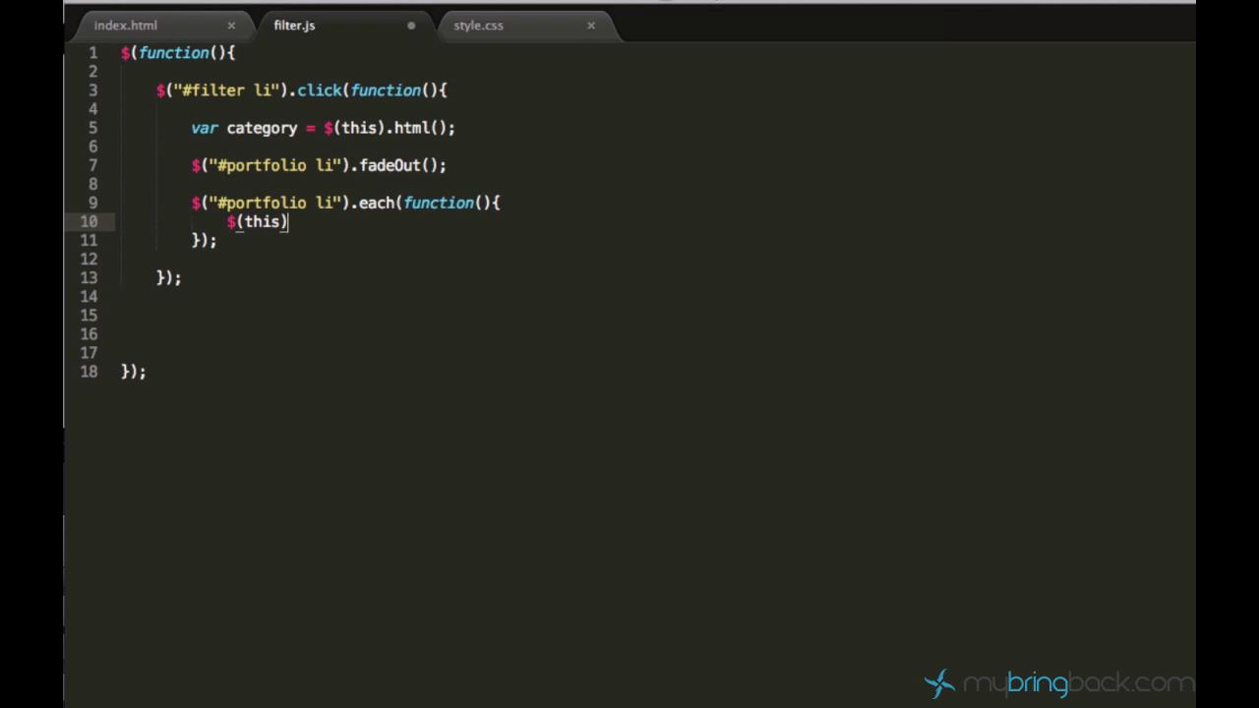
type(".")
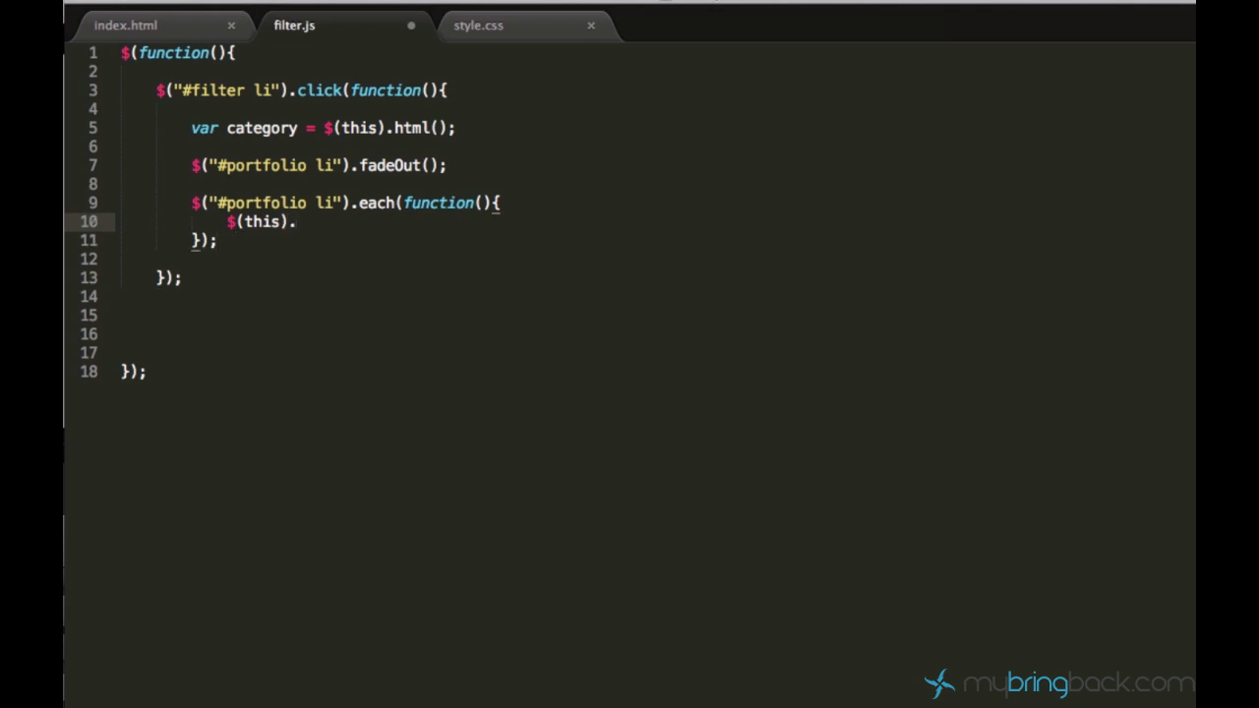
type("v")
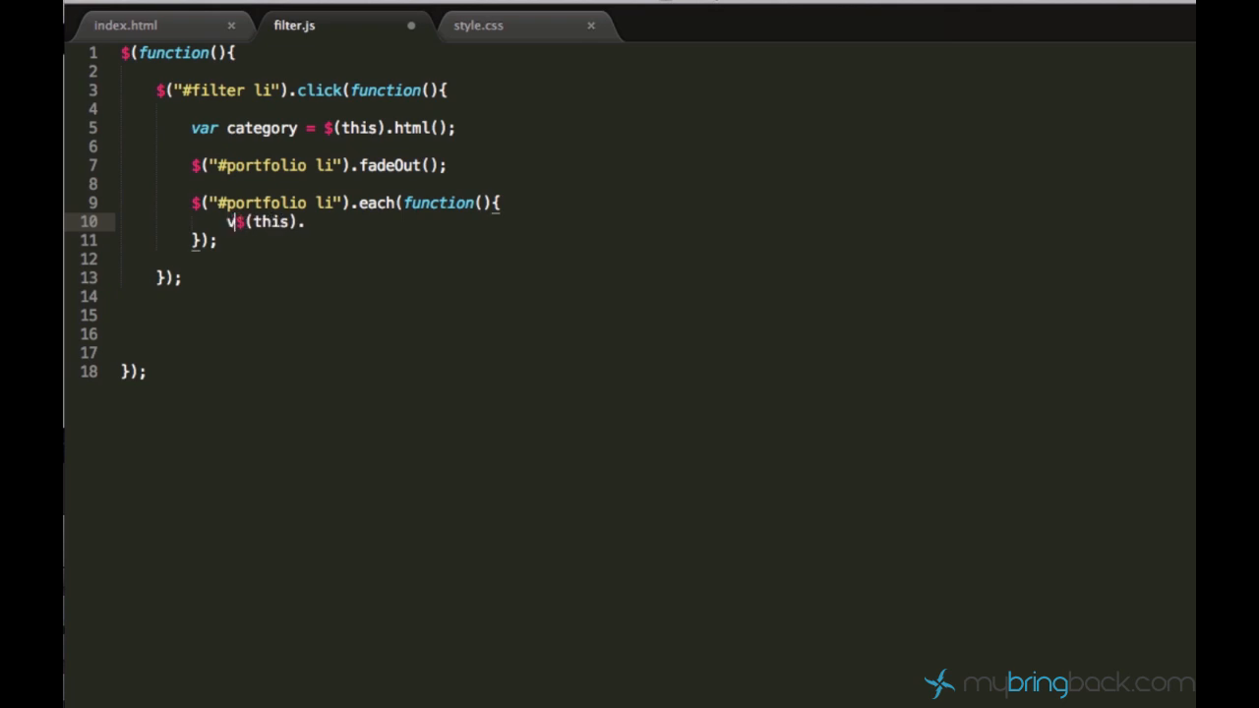
type("ar")
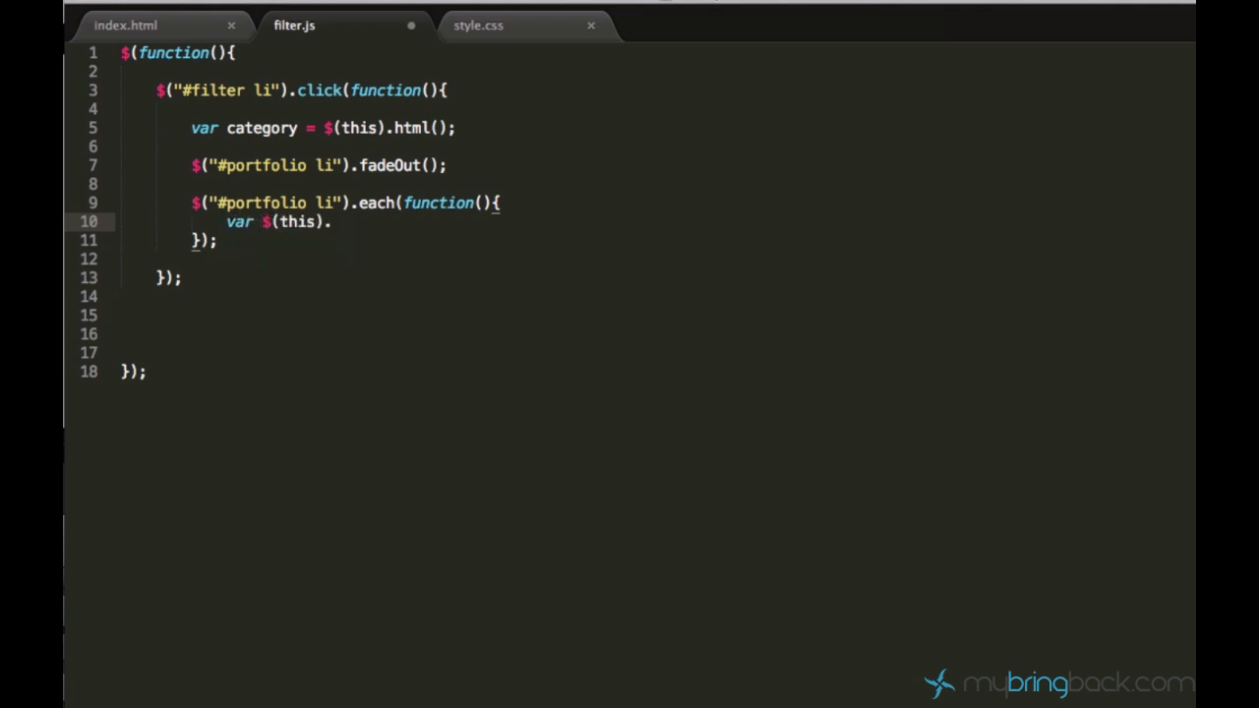
type("tes")
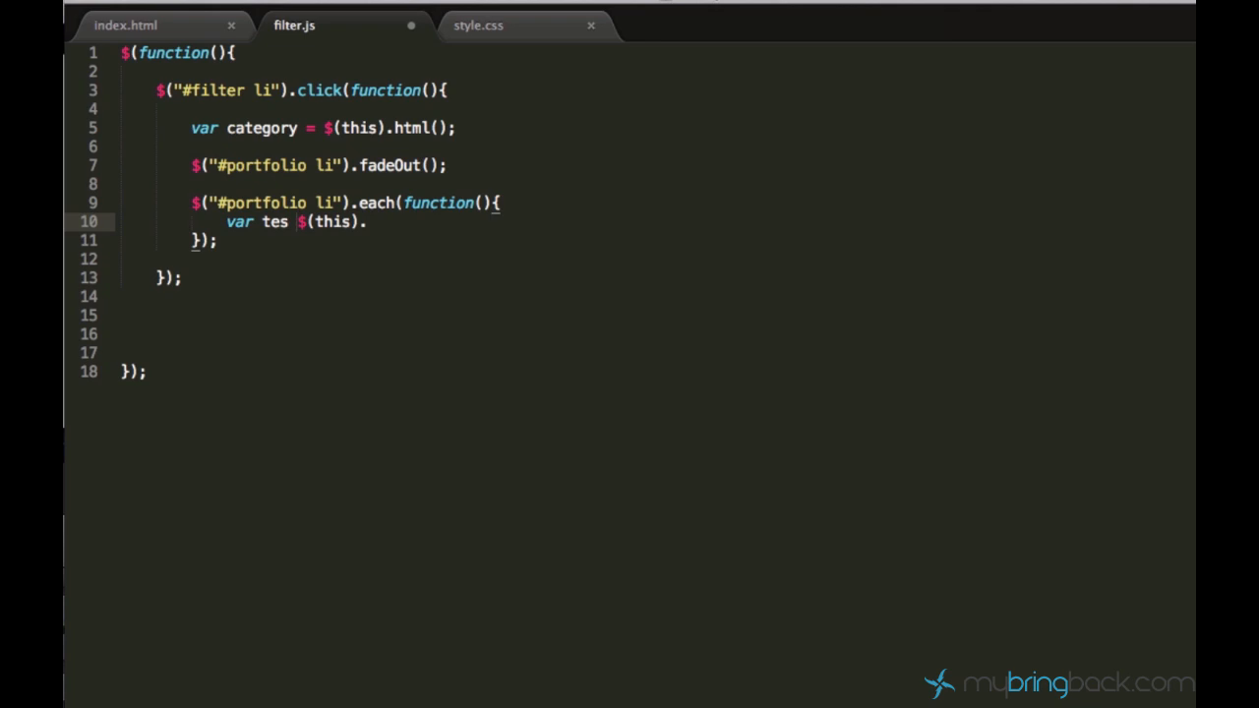
type("t =")
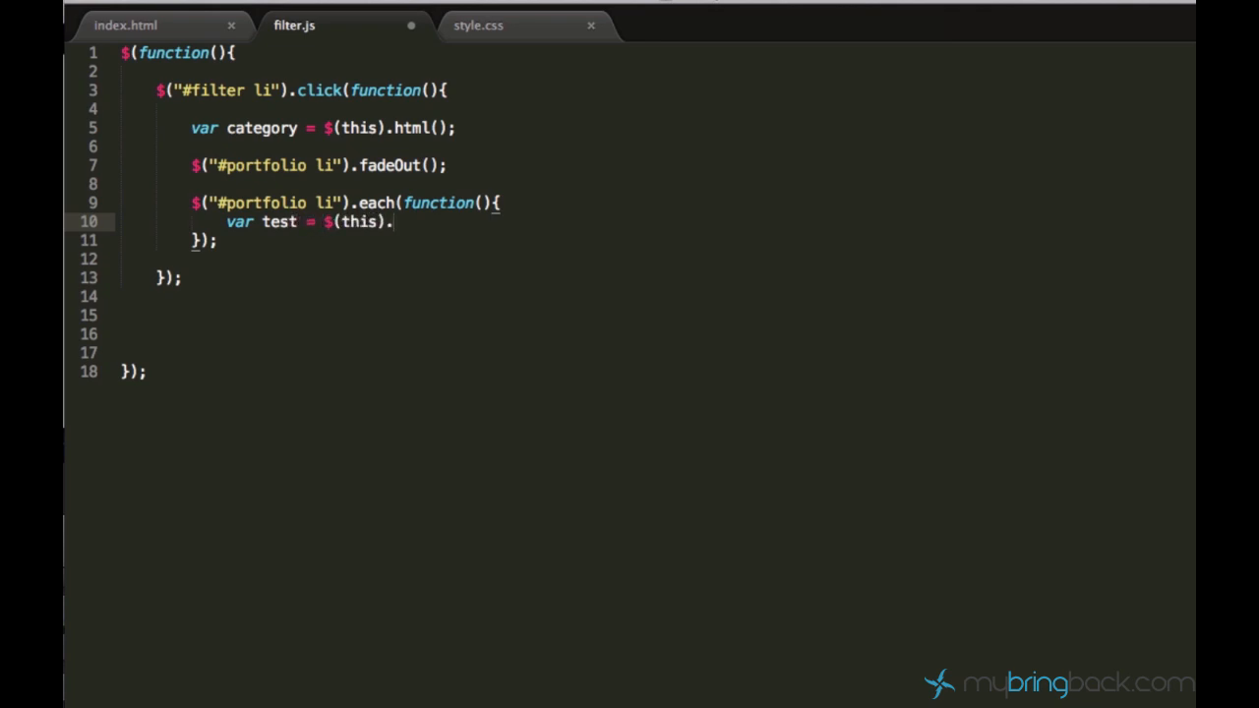
type("html();")
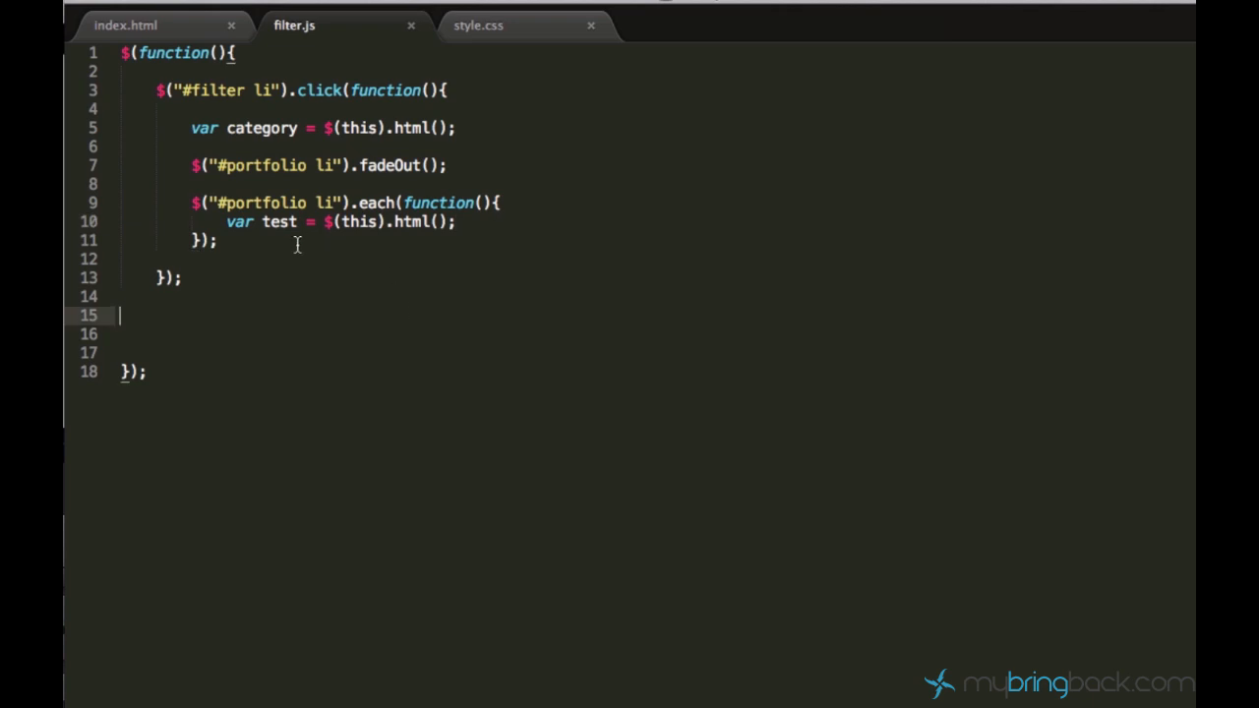
mouse_move(466, 227)
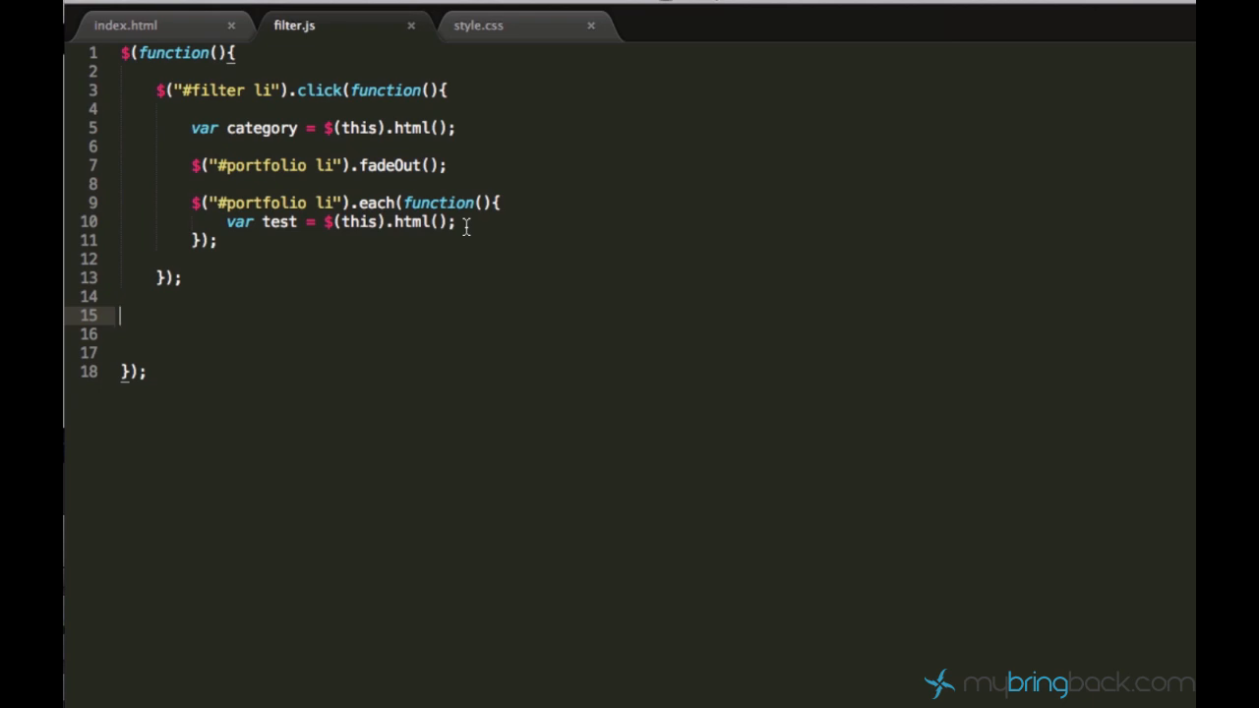
Log the stored HTML with console.log(test); on the next line
left_click(462, 220)
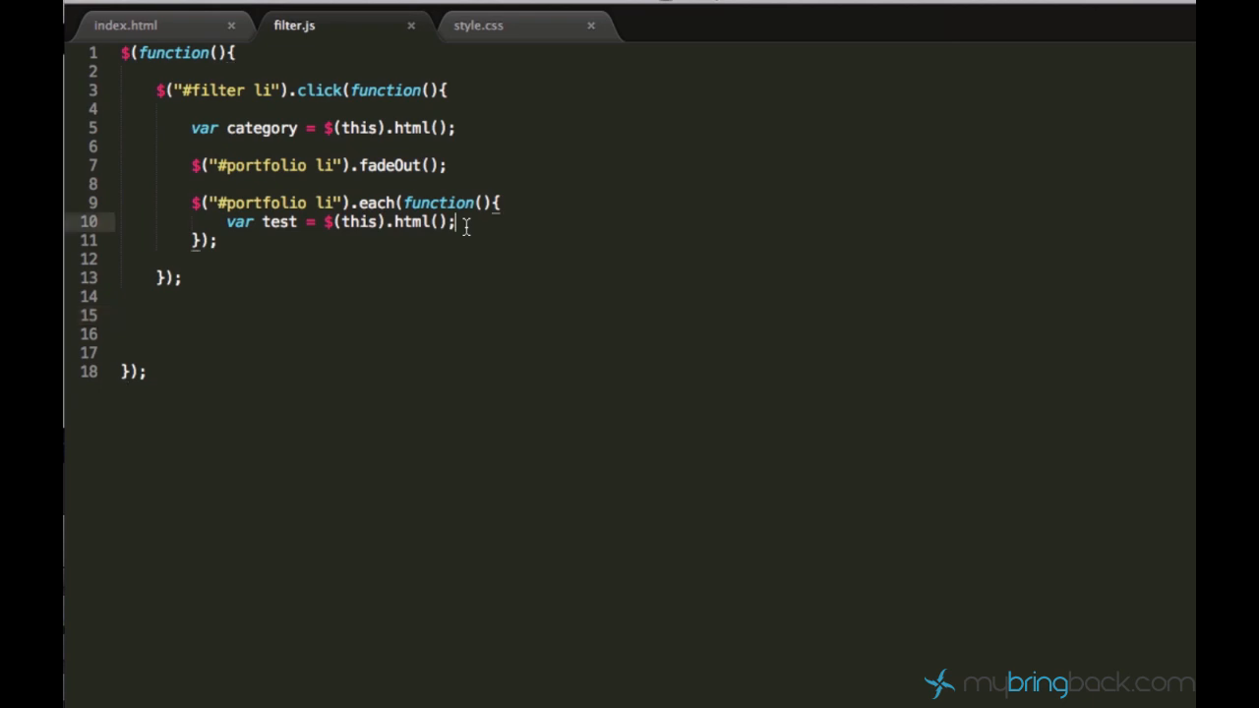
type("console.")
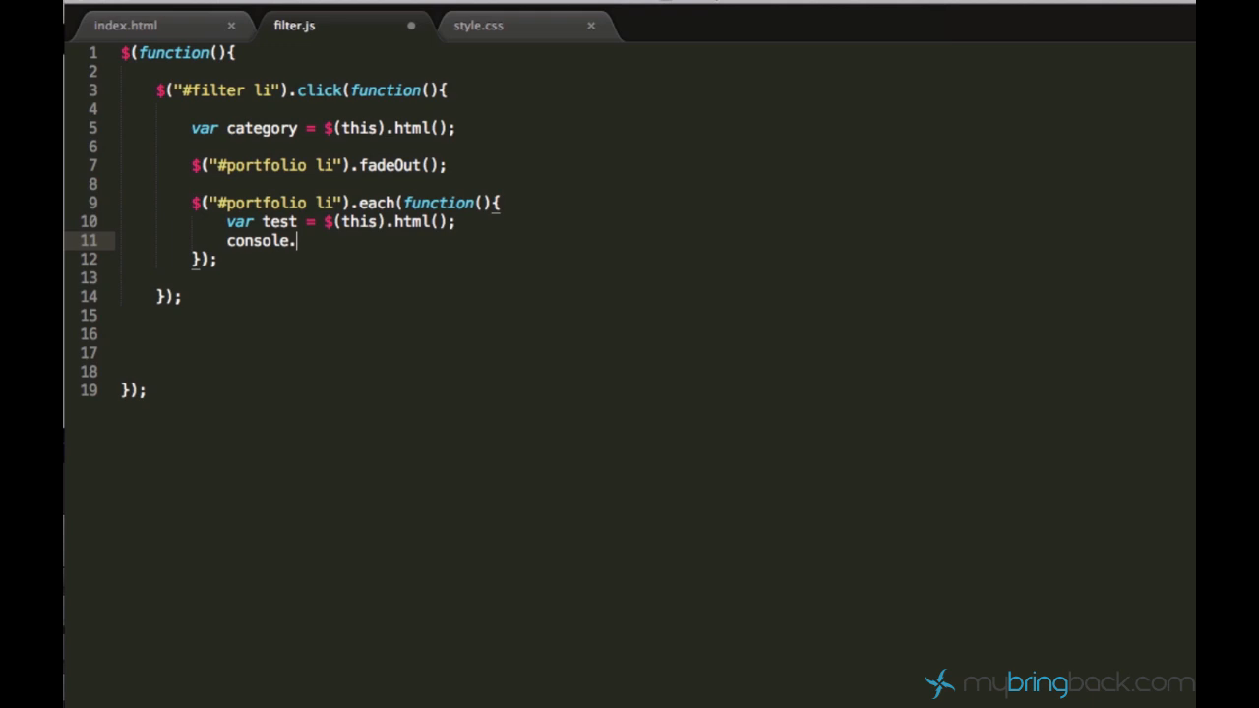
type("log()")
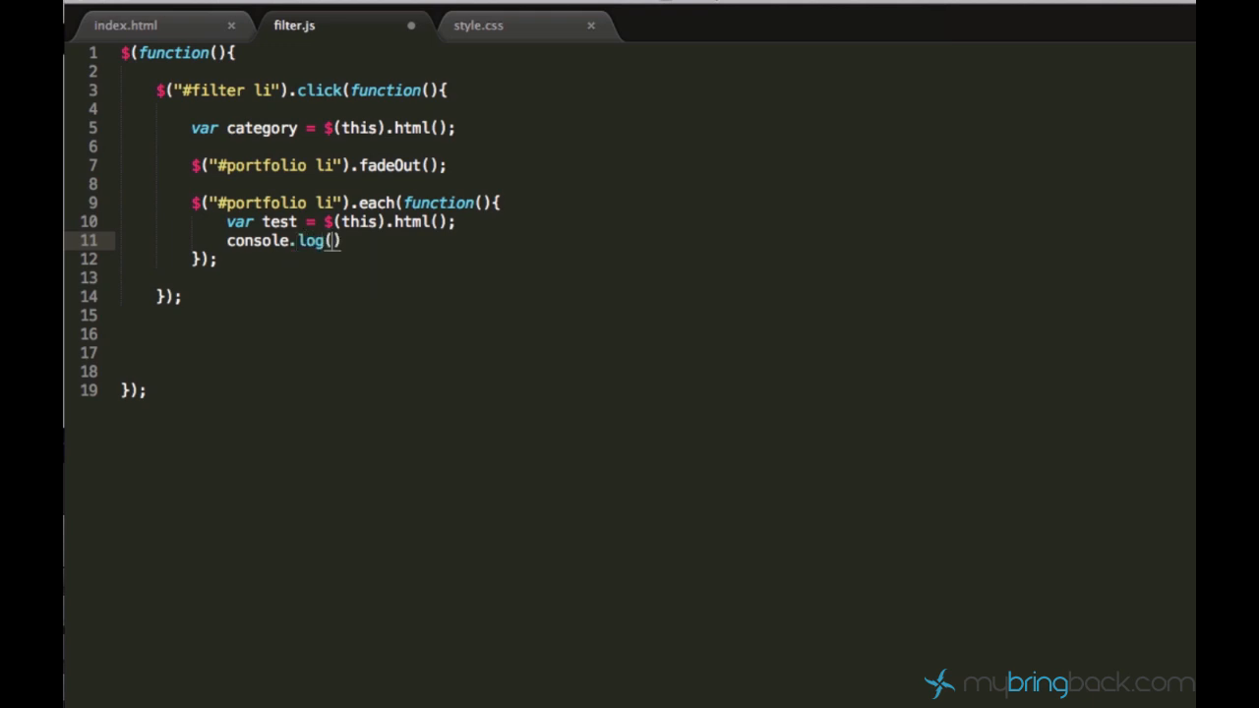
type("test")
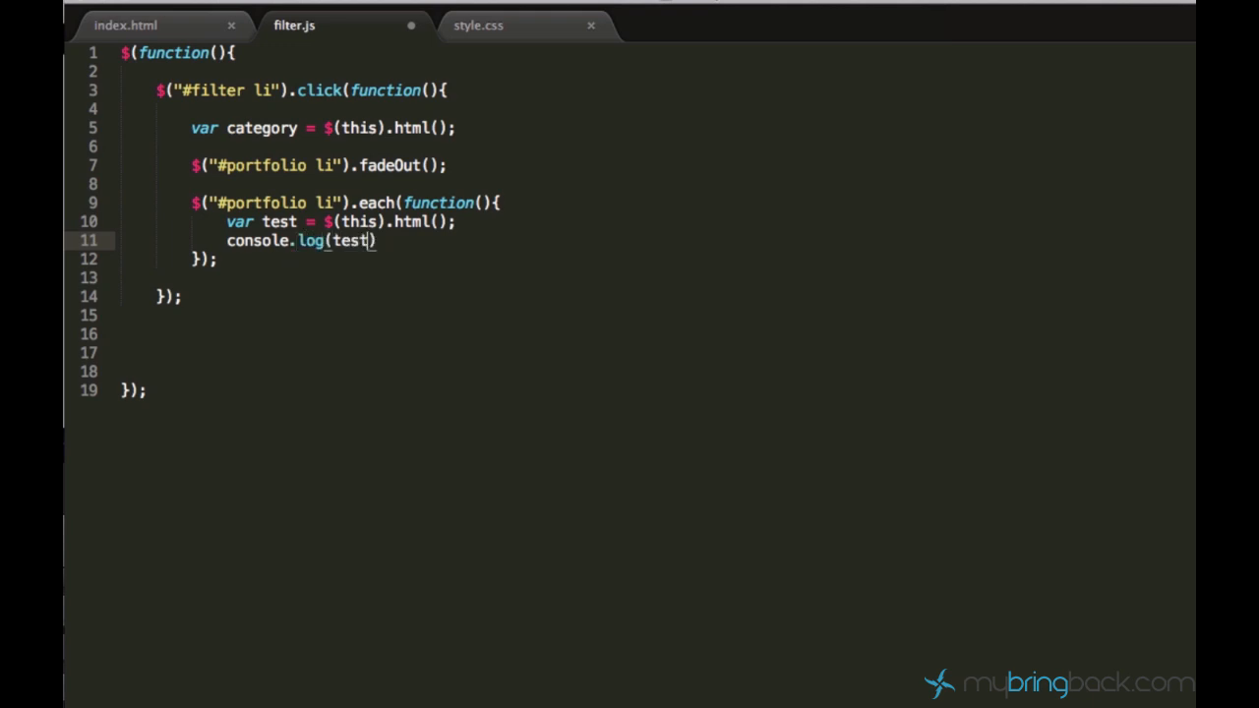
type(";")
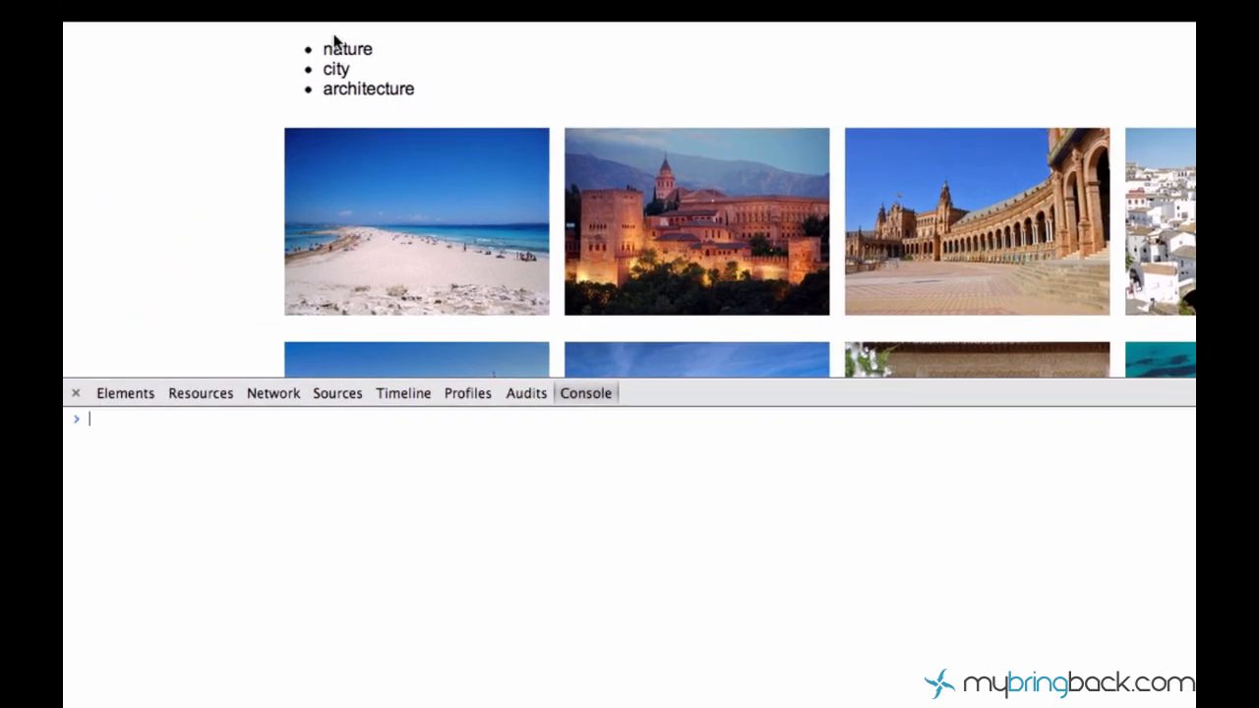
mouse_move(342, 75)
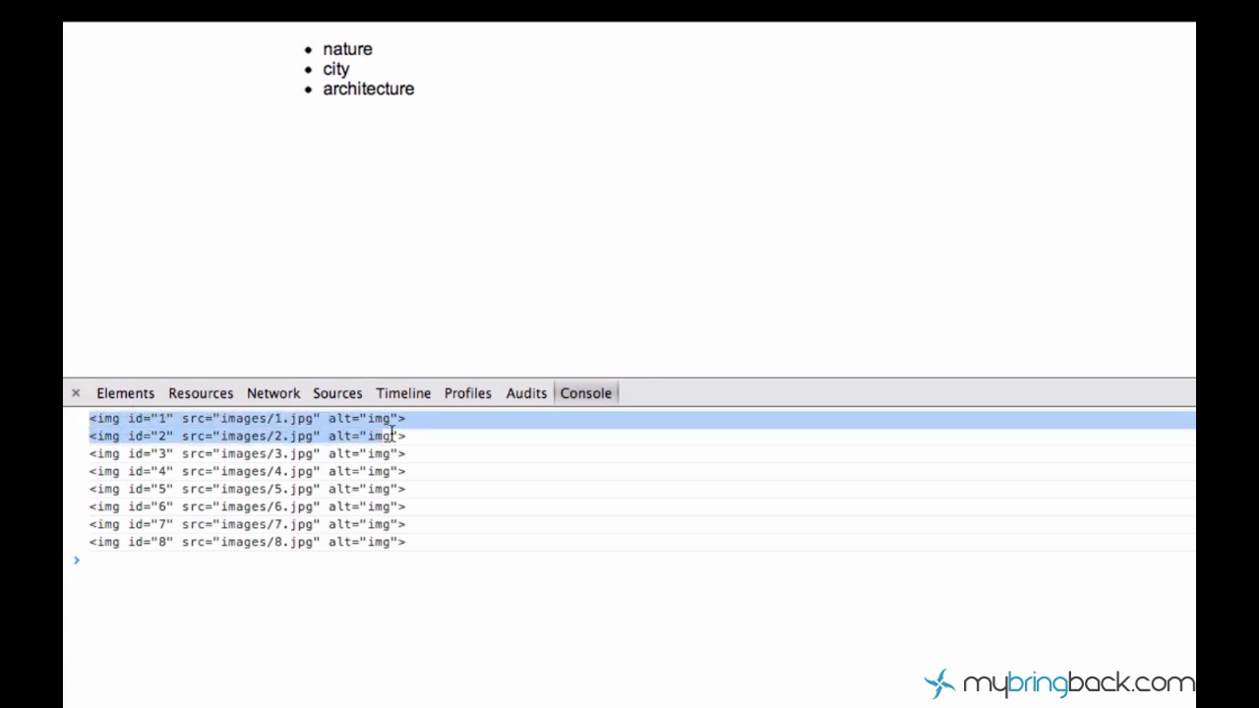
Review the eight logged img tags in the DevTools console after clicking a category
left_click(246, 417)
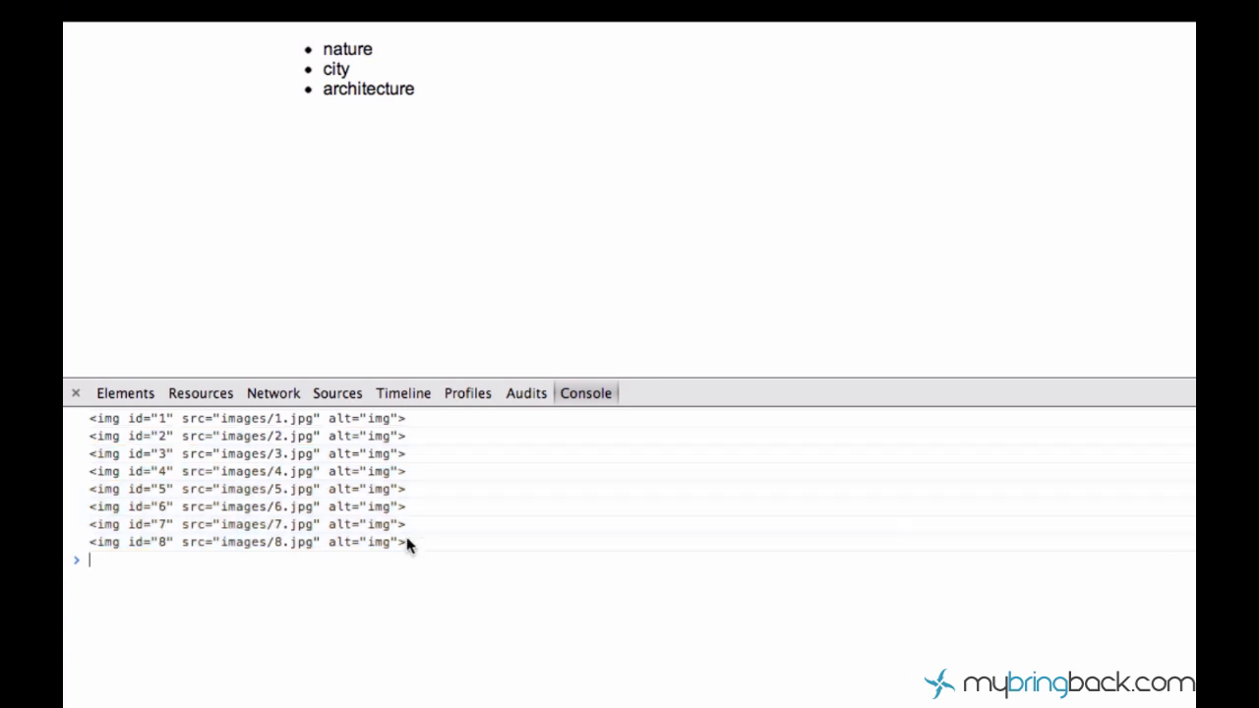
mouse_move(266, 448)
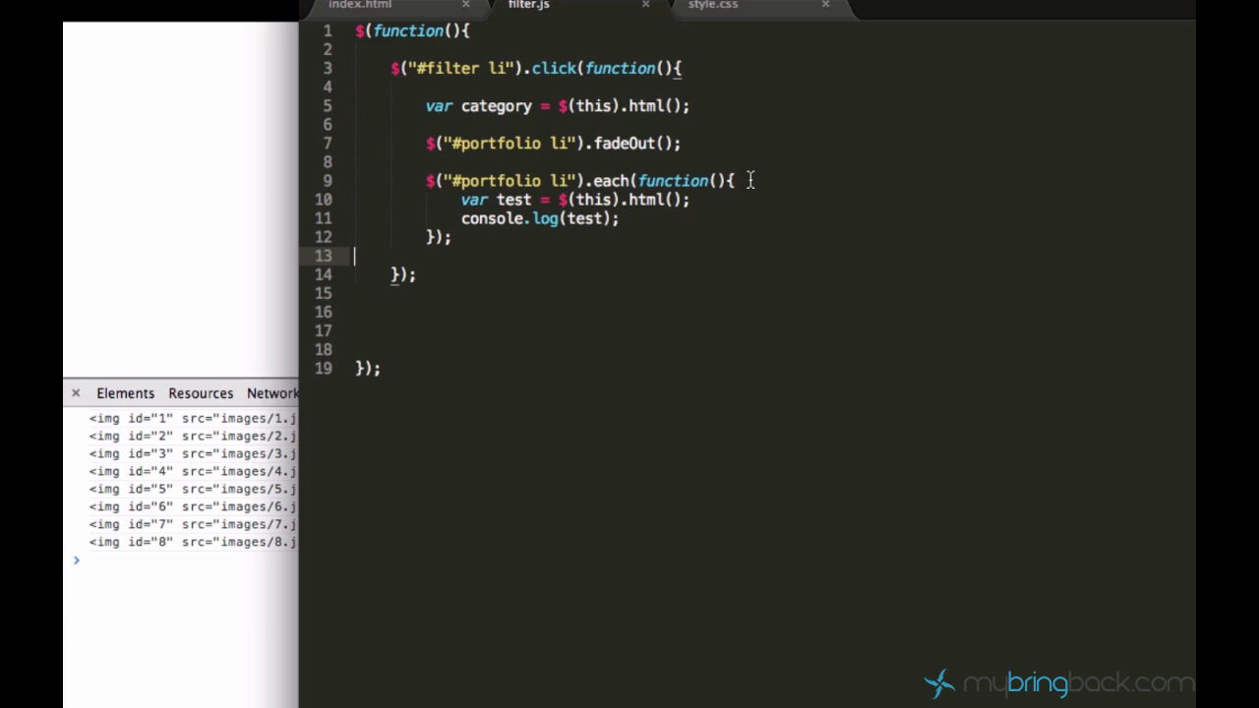
Declare var i = 0; before the loop, increment it with i = i + 1; and log it after test
type("var")
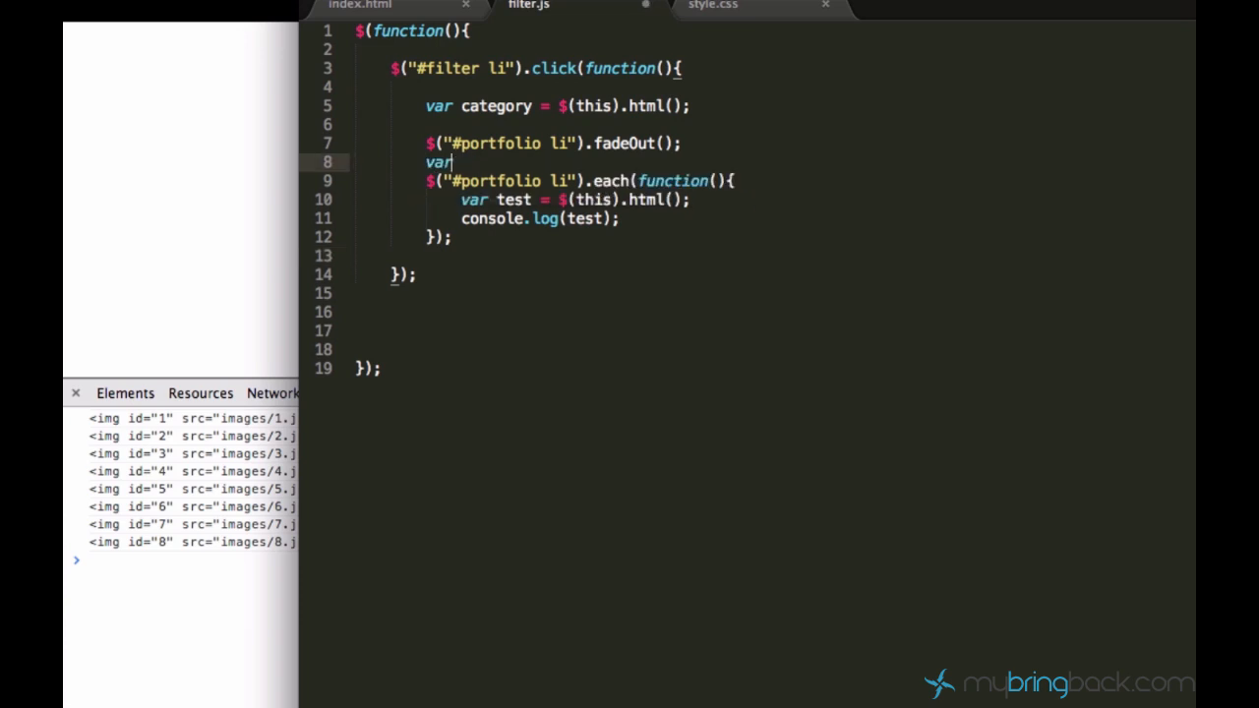
type("i = 0;")
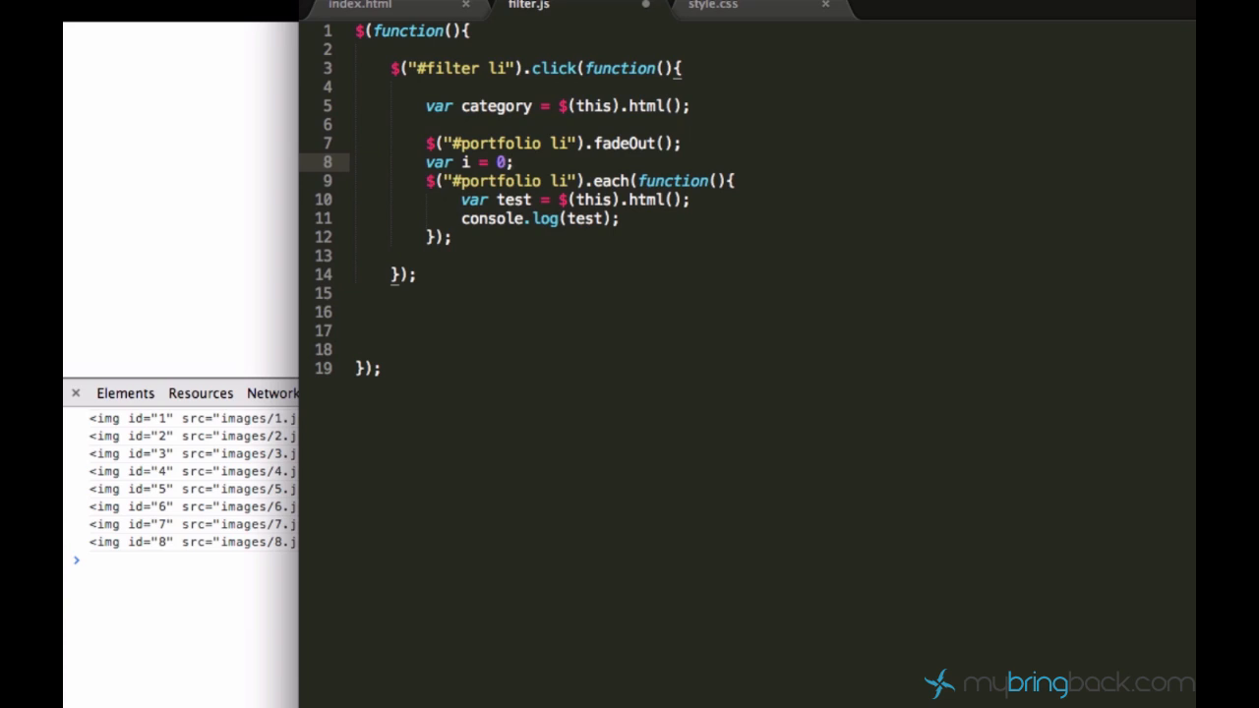
key("enter")
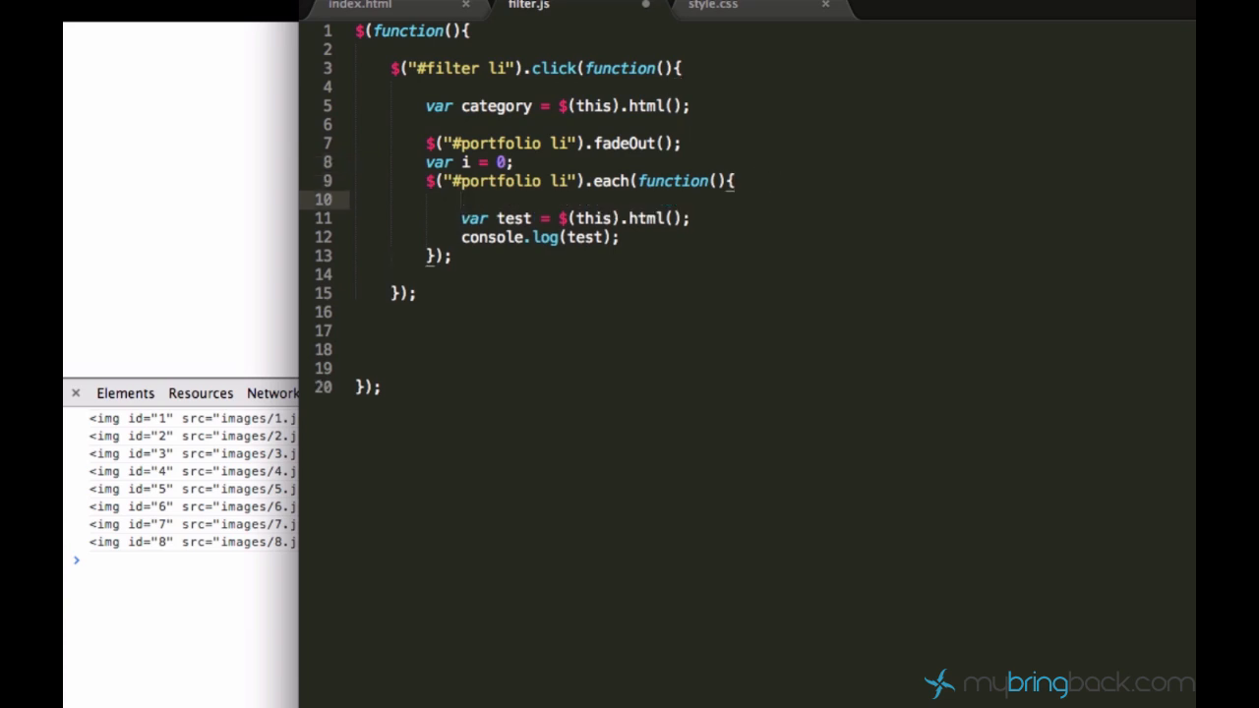
type("i = i")
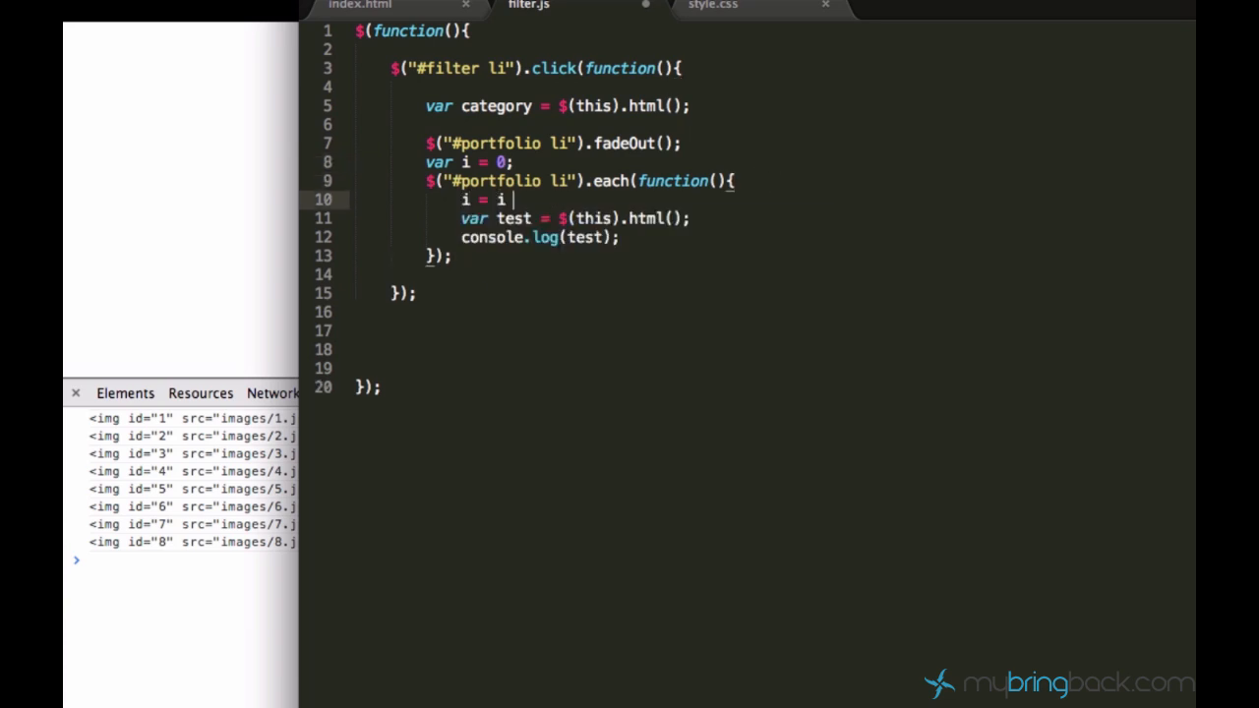
type("+ 1;")
left_click(541, 236)
type(" + \" - \" + ")
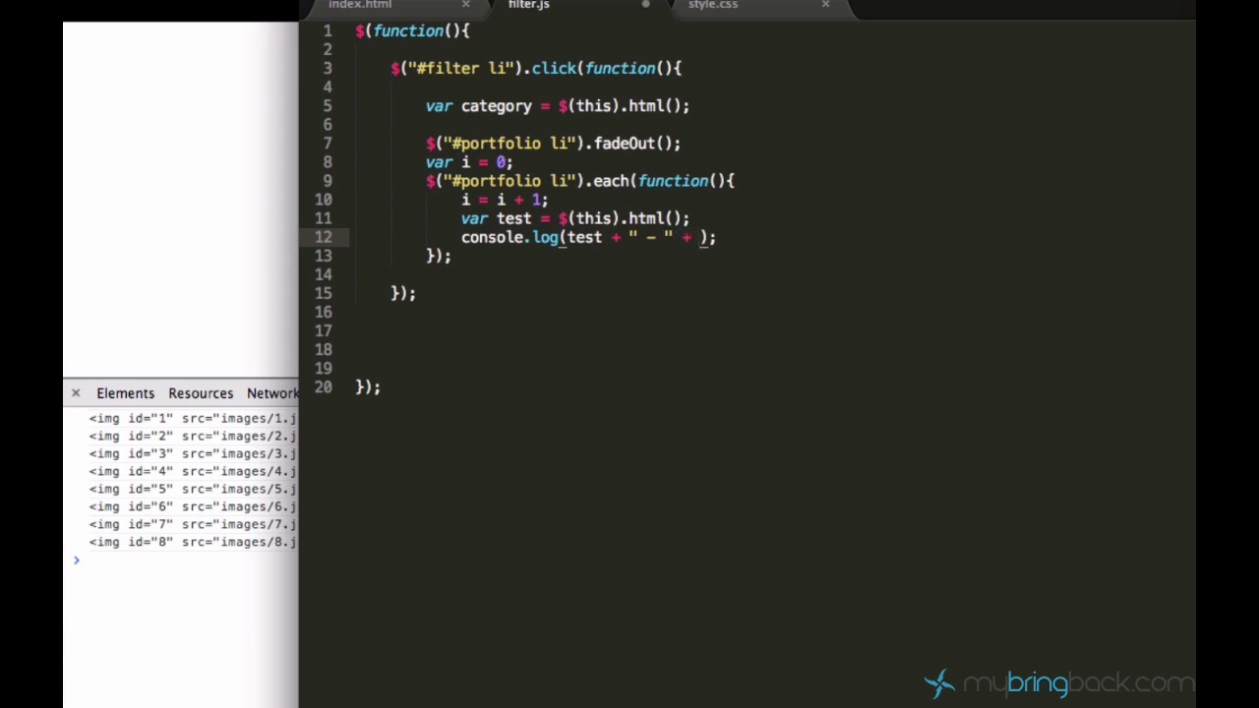
type("i")
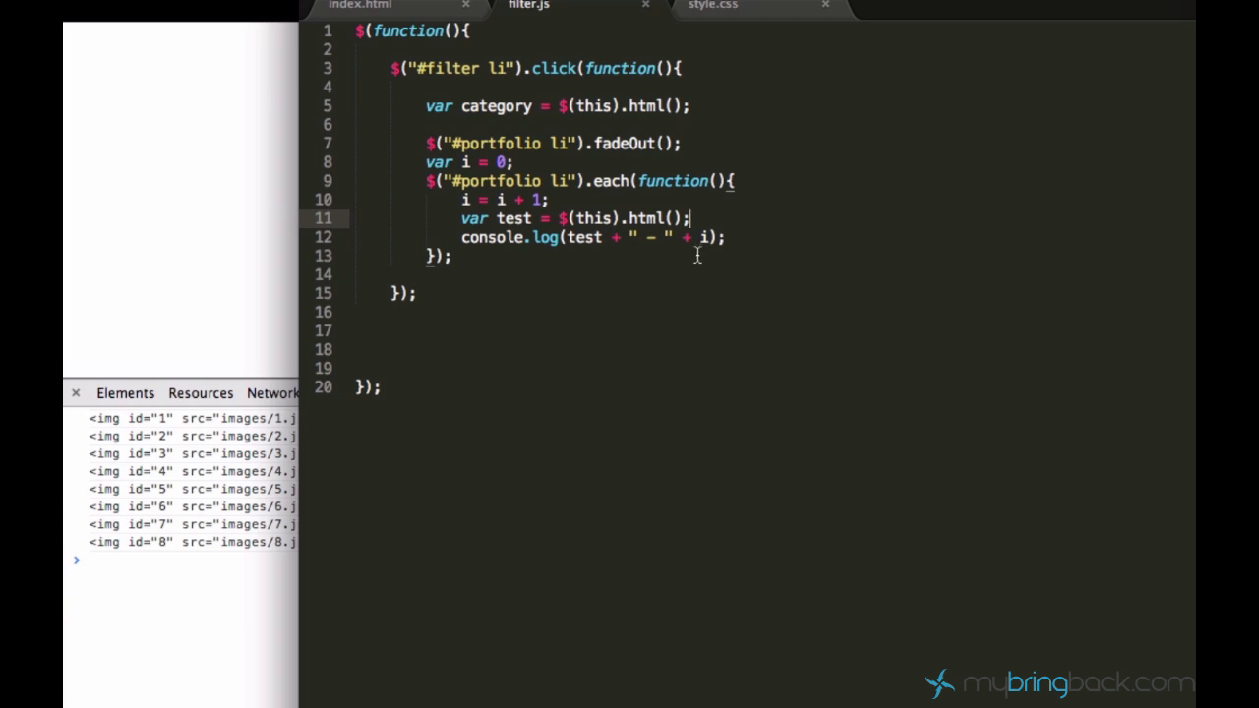
mouse_move(578, 181)
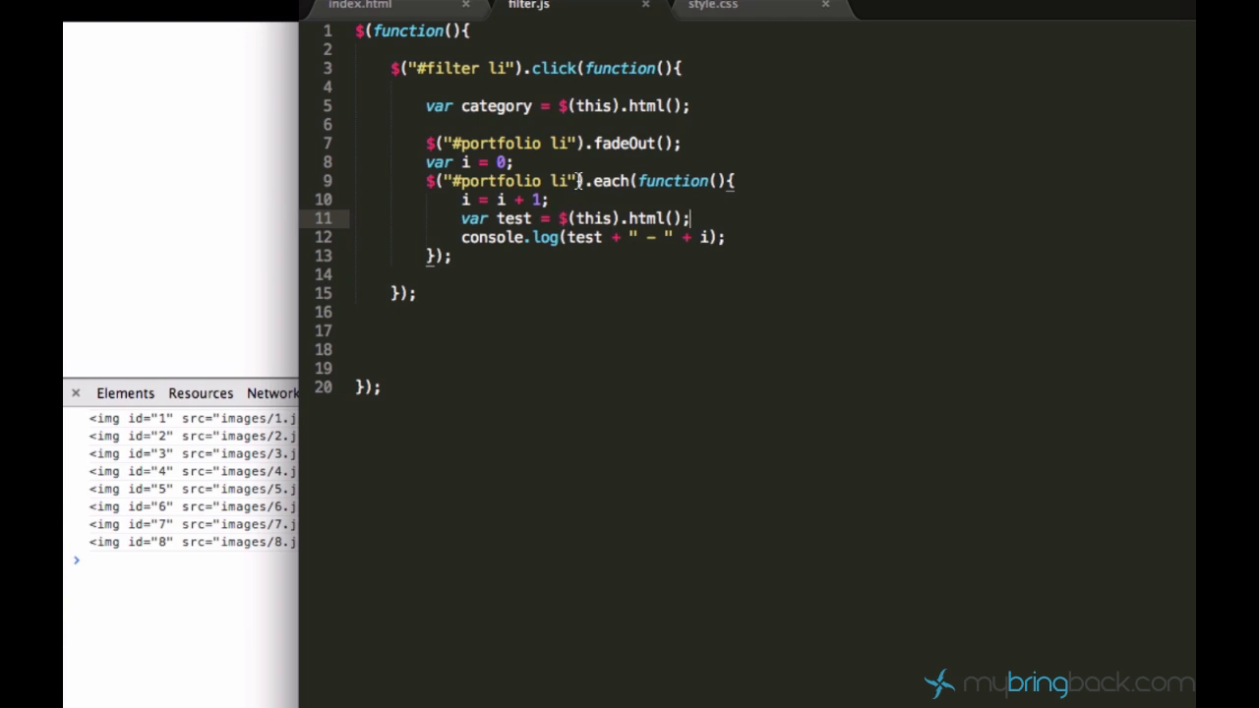
mouse_move(638, 280)
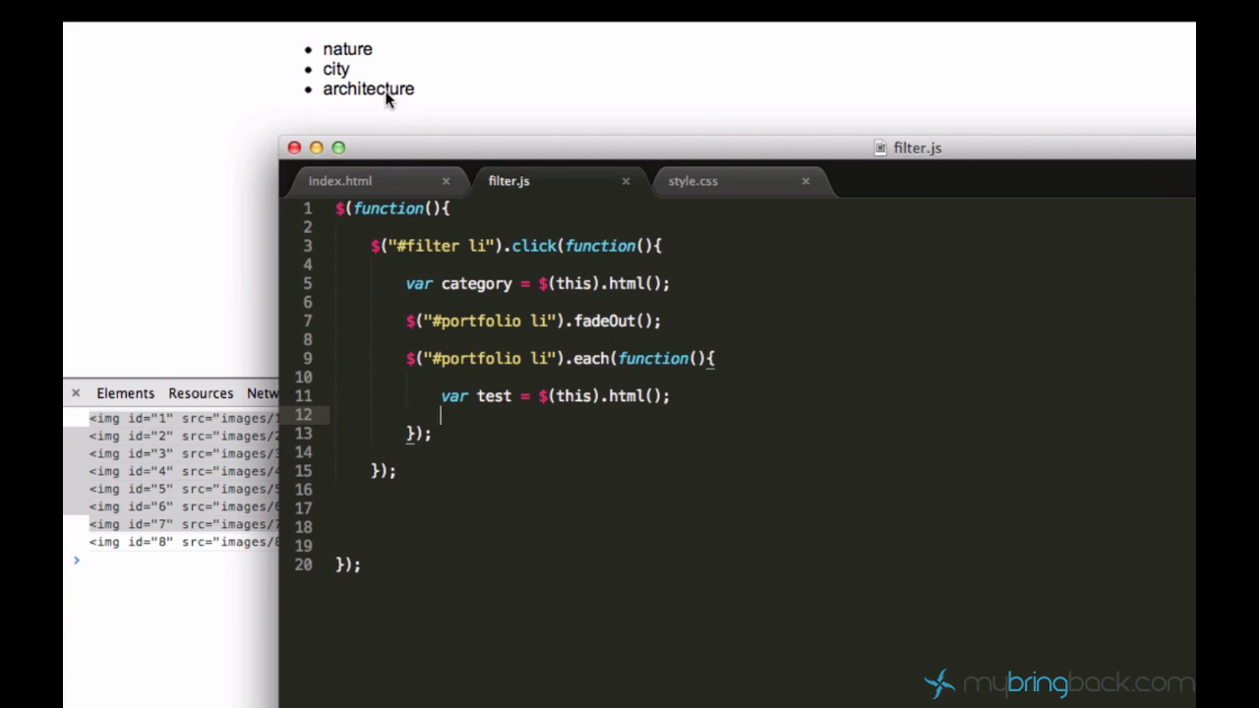
mouse_move(633, 401)
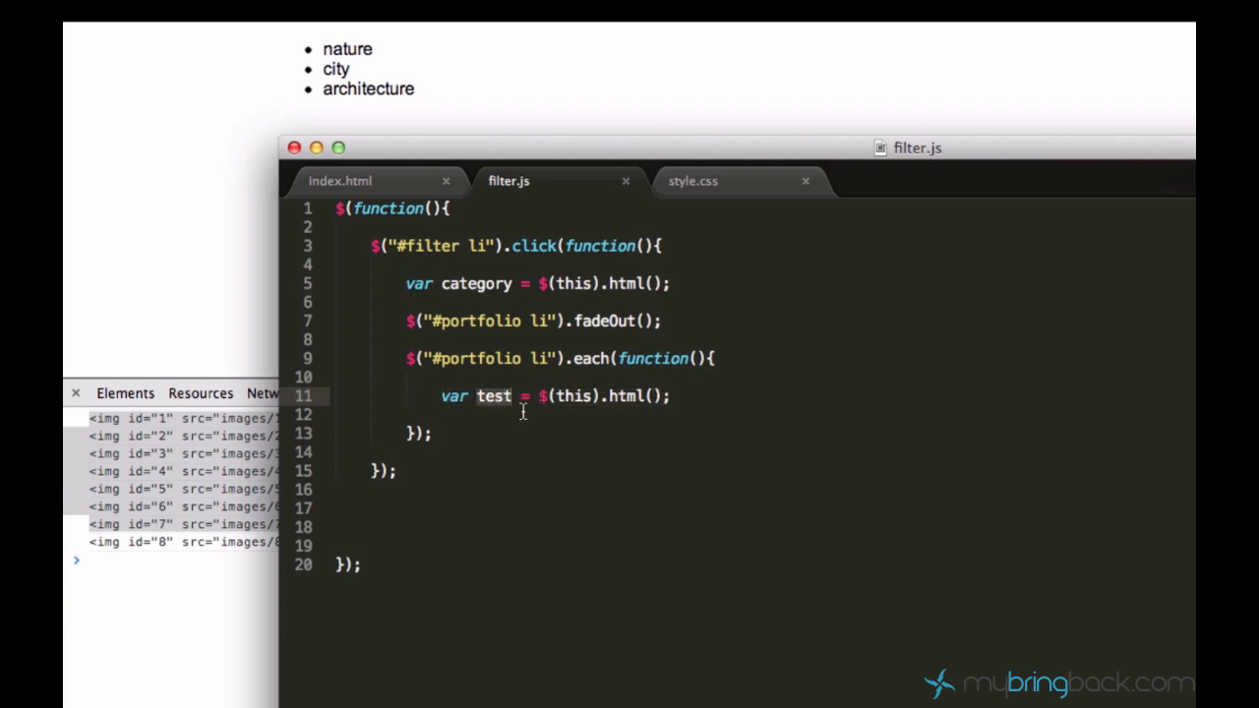
mouse_move(684, 411)
type("if (")
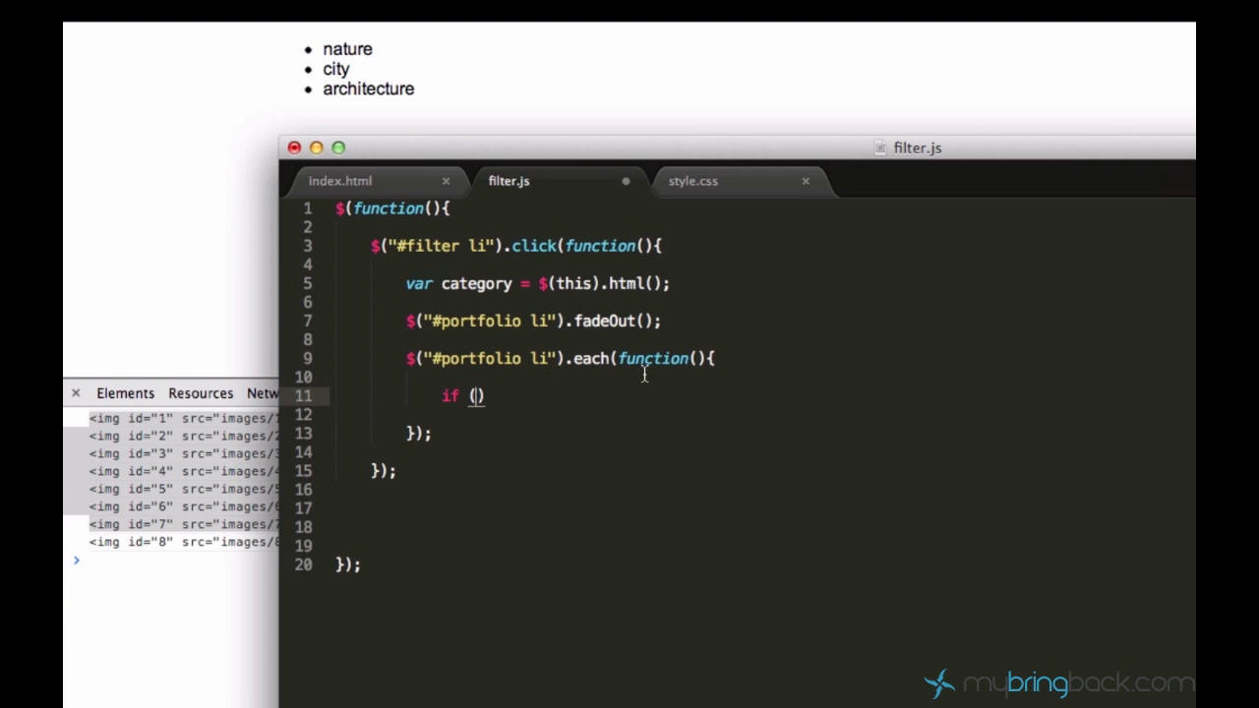
Replace the condition with if ($(this).hasClass(category)){ } inside the each loop
type("category ==")
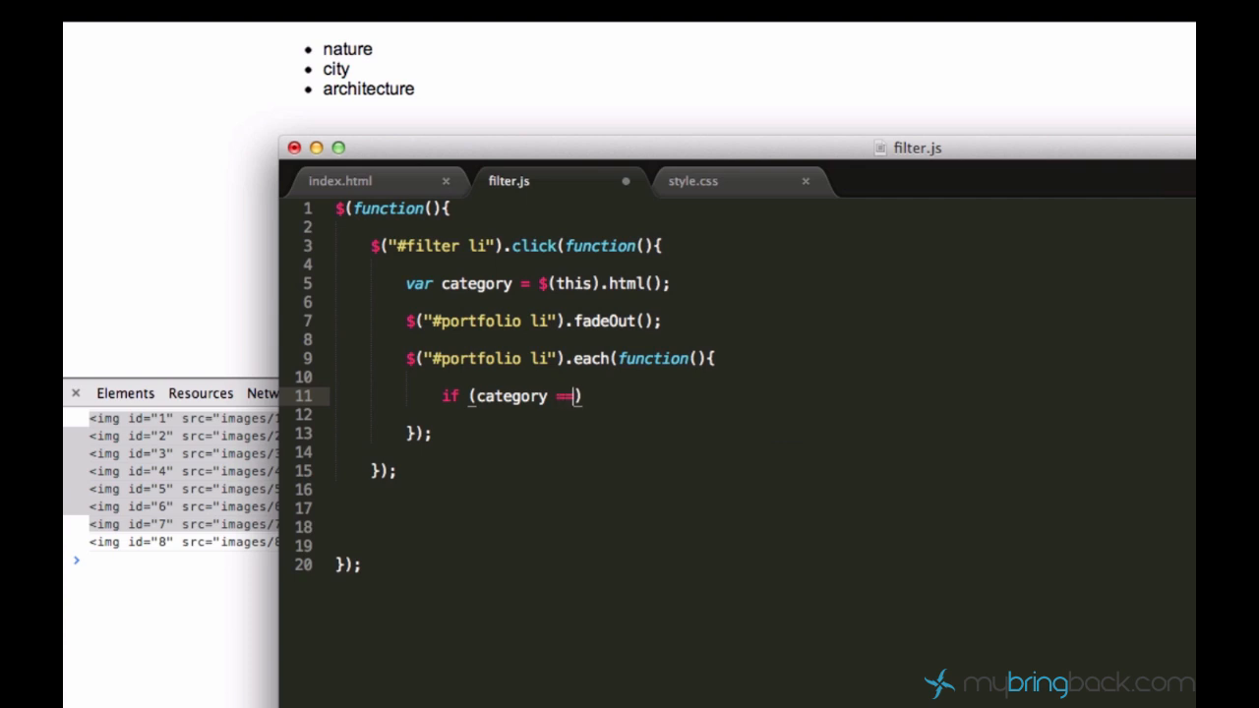
type("$(")
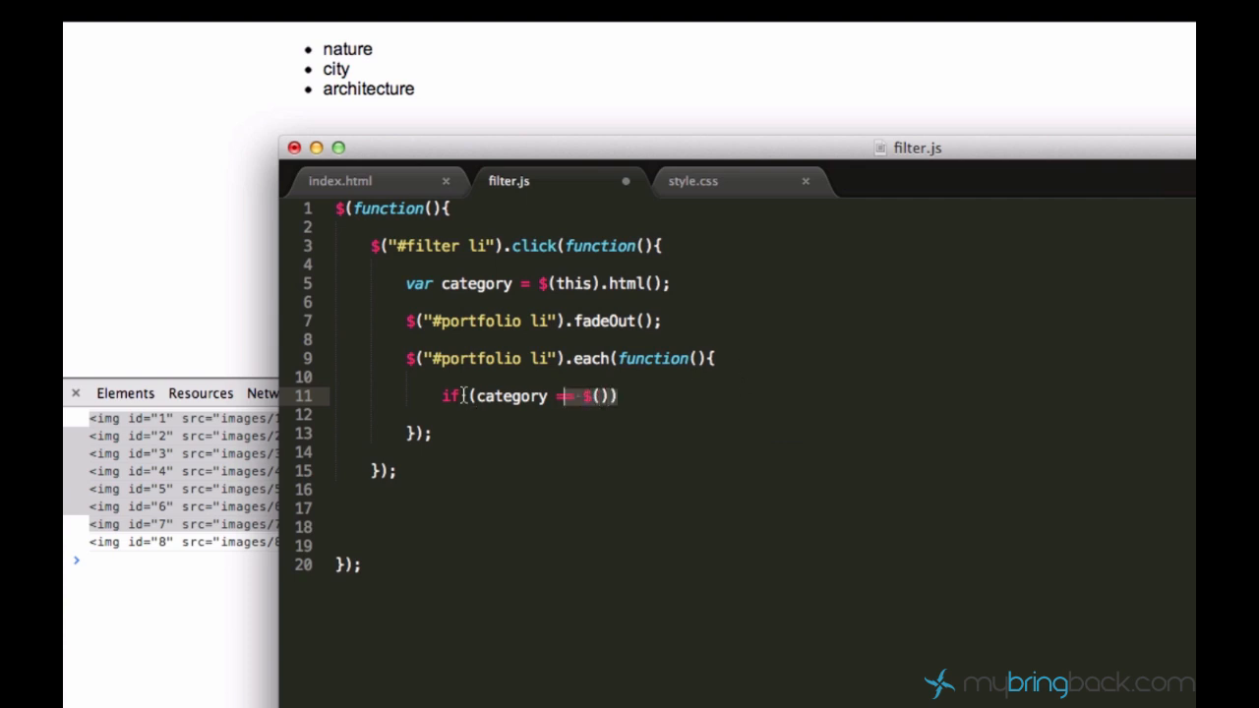
key("Backspace")
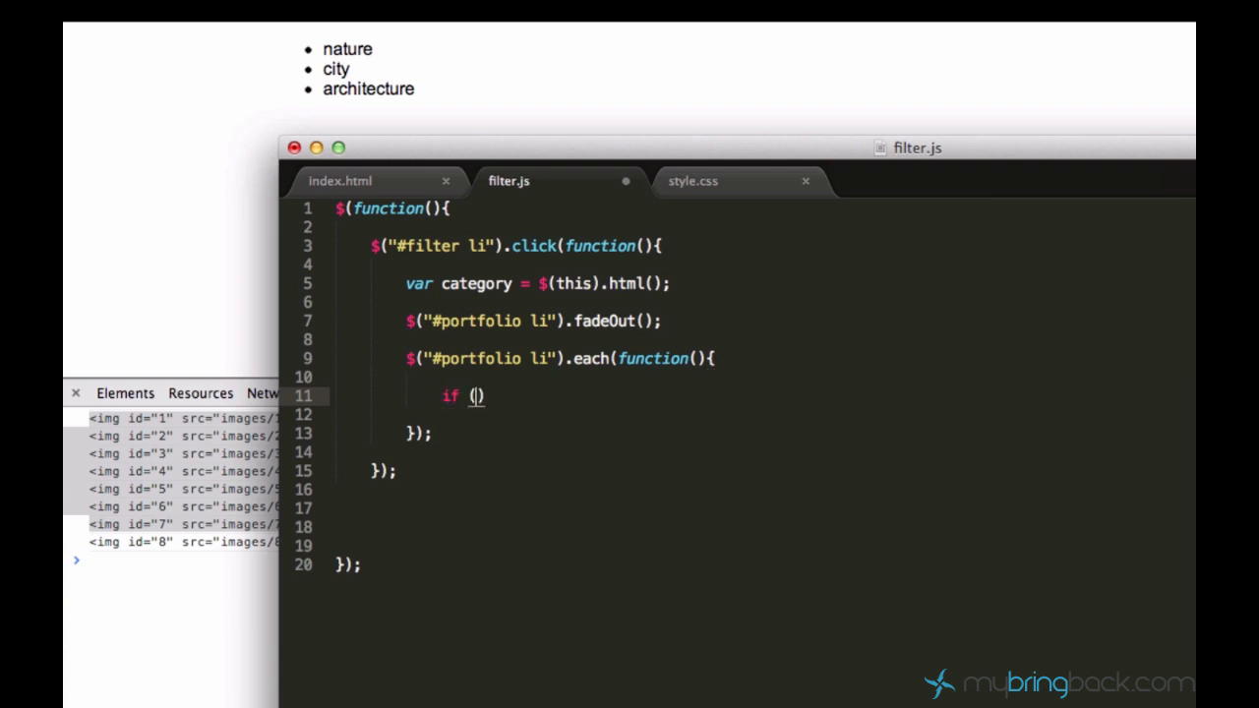
type("$(")
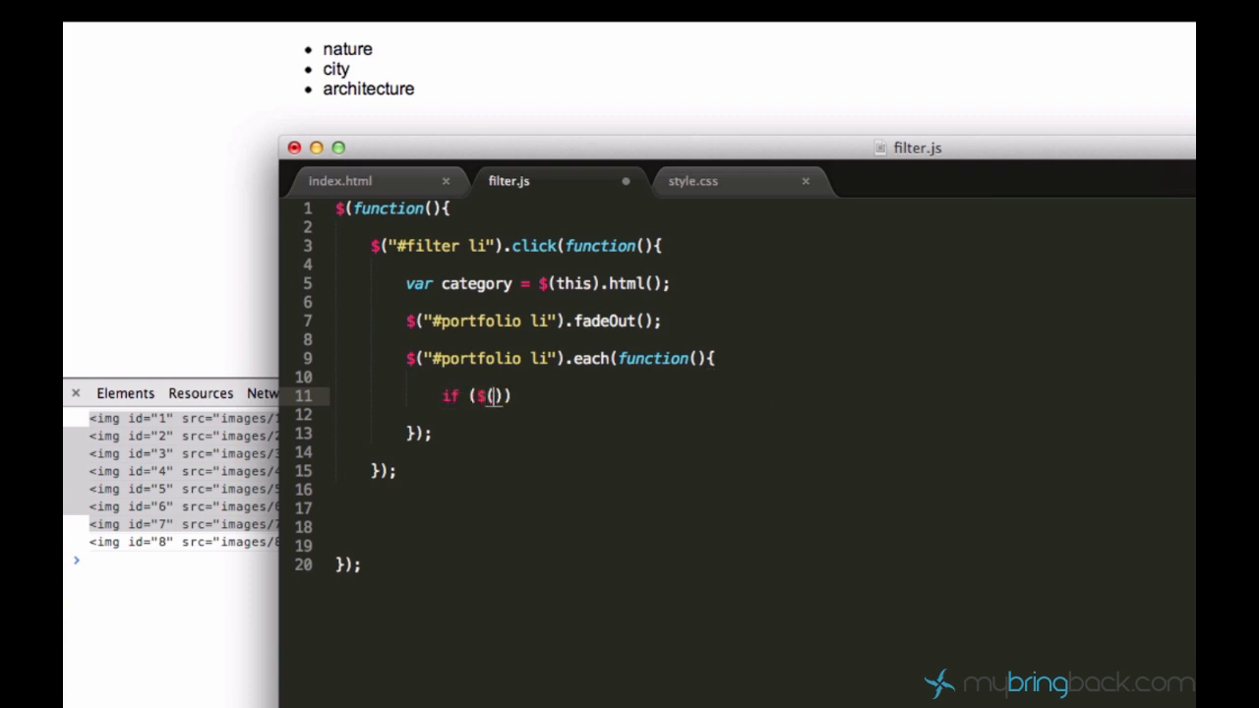
type("this).hasClass(")
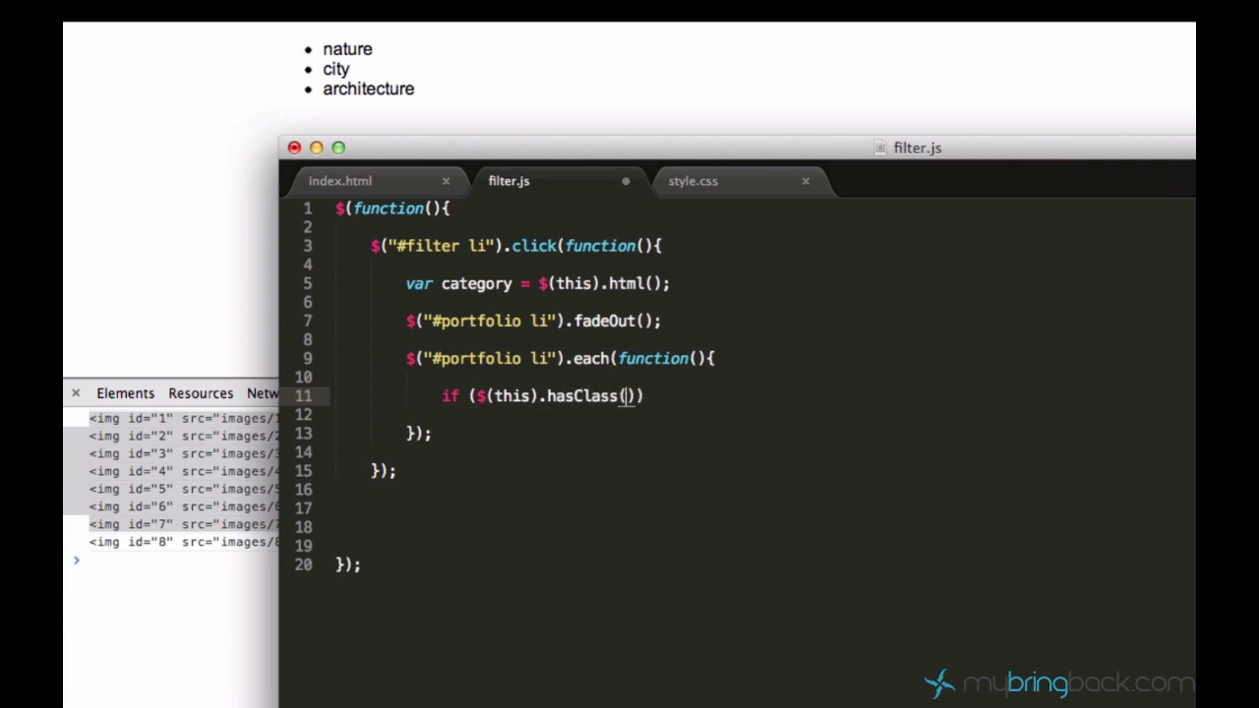
type("category")
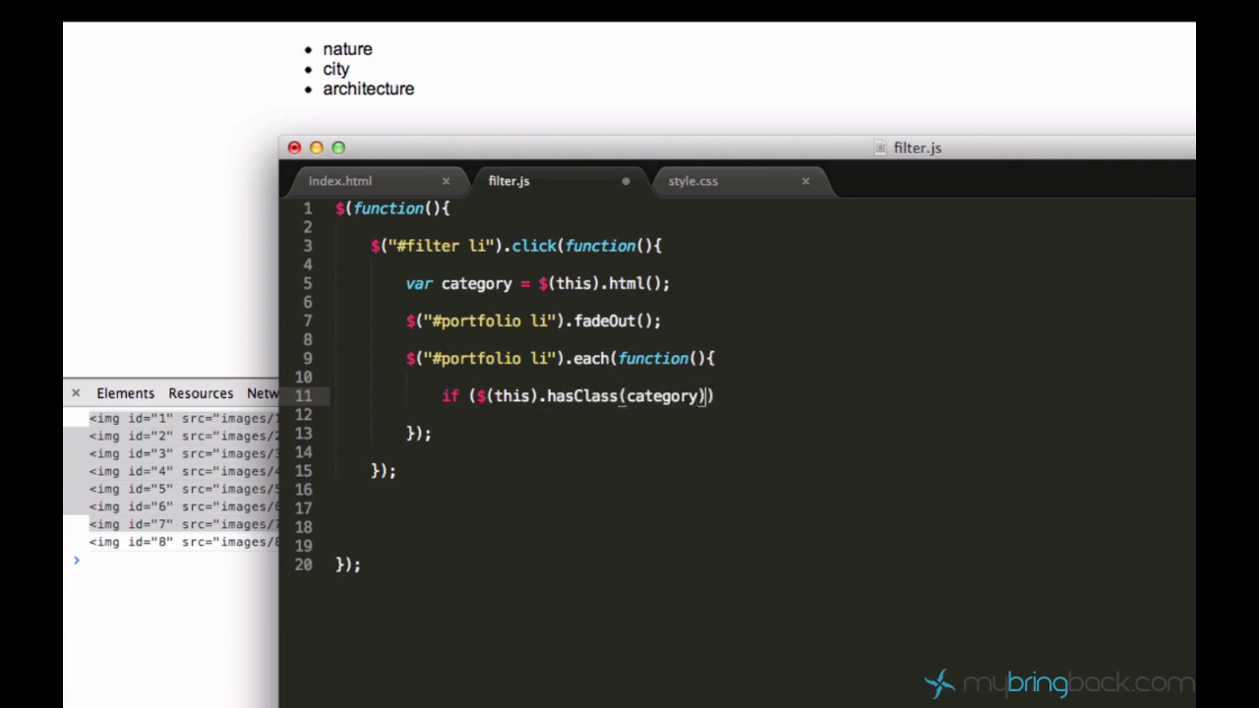
type("{")
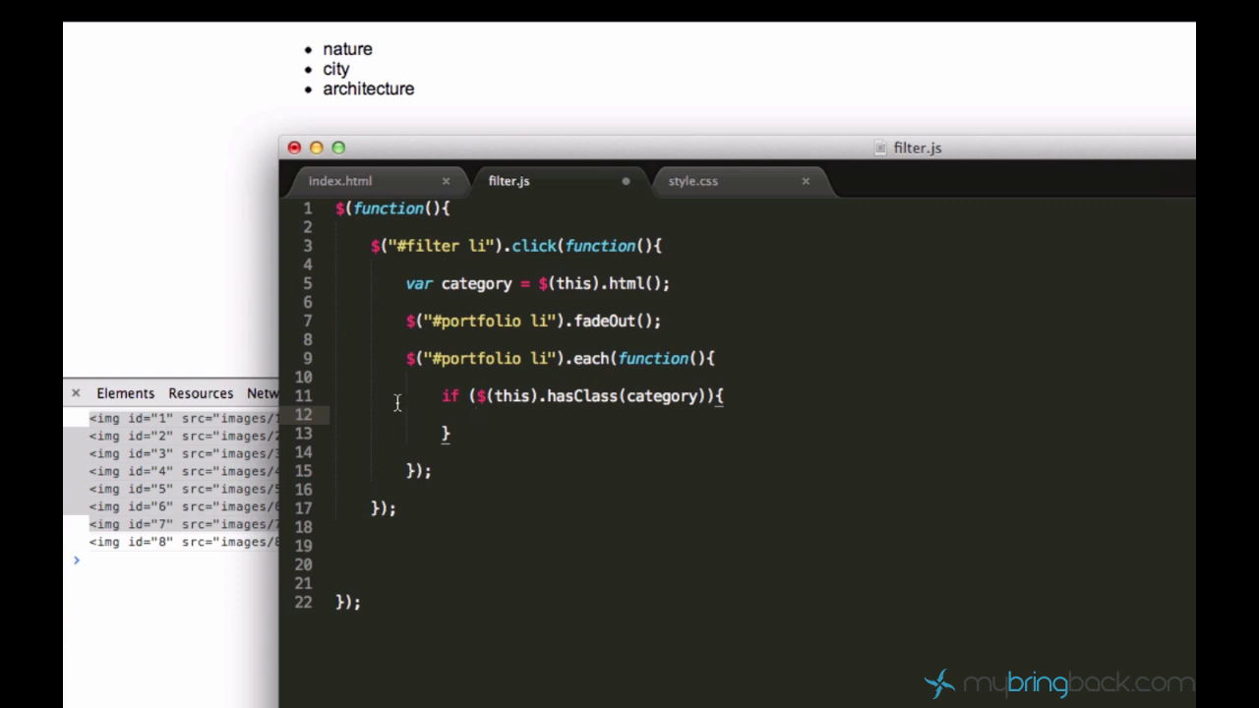
mouse_move(539, 396)
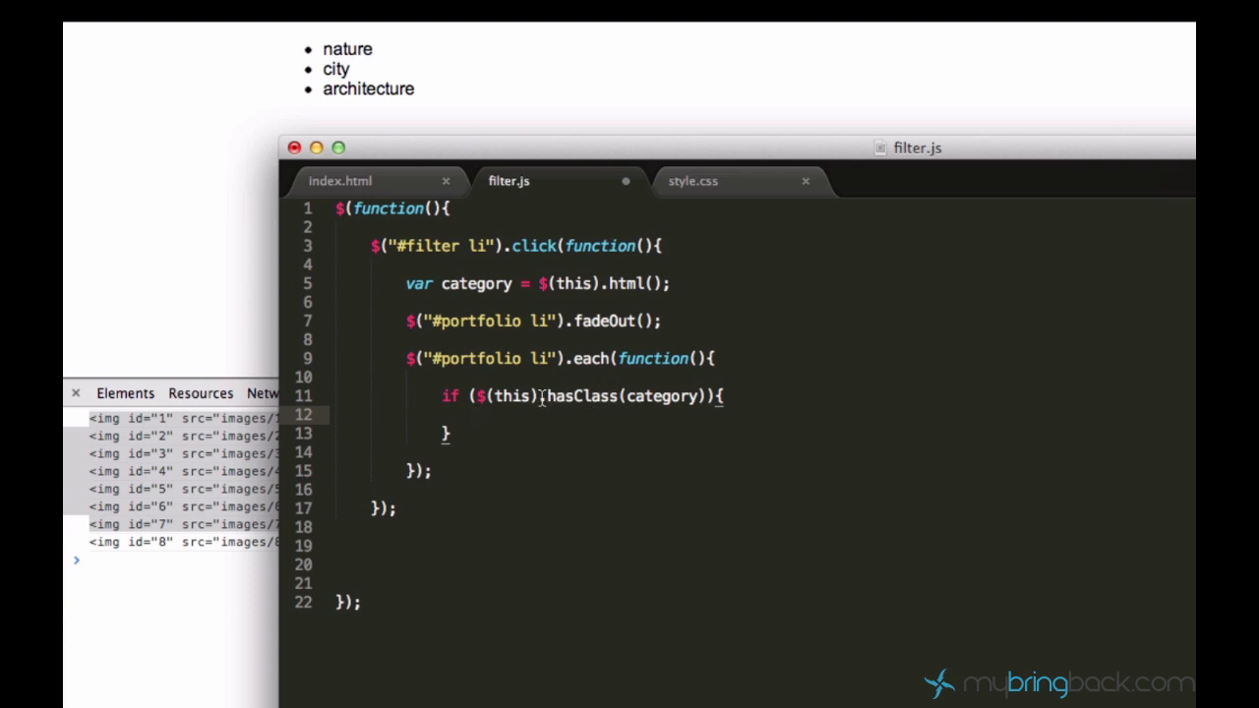
mouse_move(541, 413)
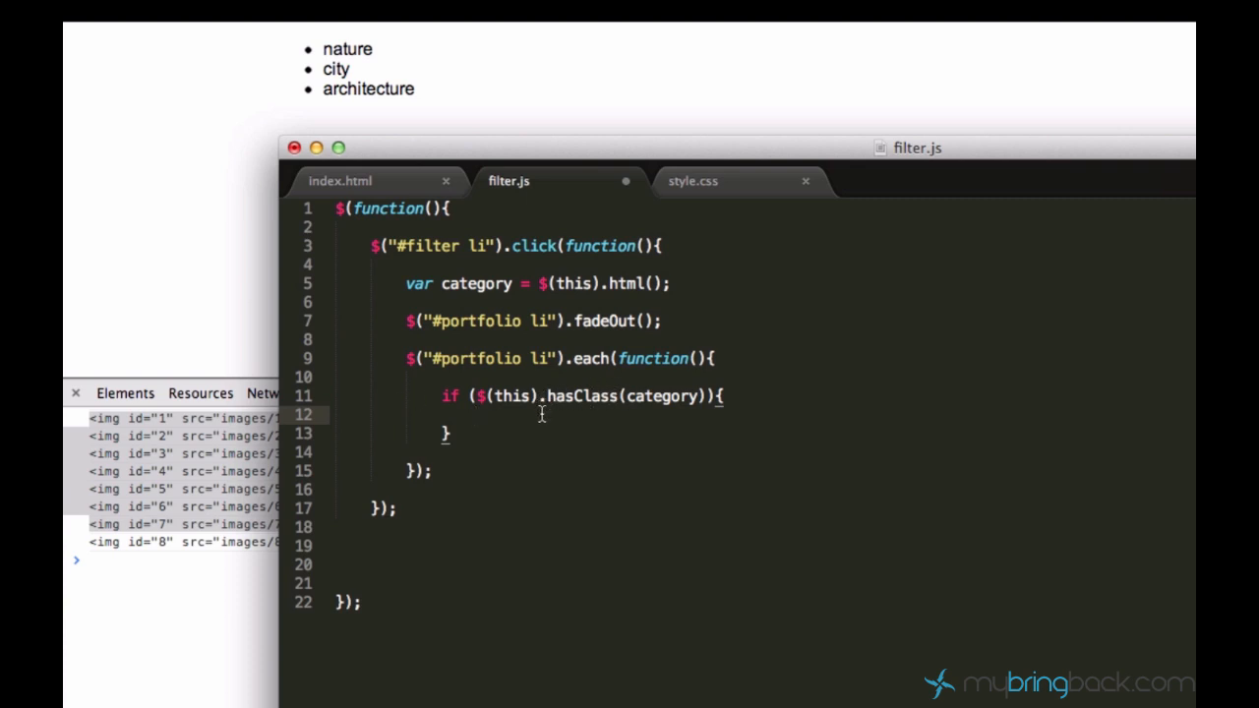
mouse_move(614, 401)
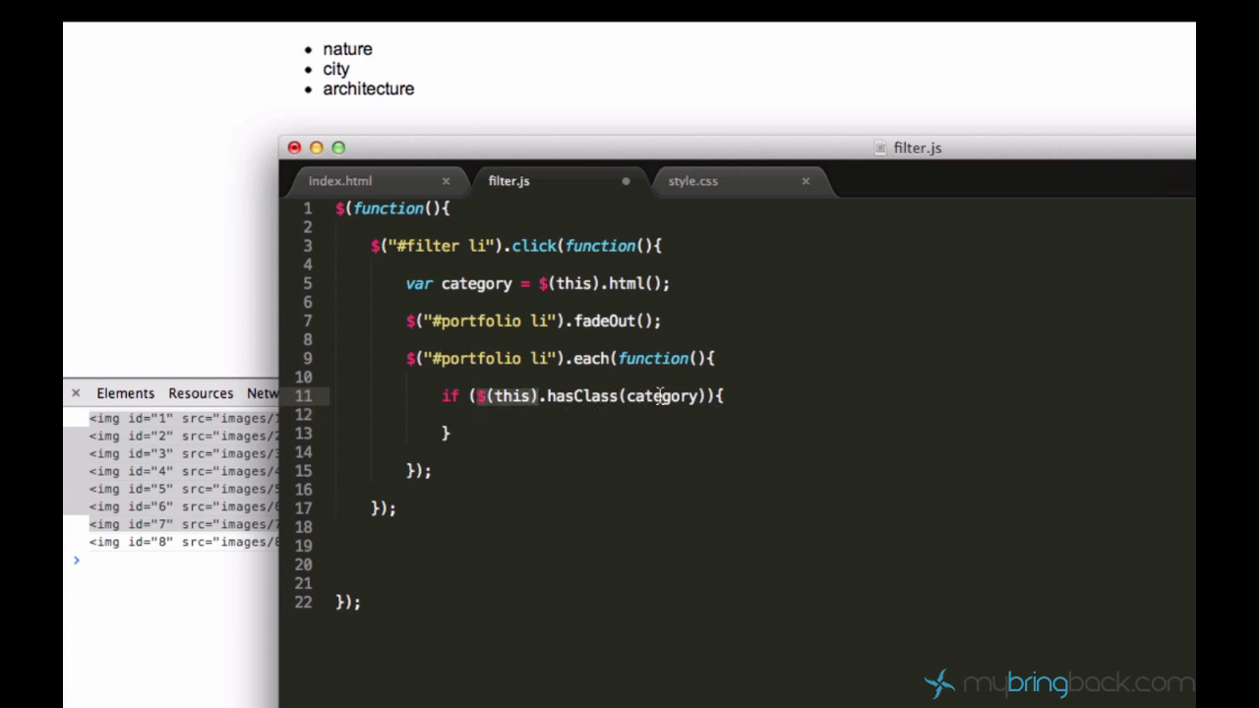
left_click(476, 415)
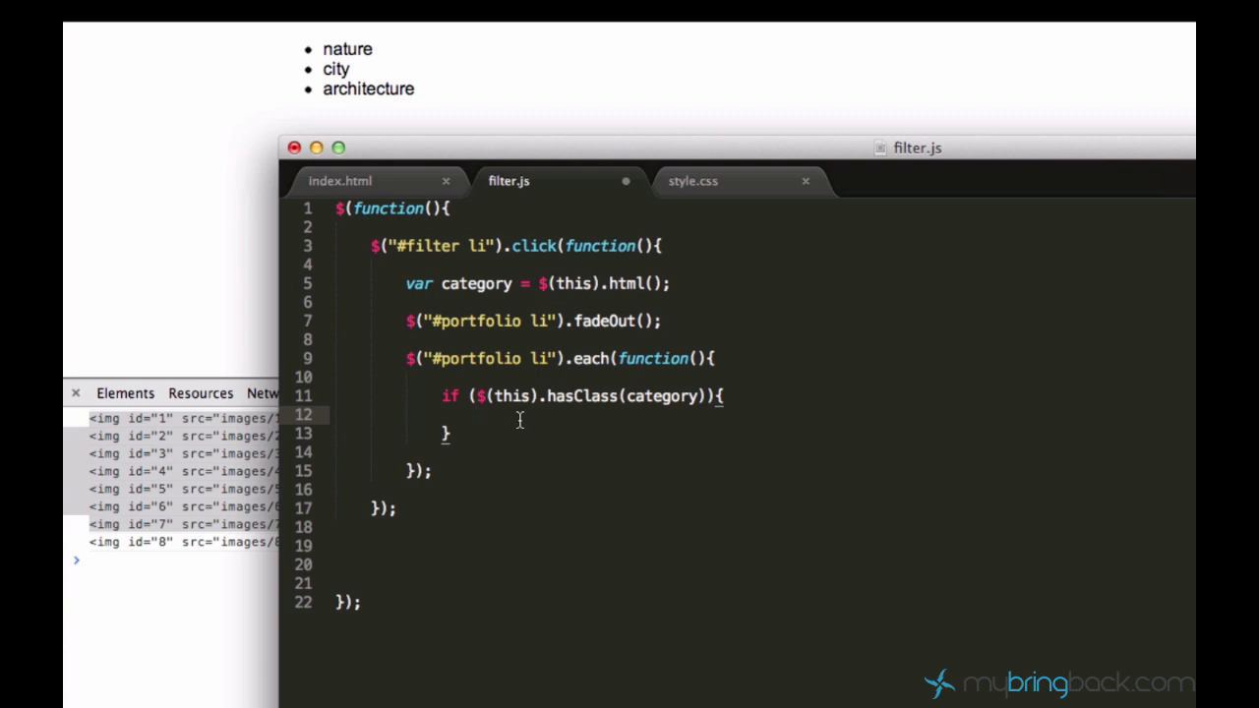
mouse_move(533, 472)
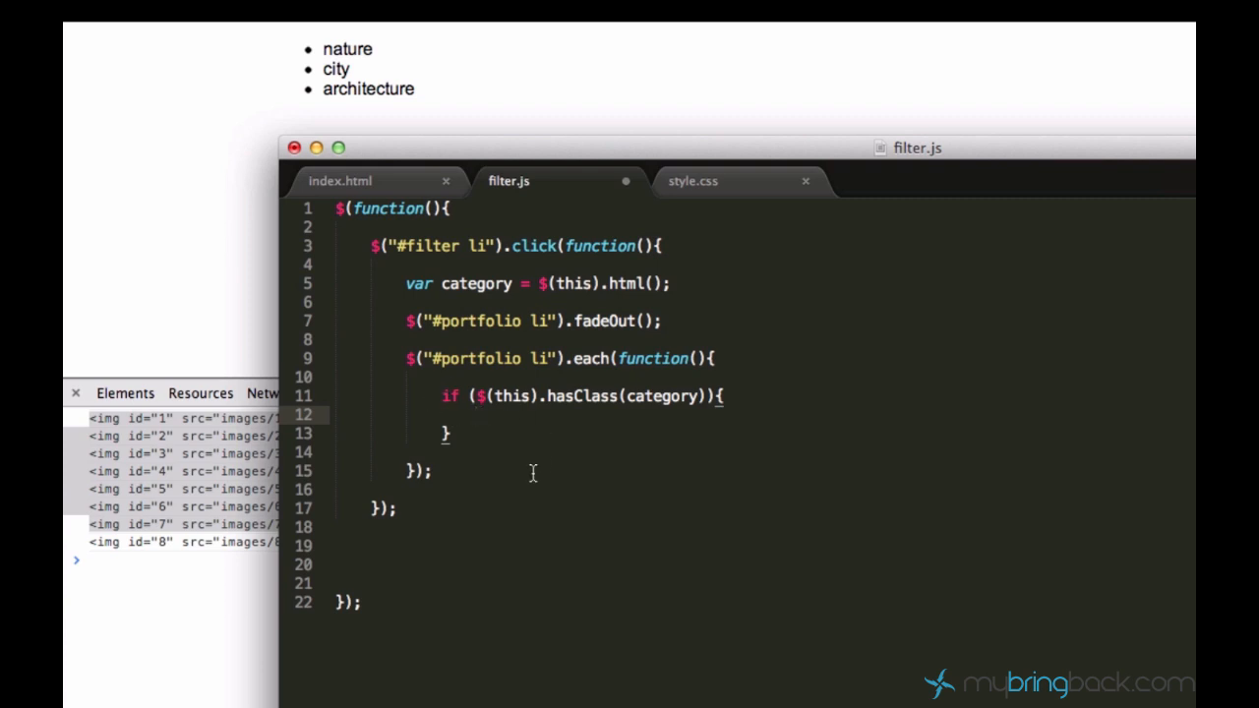
mouse_move(482, 435)
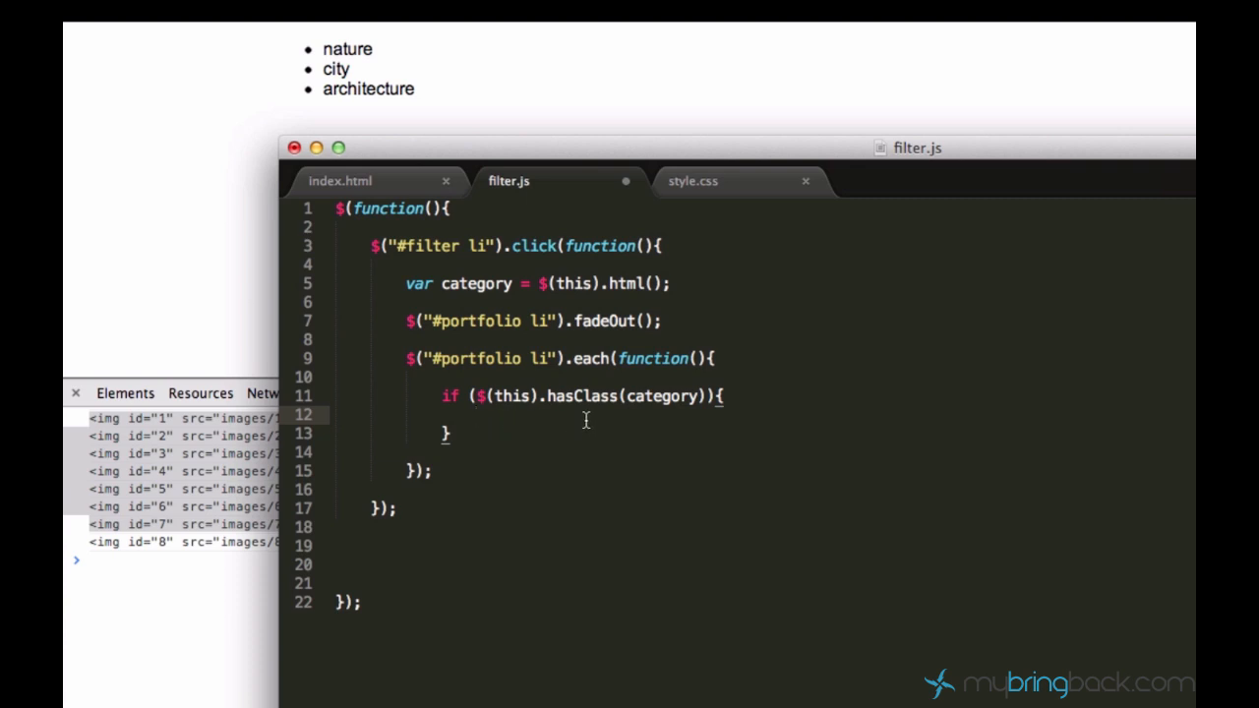
mouse_move(743, 500)
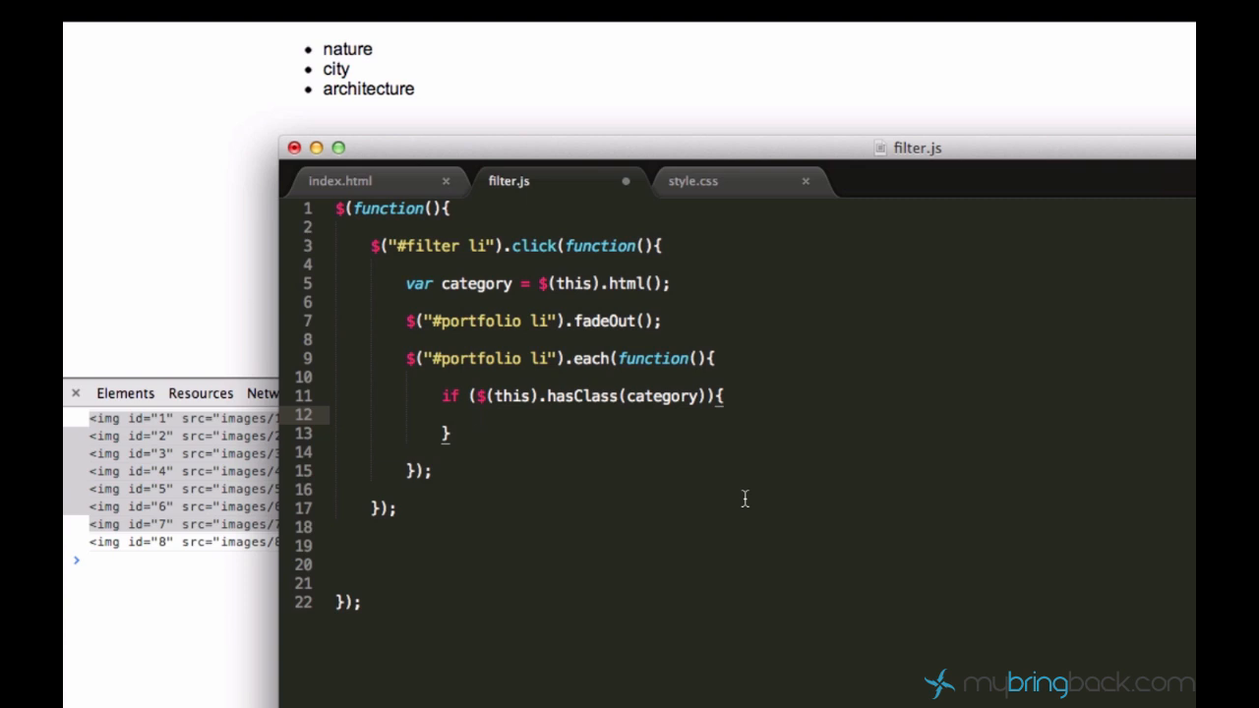
Add $(this).fadeIn(); inside the if block so matching items reappear
type("$(this)")
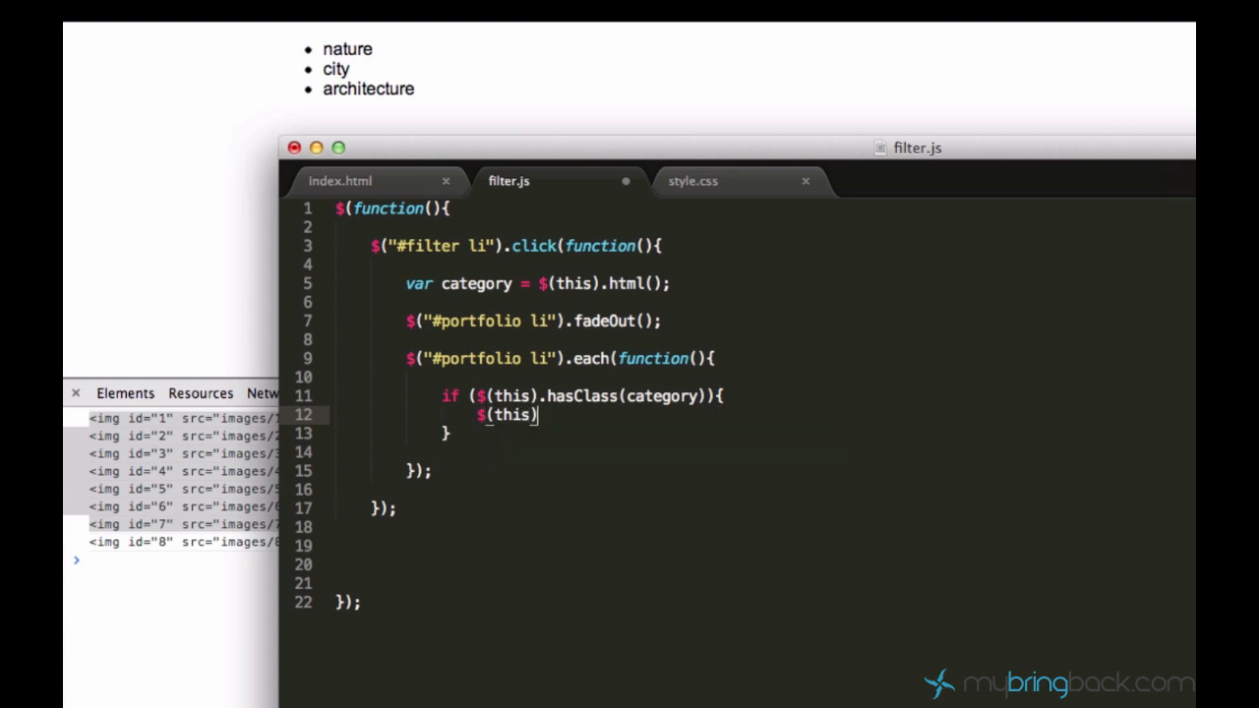
type(".fadein")
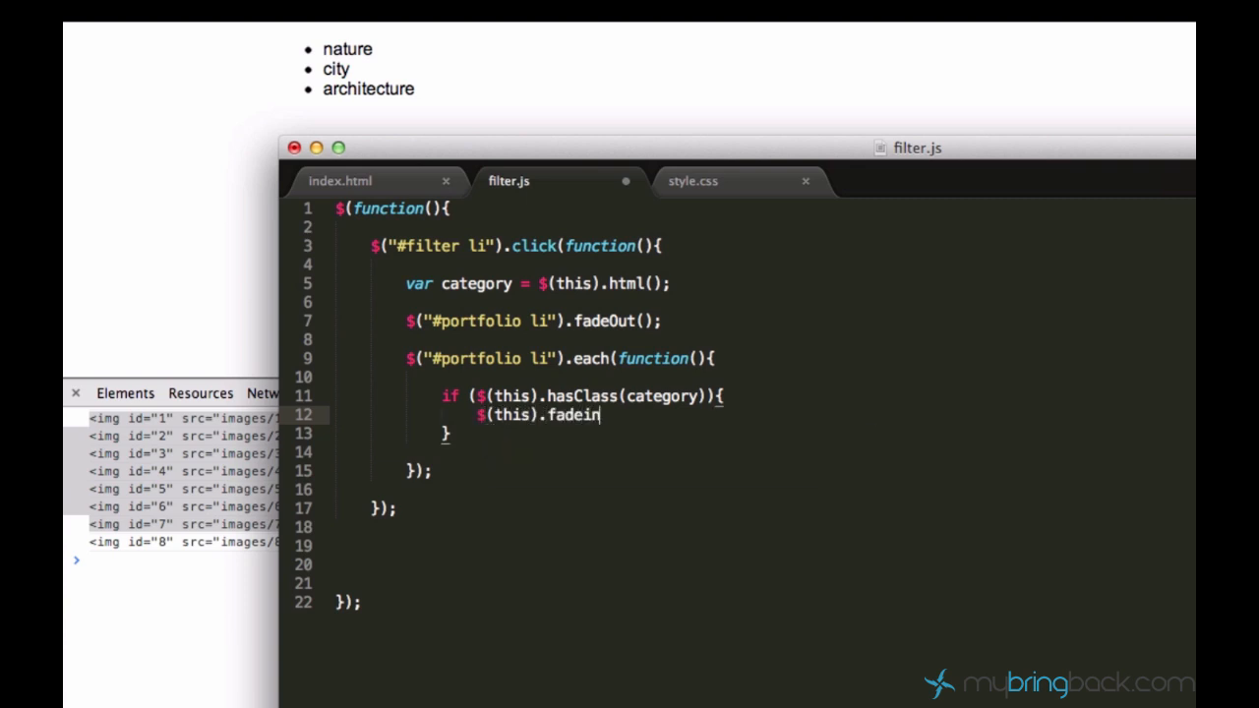
type("In();")
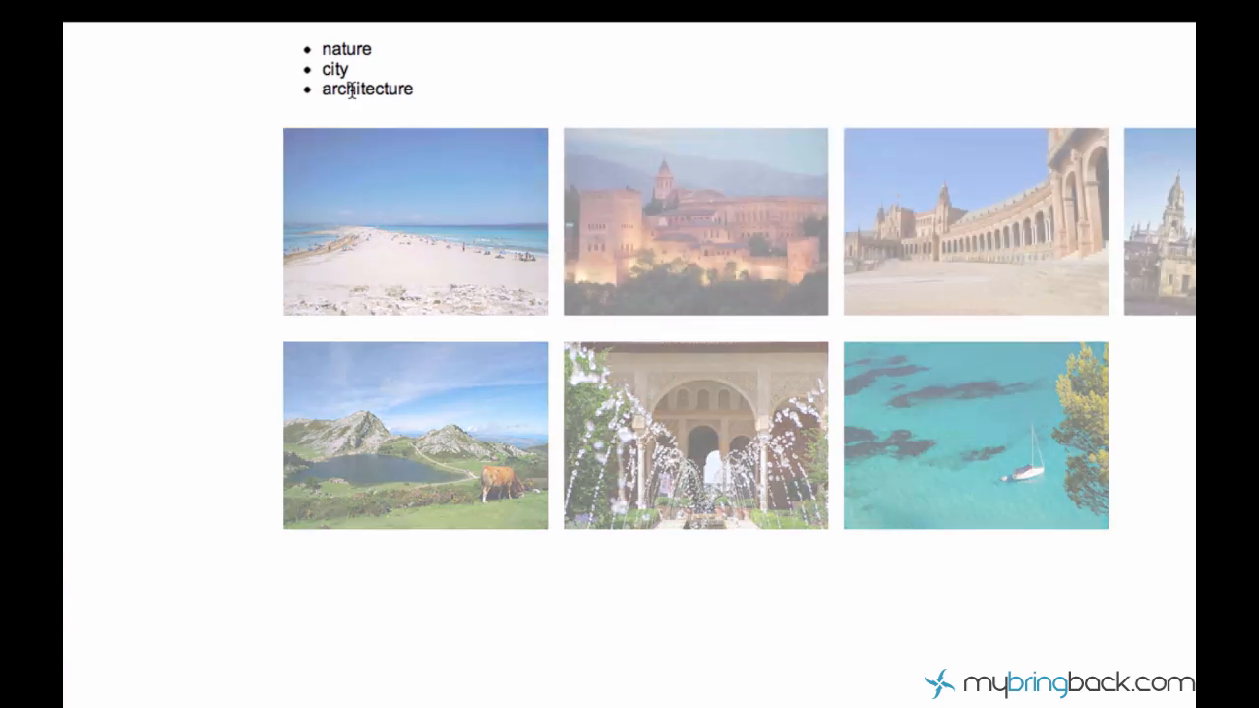
Click the nature category so only the nature photos stay visible after the fade
left_click(368, 89)
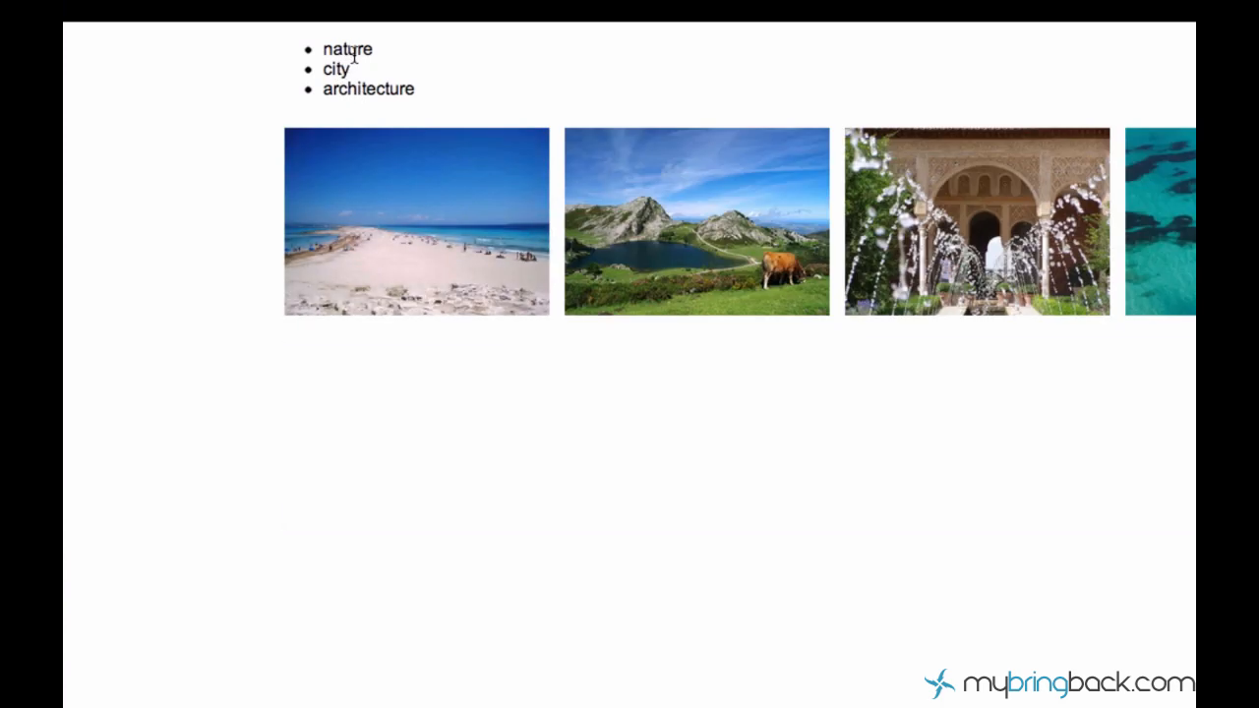
mouse_move(327, 35)
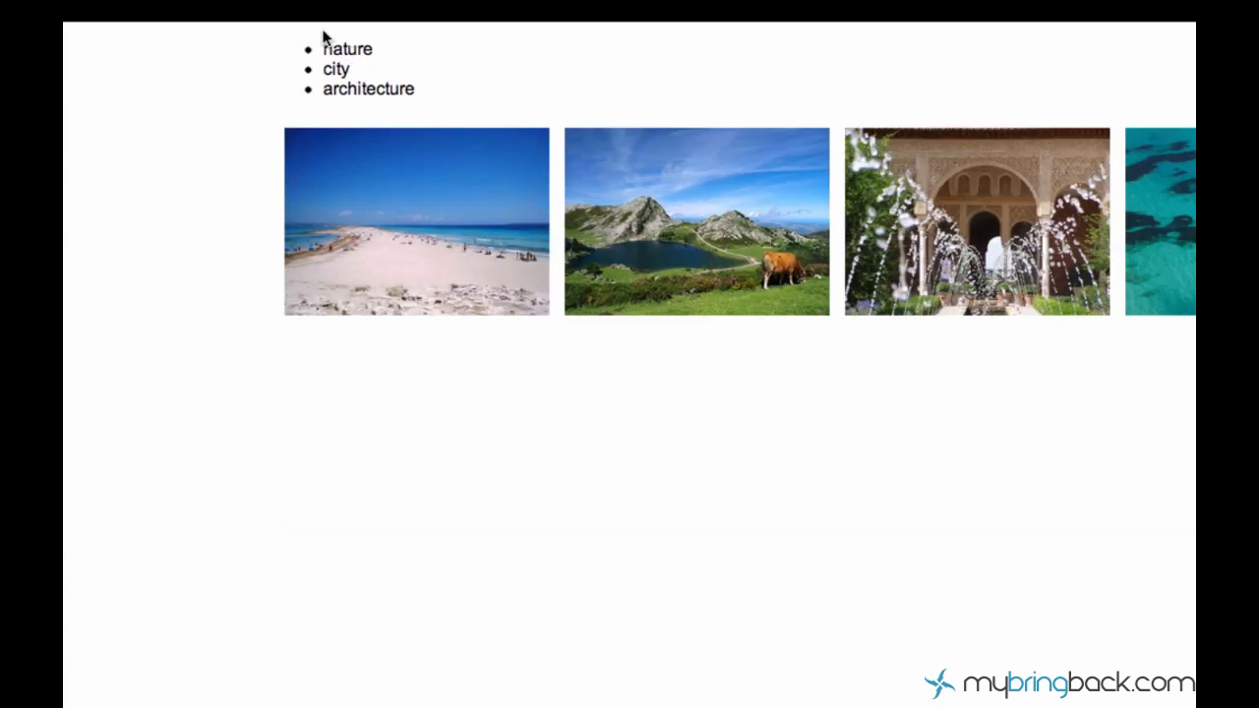
mouse_move(384, 48)
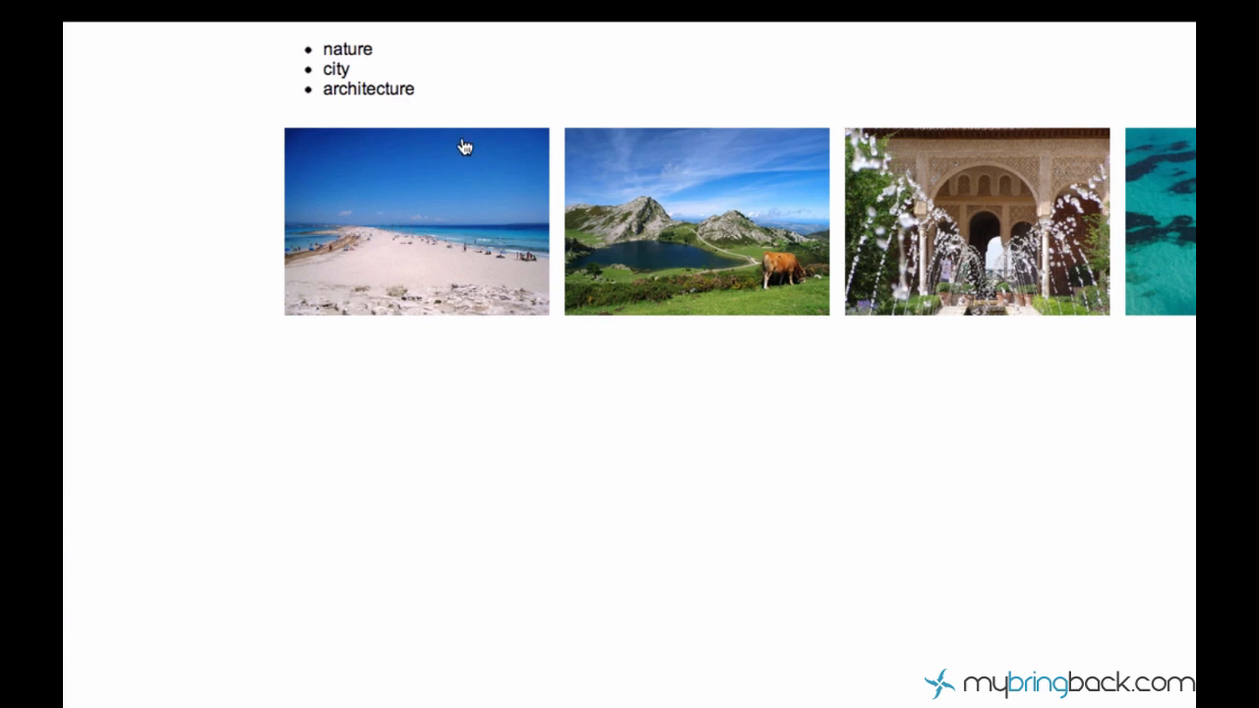
mouse_move(389, 128)
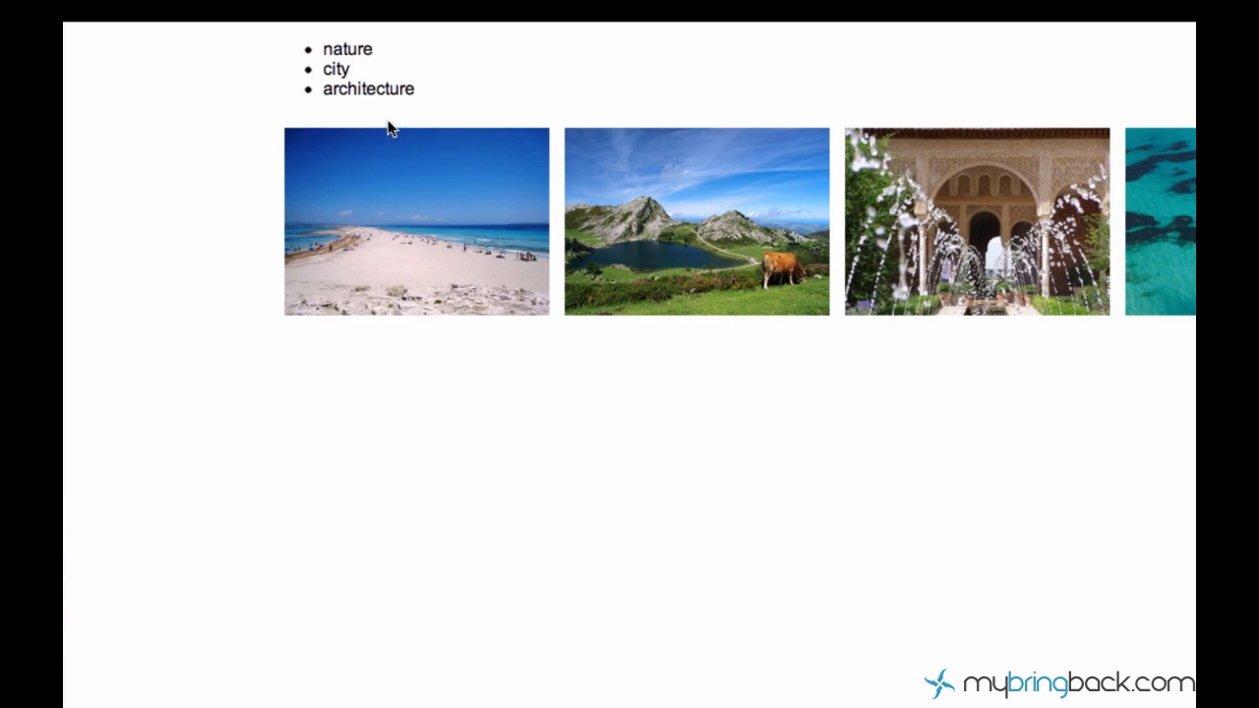
mouse_move(794, 69)
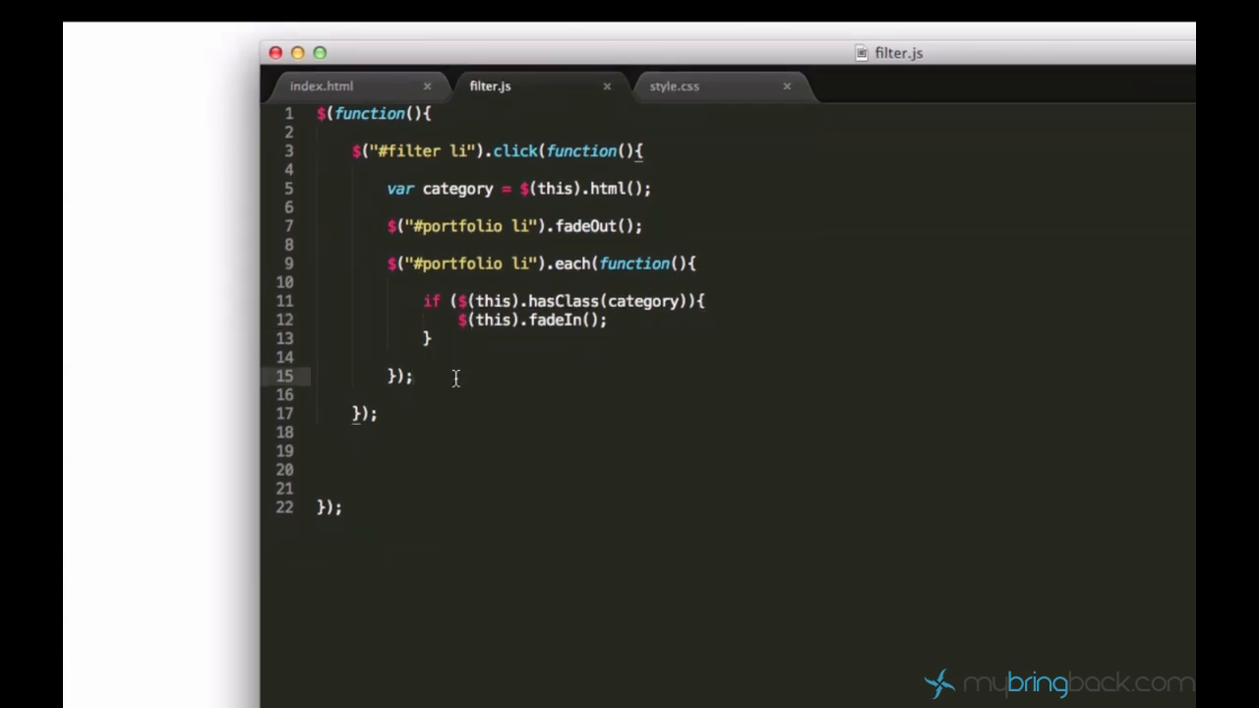
mouse_move(448, 363)
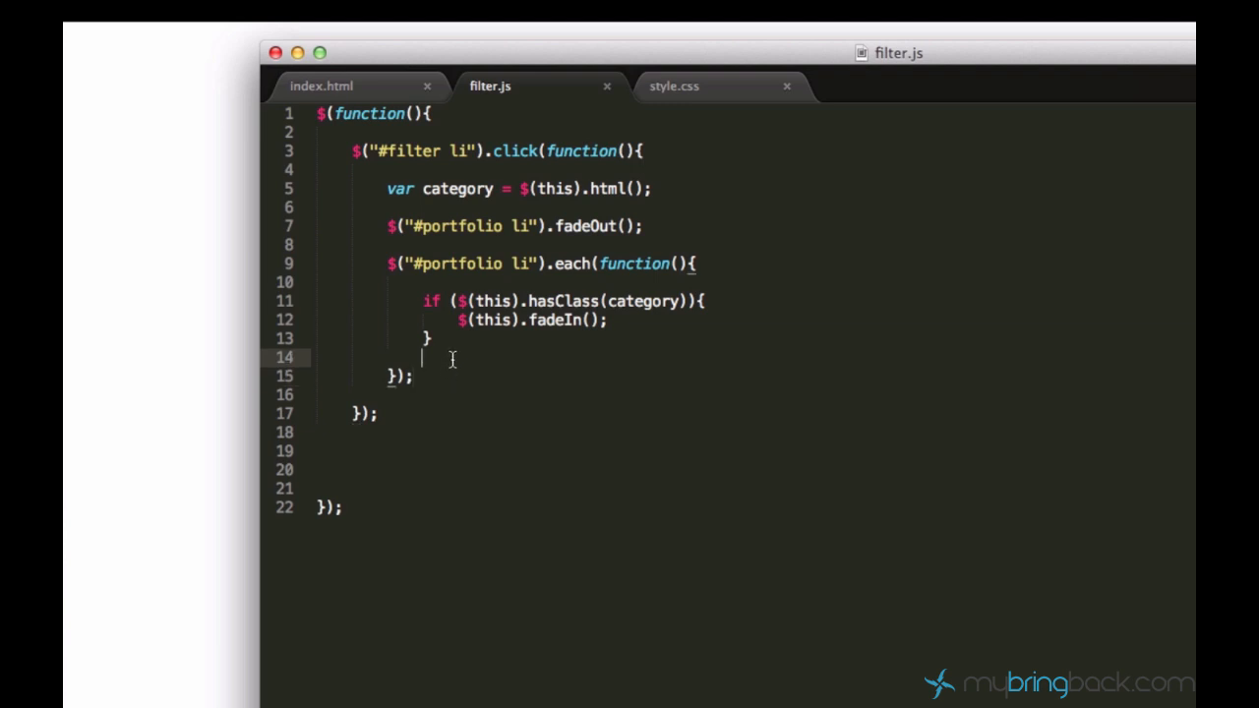
mouse_move(464, 347)
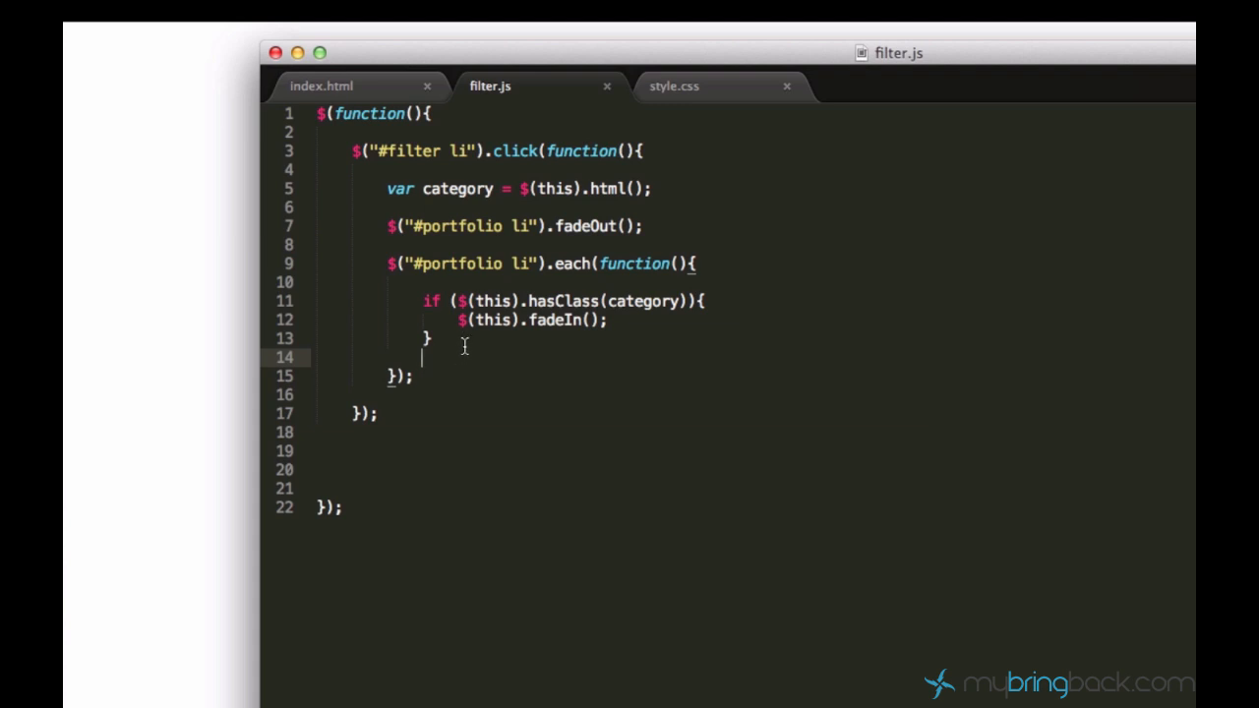
mouse_move(374, 403)
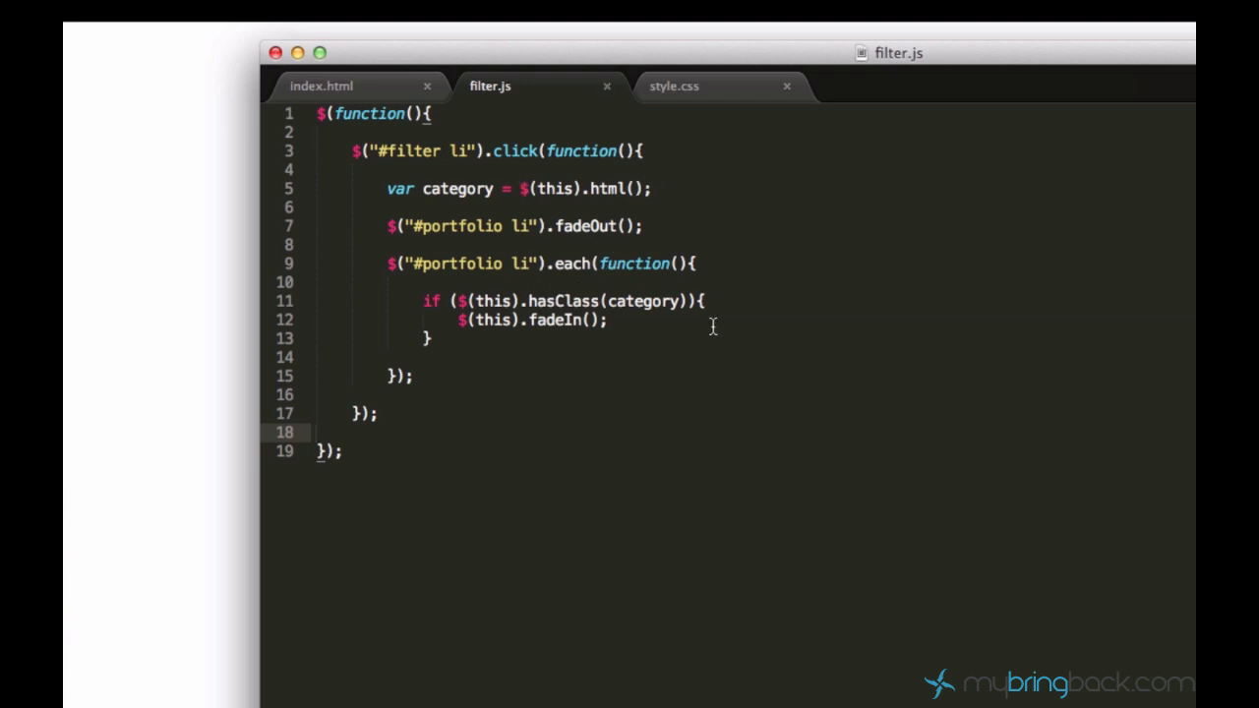
mouse_move(801, 313)
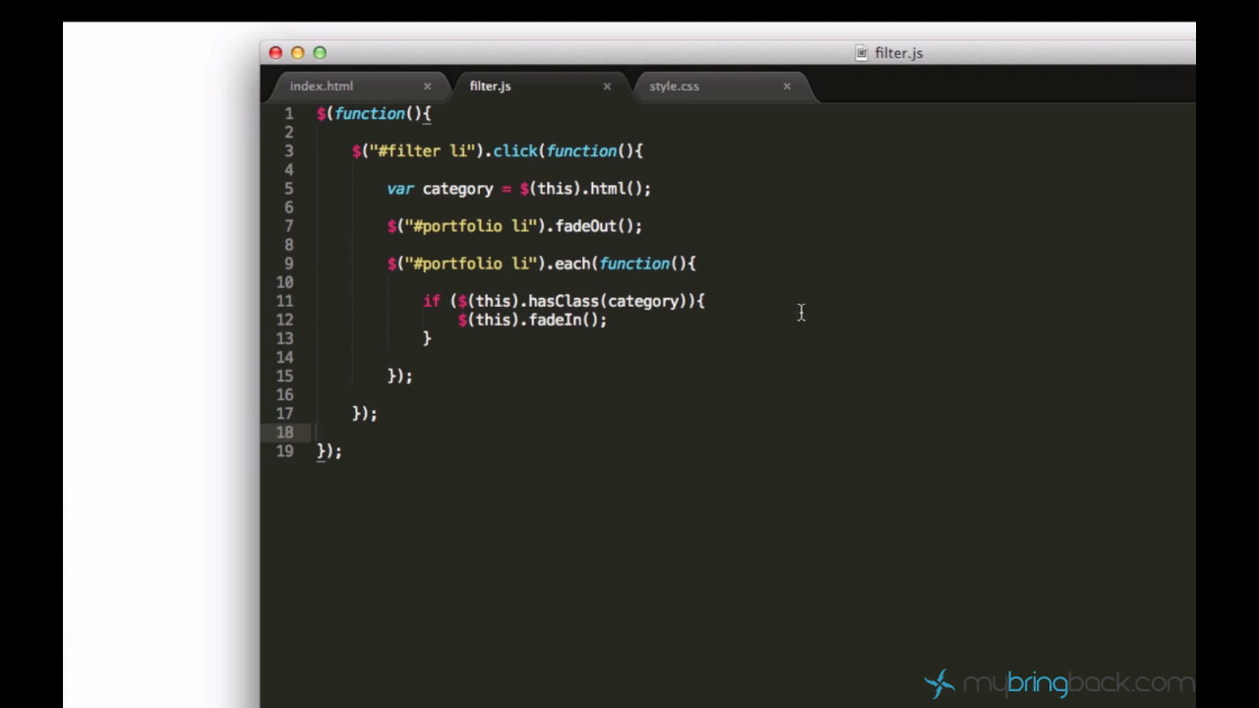